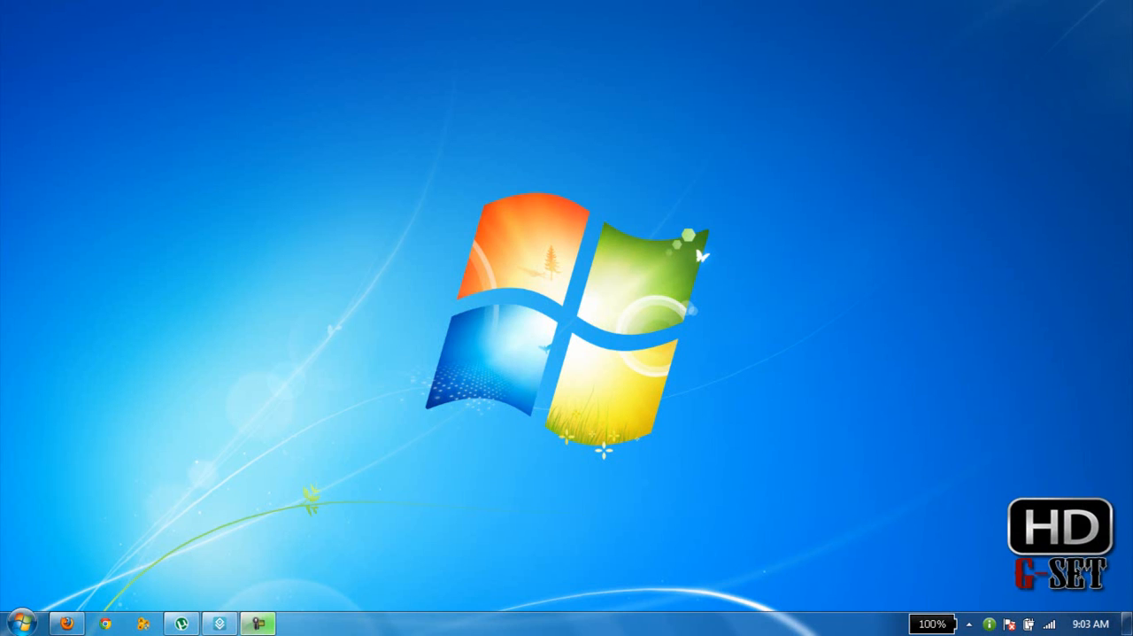
pyautogui.moveTo(397, 397)
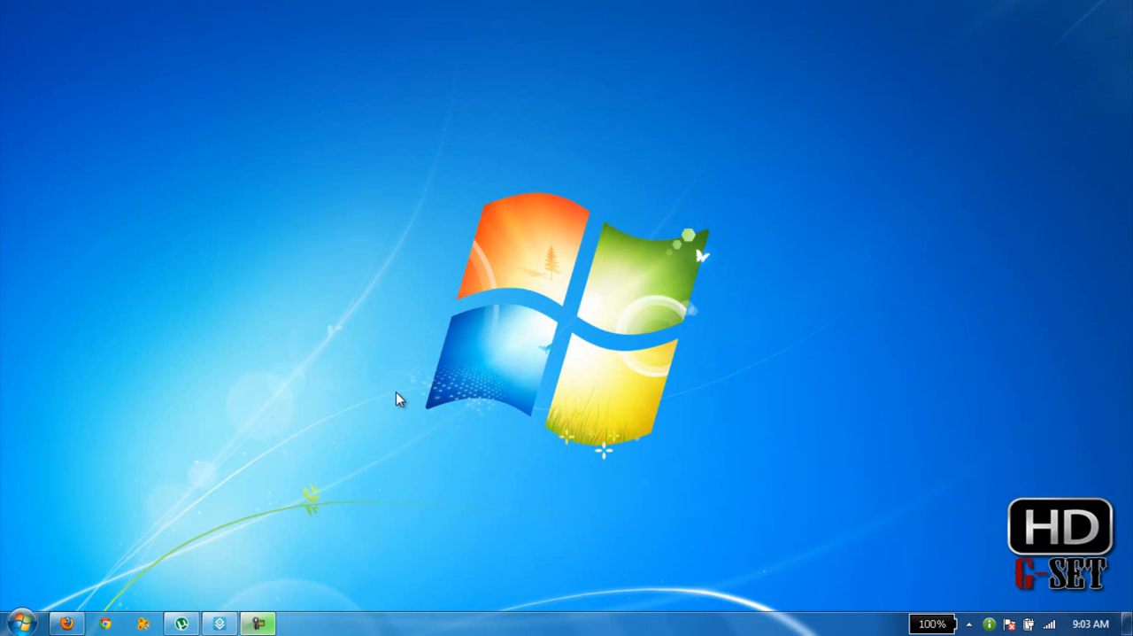
# Step: Search the Start menu for "ex" and launch Excel 2013 from the results
pyautogui.click(20, 624)
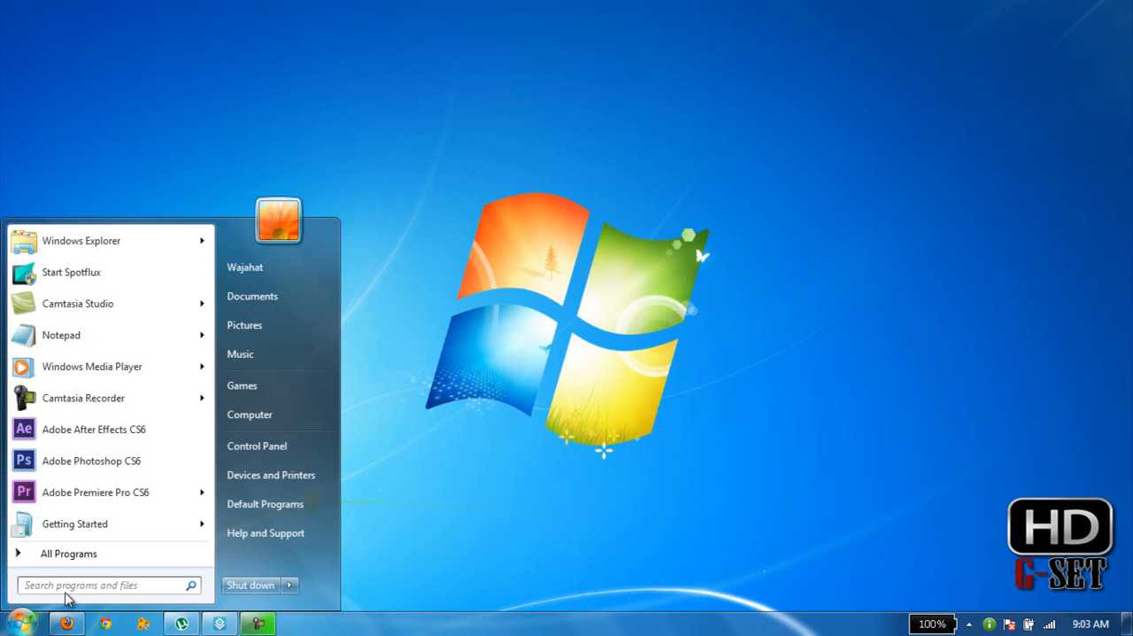
pyautogui.write('ms')
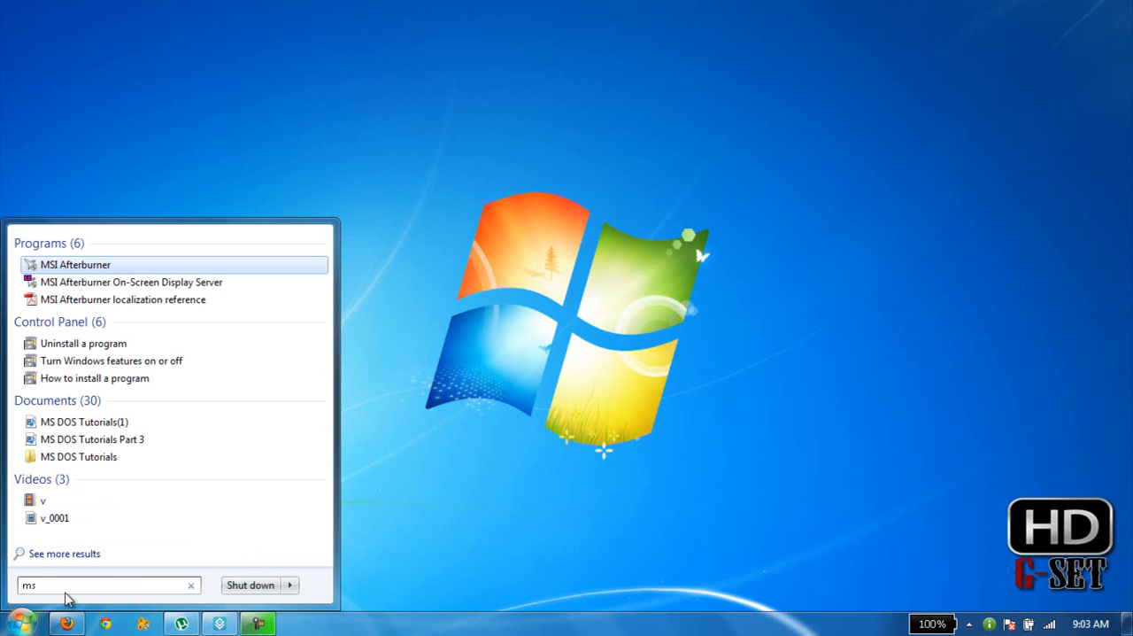
pyautogui.press('BackSpace')
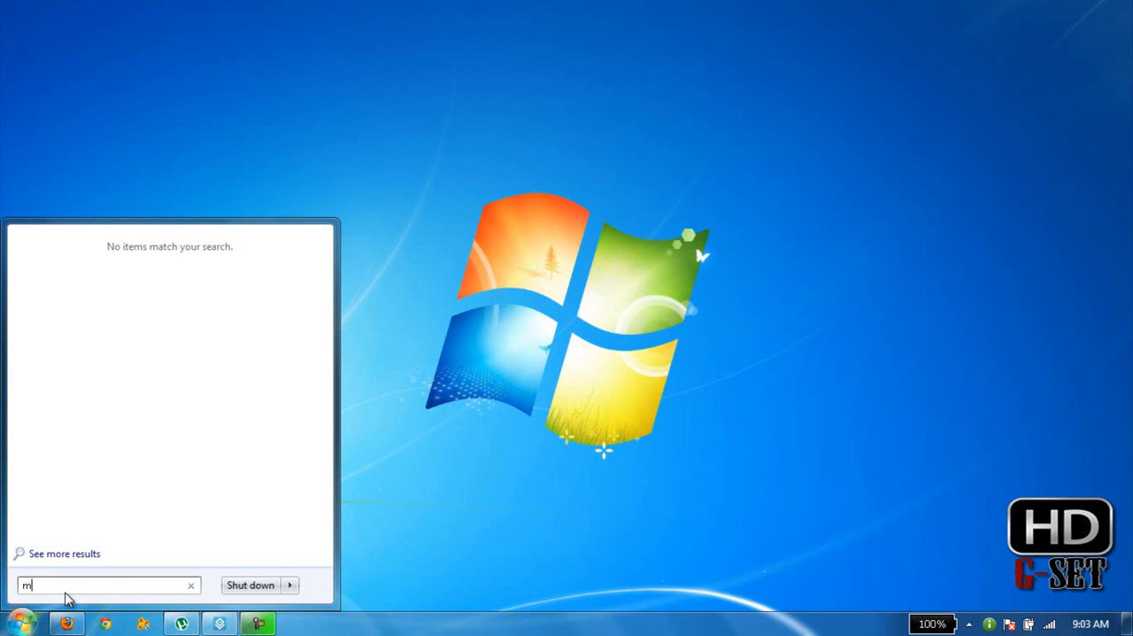
pyautogui.write('ex')
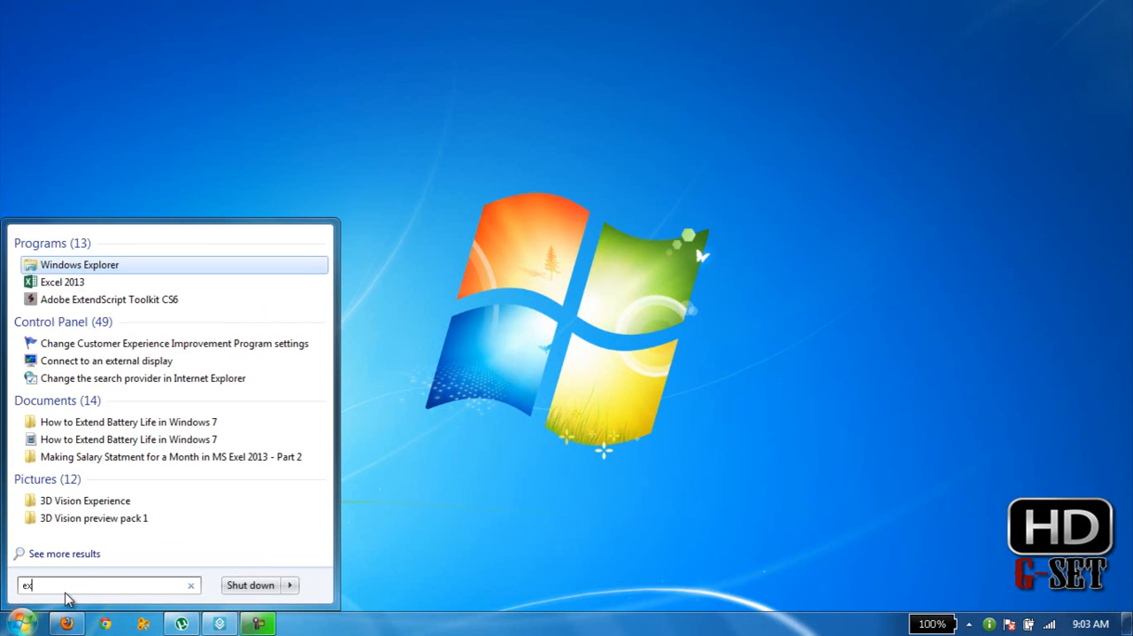
pyautogui.click(62, 282)
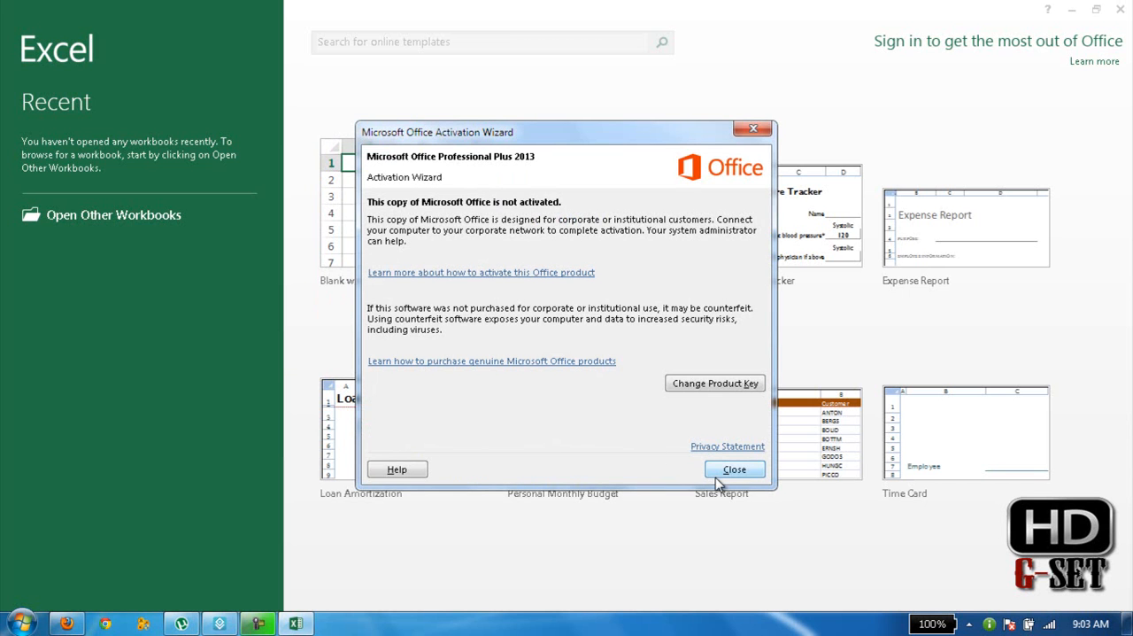
# Step: Close the Office Activation Wizard and create a new Blank workbook (Book1)
pyautogui.click(733, 470)
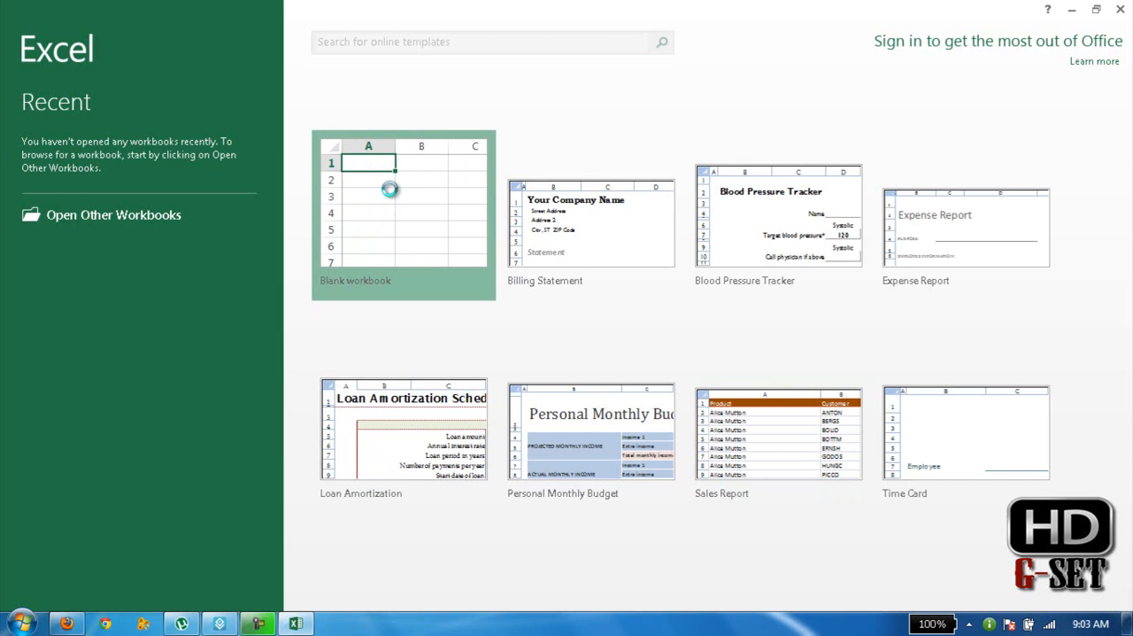
pyautogui.click(404, 212)
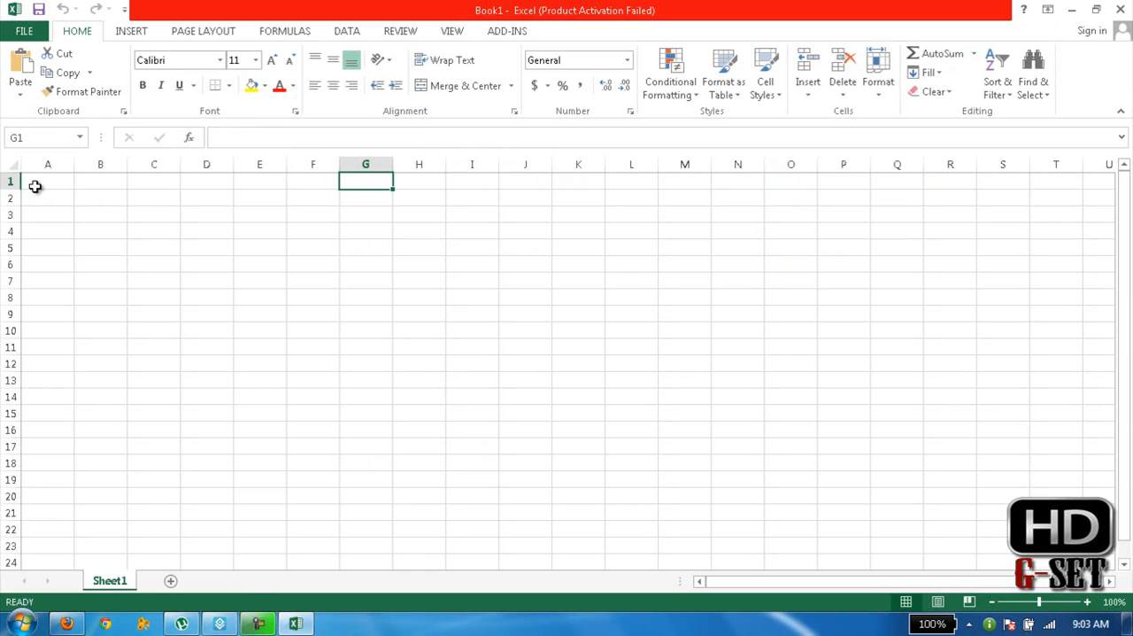
# Step: Shade cells A1:L1 with a light grey fill
pyautogui.moveTo(48, 180); pyautogui.dragTo(365, 180)
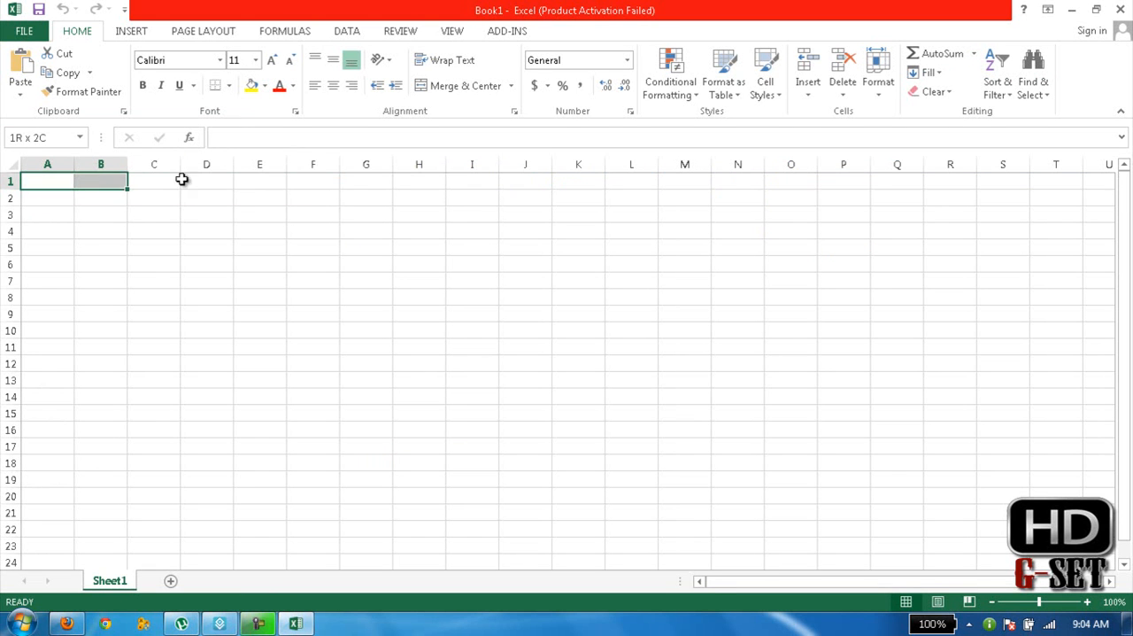
pyautogui.moveTo(99, 181); pyautogui.dragTo(579, 181)
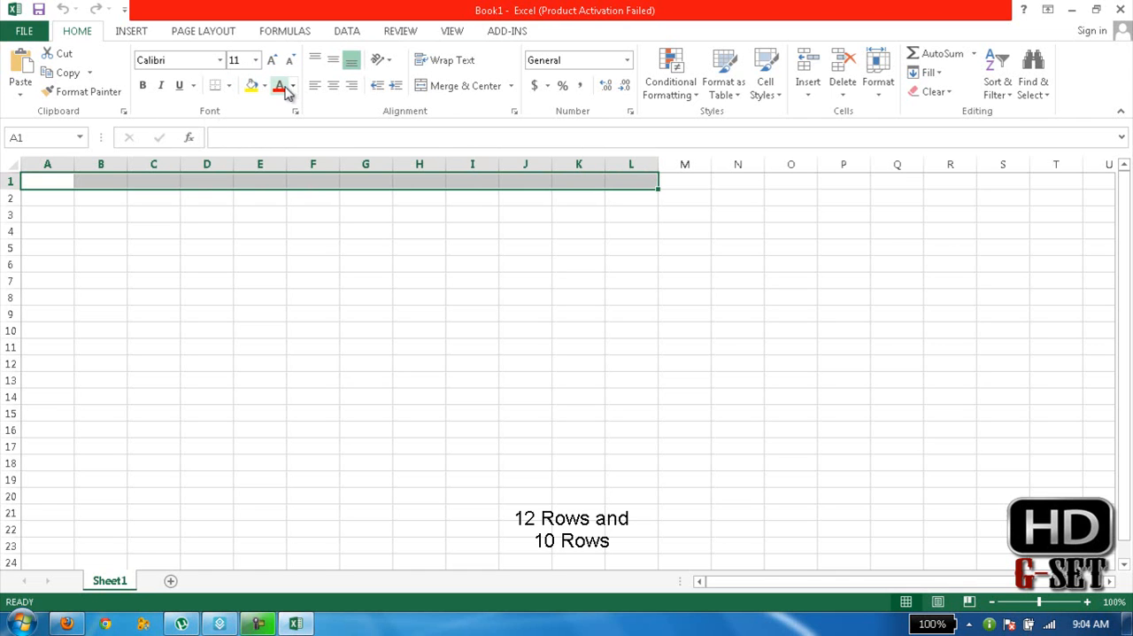
pyautogui.click(264, 85)
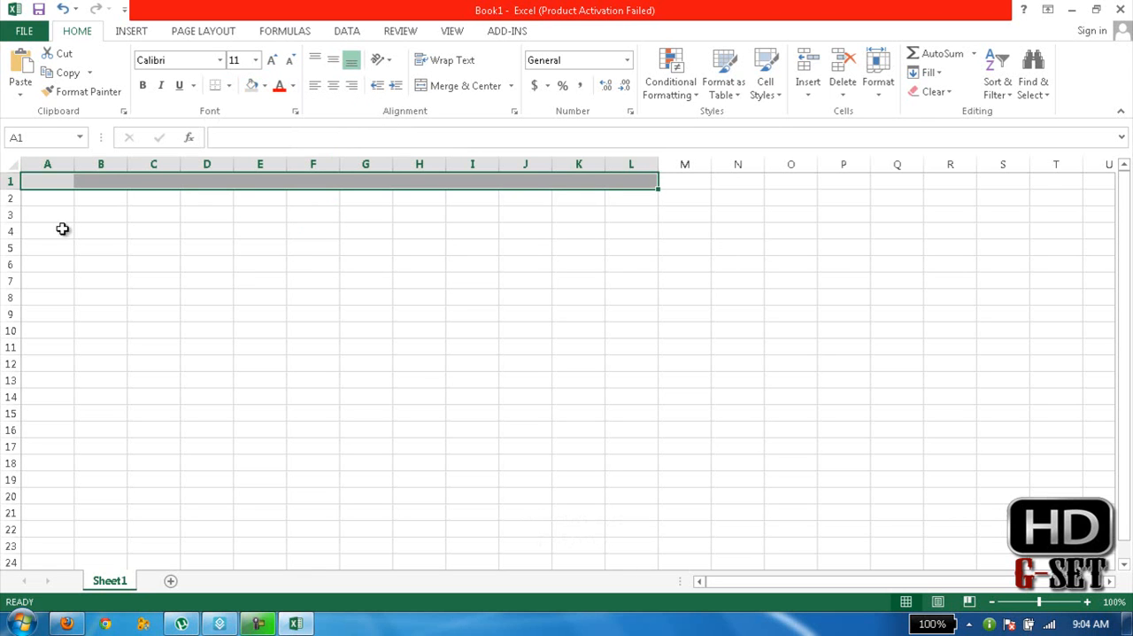
pyautogui.click(48, 196)
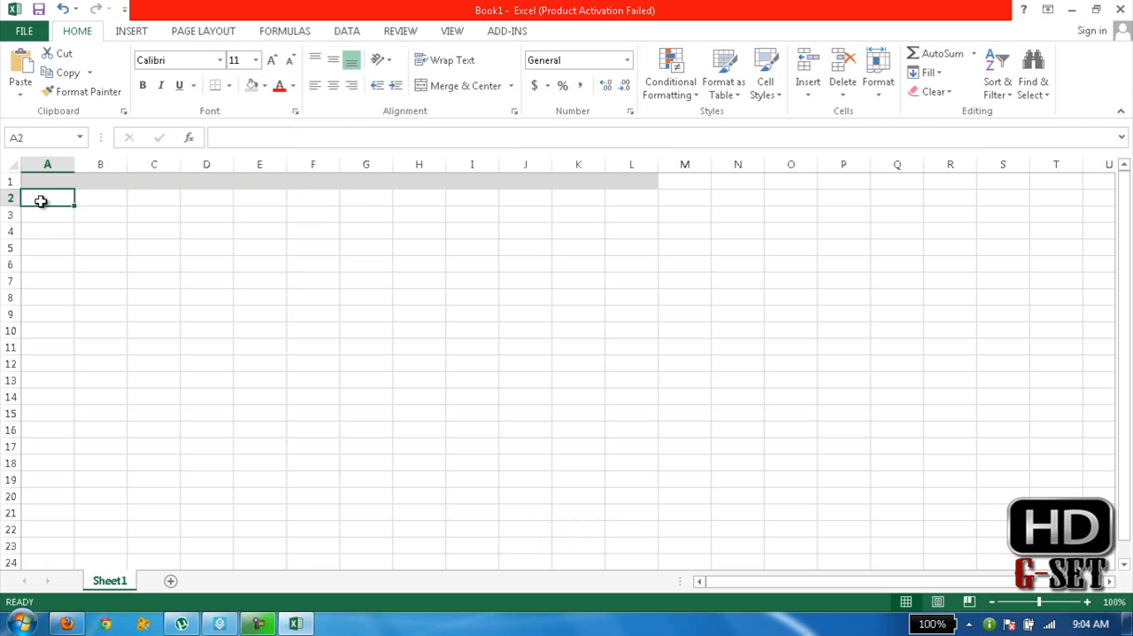
# Step: Shade cells A2:L2 a darker grey, then select A3:L3
pyautogui.moveTo(48, 197); pyautogui.dragTo(630, 197)
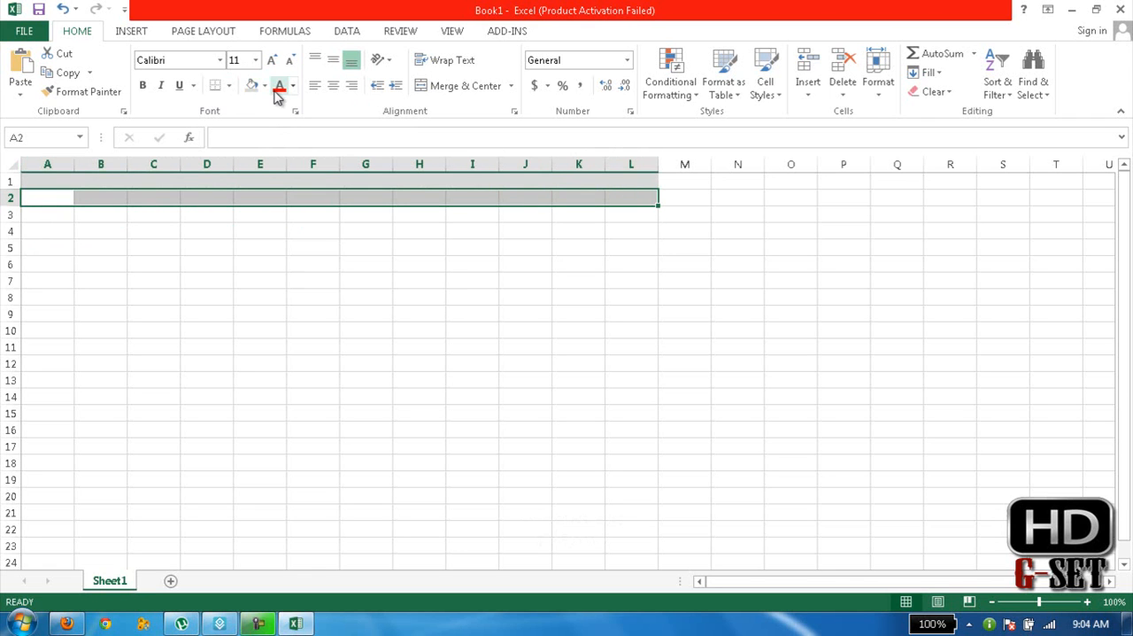
pyautogui.click(263, 85)
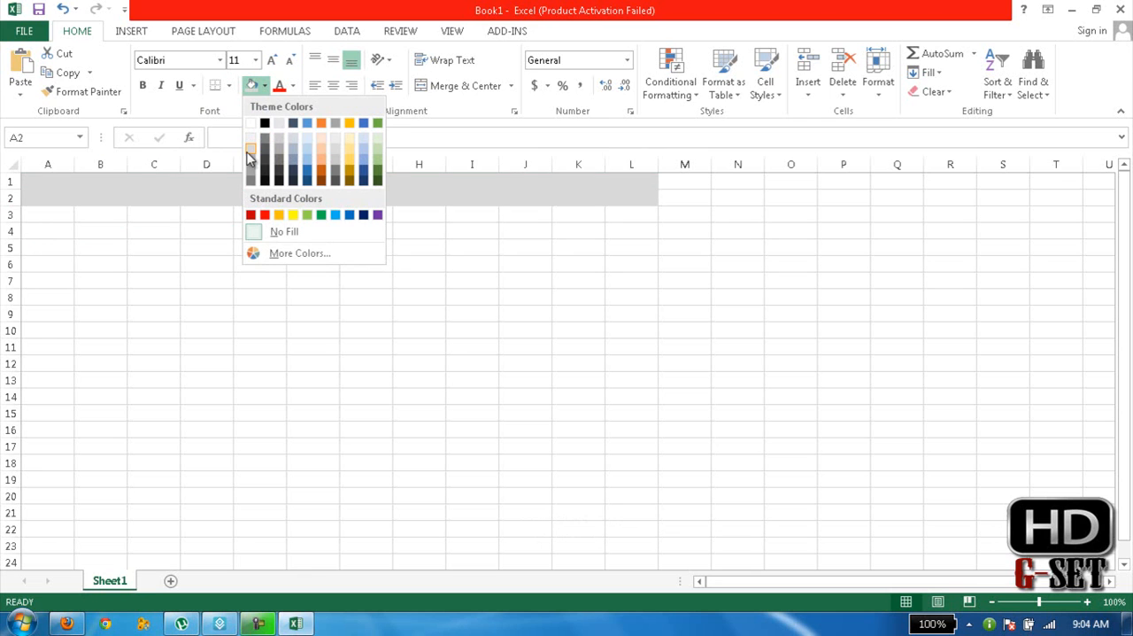
pyautogui.click(252, 145)
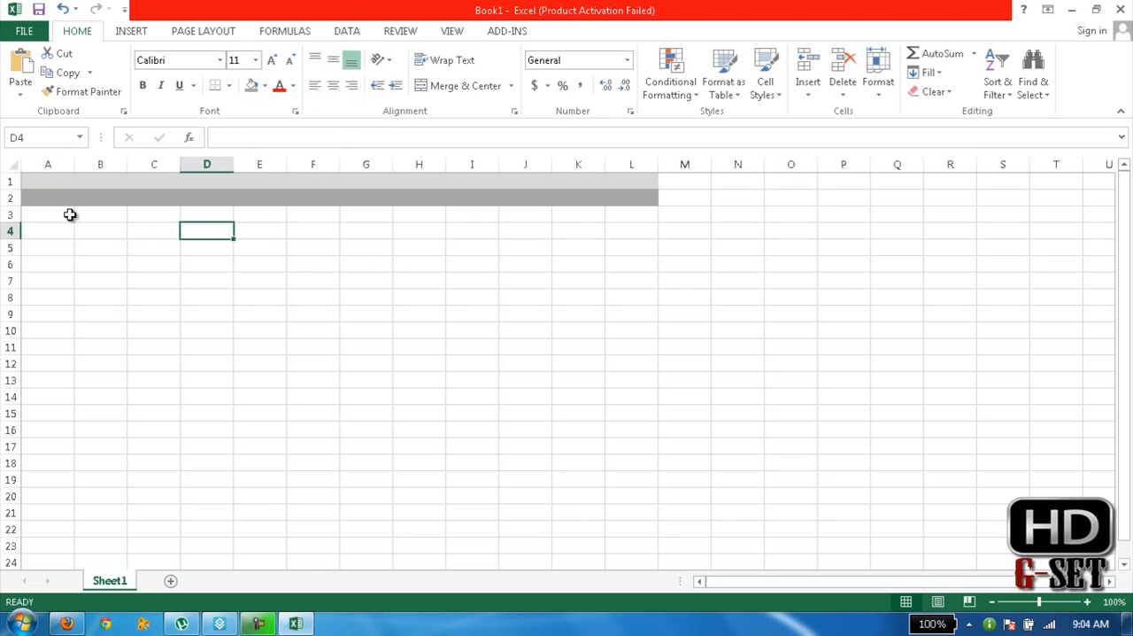
pyautogui.moveTo(64, 216)
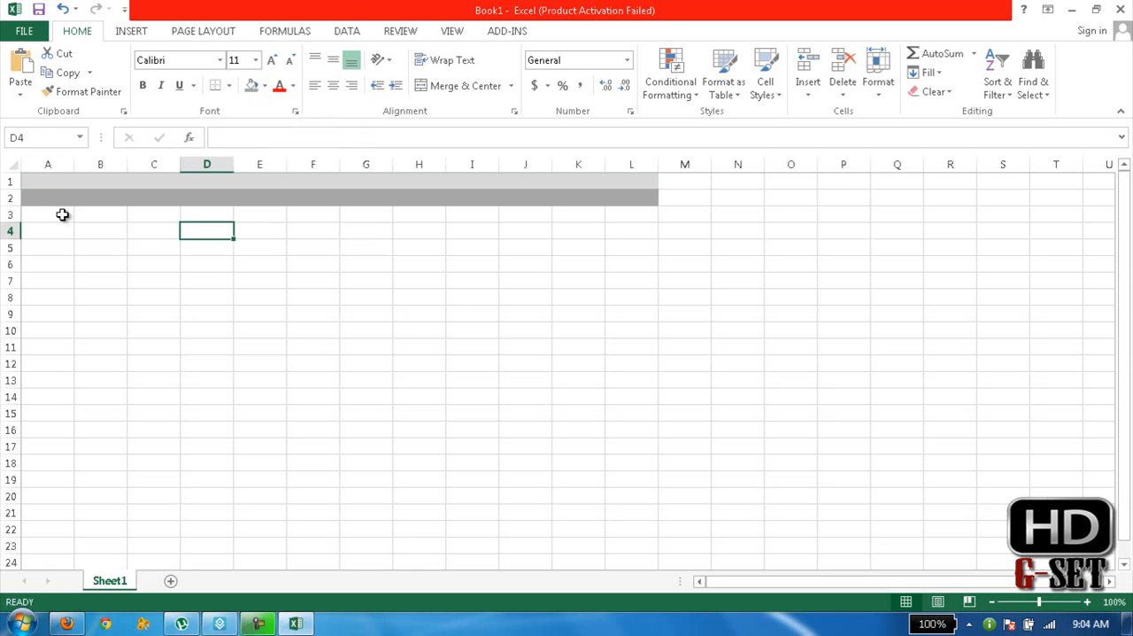
pyautogui.moveTo(48, 214); pyautogui.dragTo(471, 214)
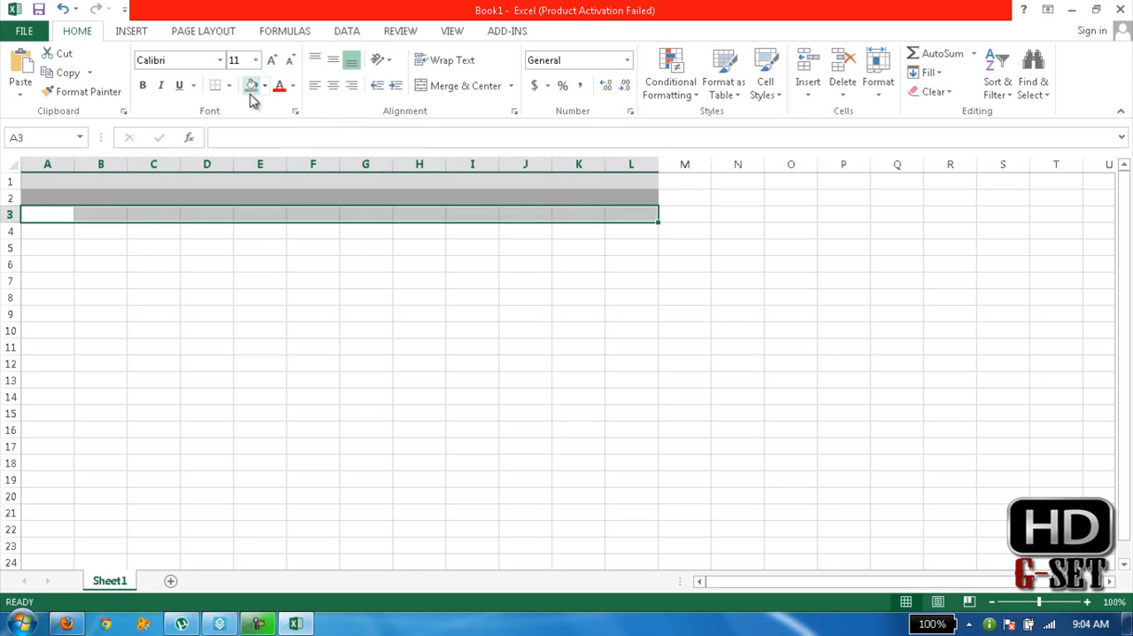
# Step: Fill cells A3:L3 with a light blue theme colour
pyautogui.click(264, 85)
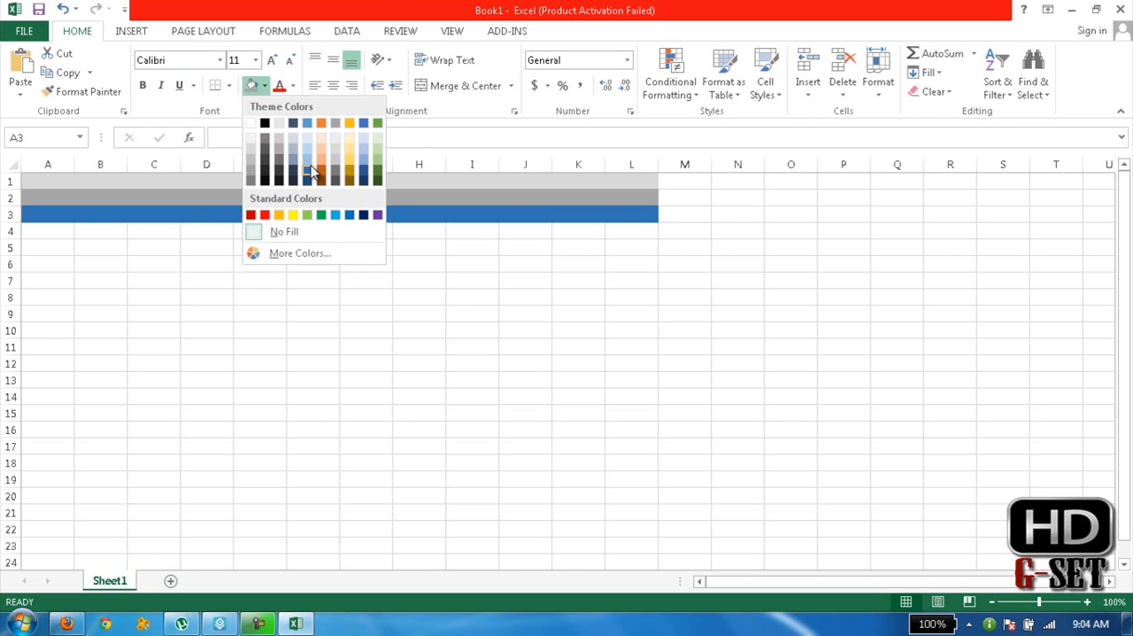
pyautogui.click(308, 168)
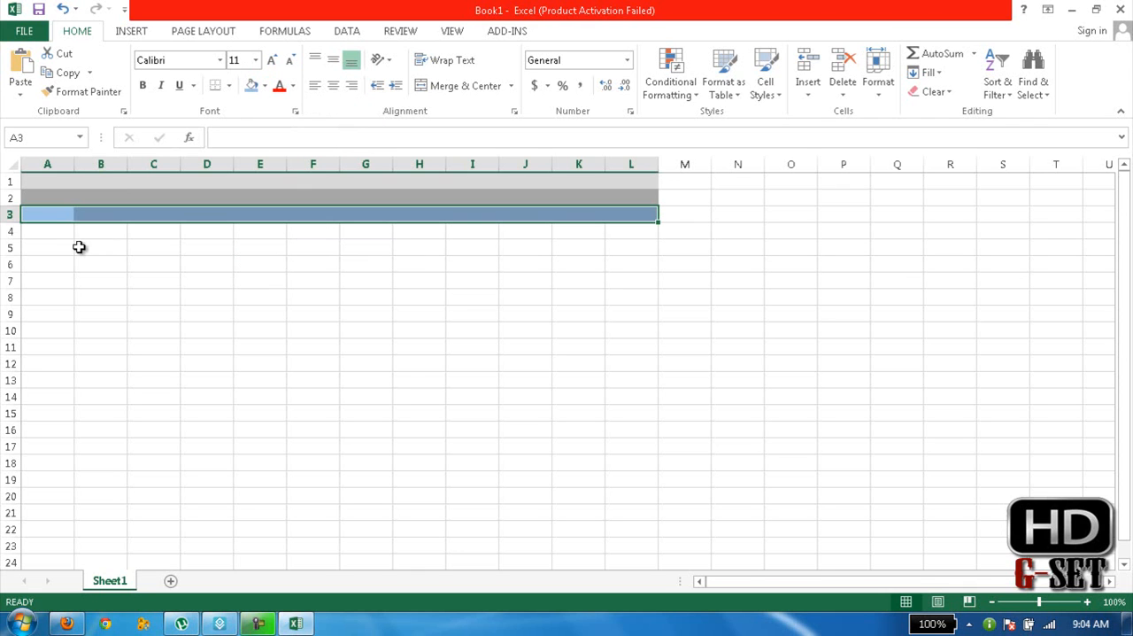
pyautogui.moveTo(49, 204)
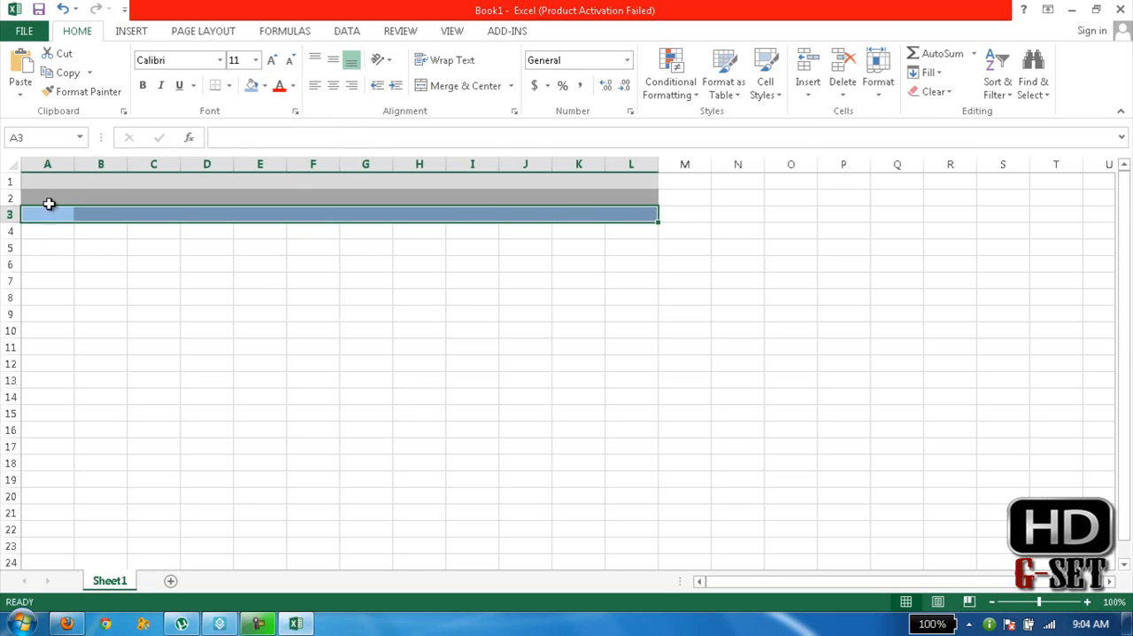
pyautogui.moveTo(43, 182)
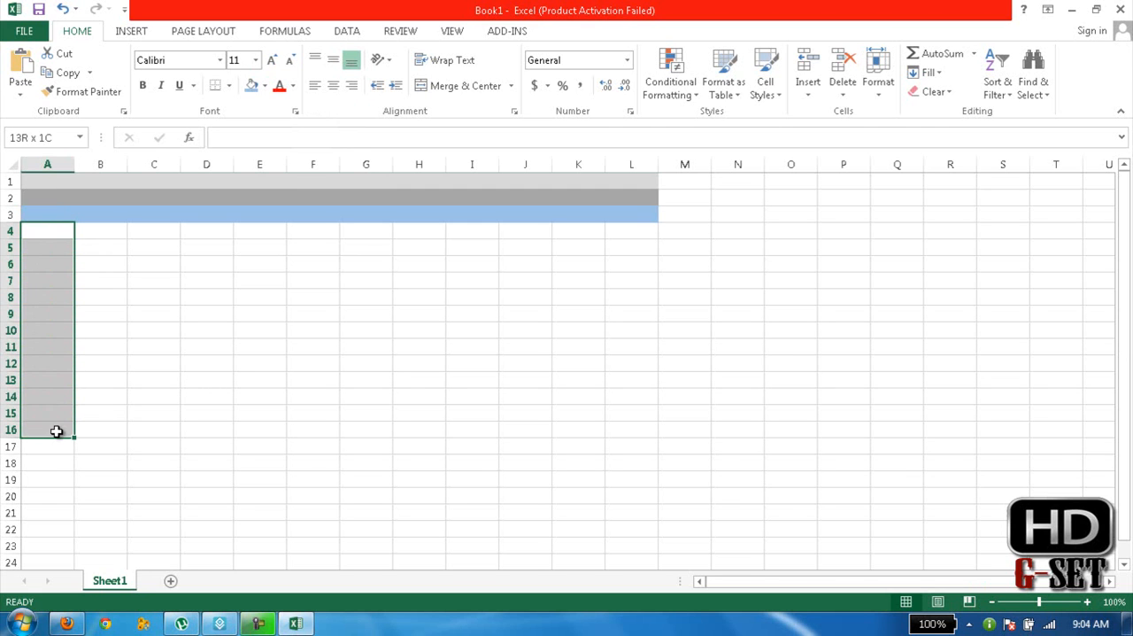
# Step: Shade cells A4:A10 down column A with a light grey fill
pyautogui.moveTo(57, 432); pyautogui.dragTo(53, 394)
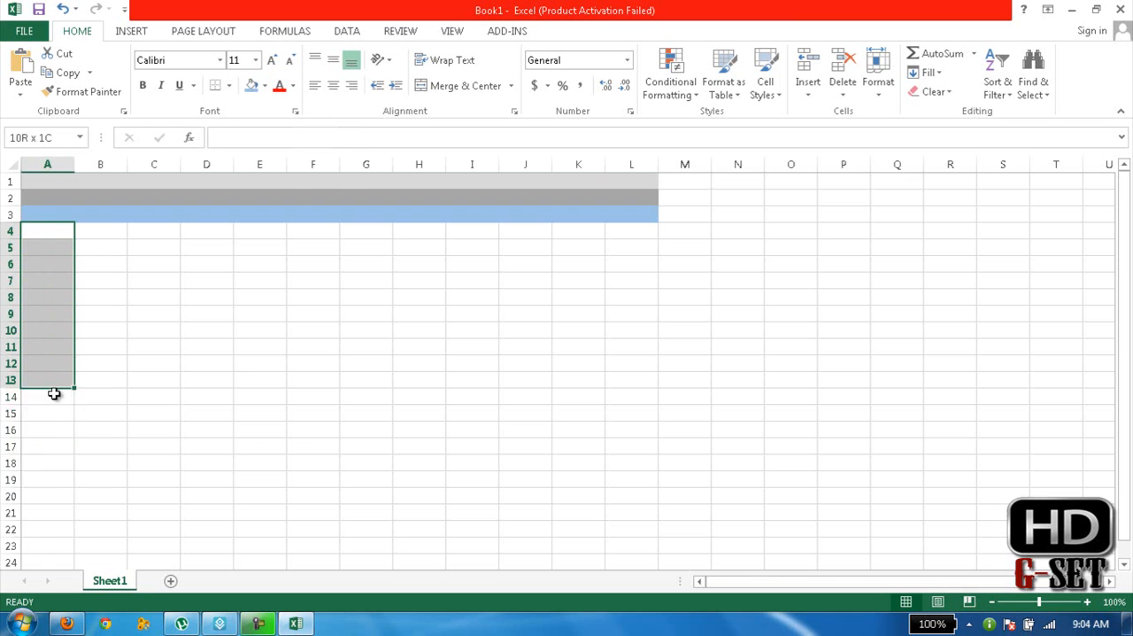
pyautogui.moveTo(51, 379); pyautogui.dragTo(51, 429)
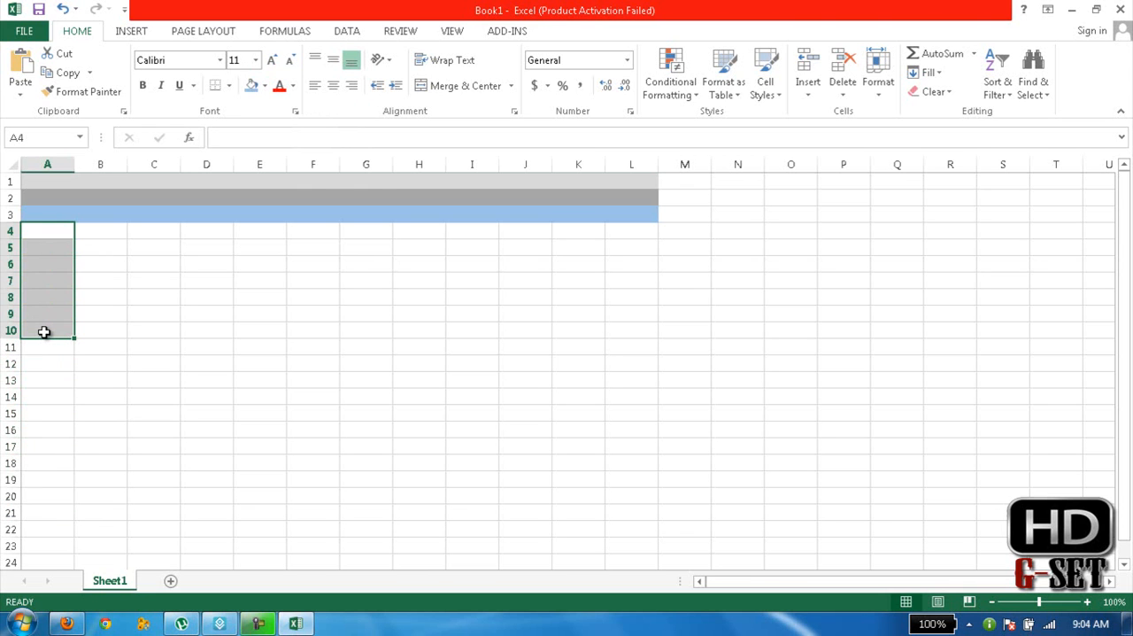
pyautogui.moveTo(43, 349)
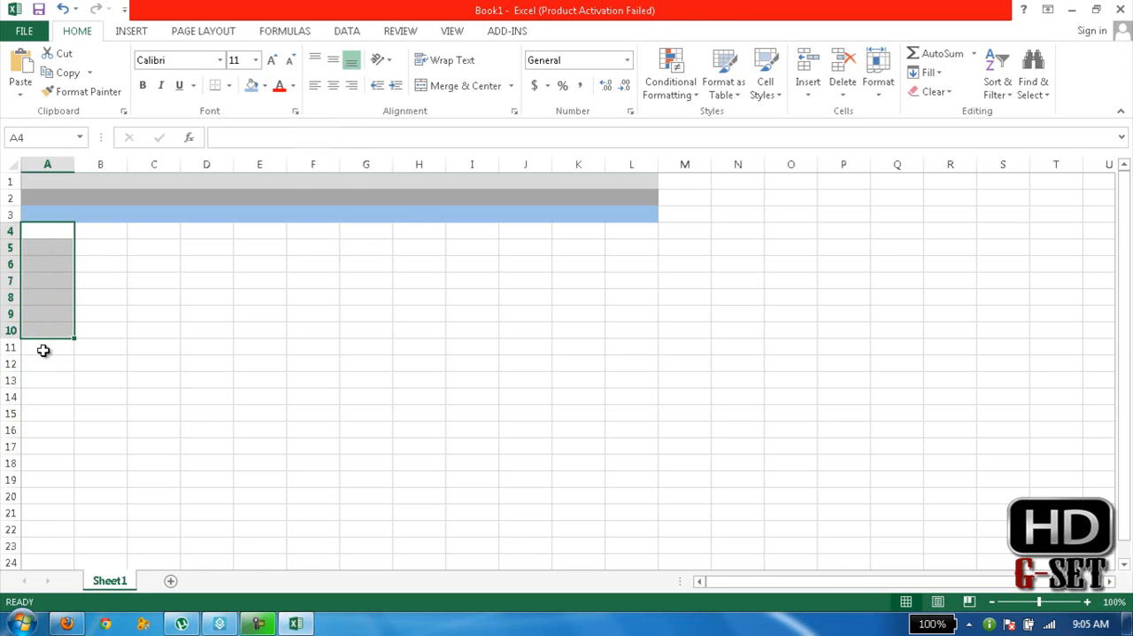
pyautogui.moveTo(46, 275)
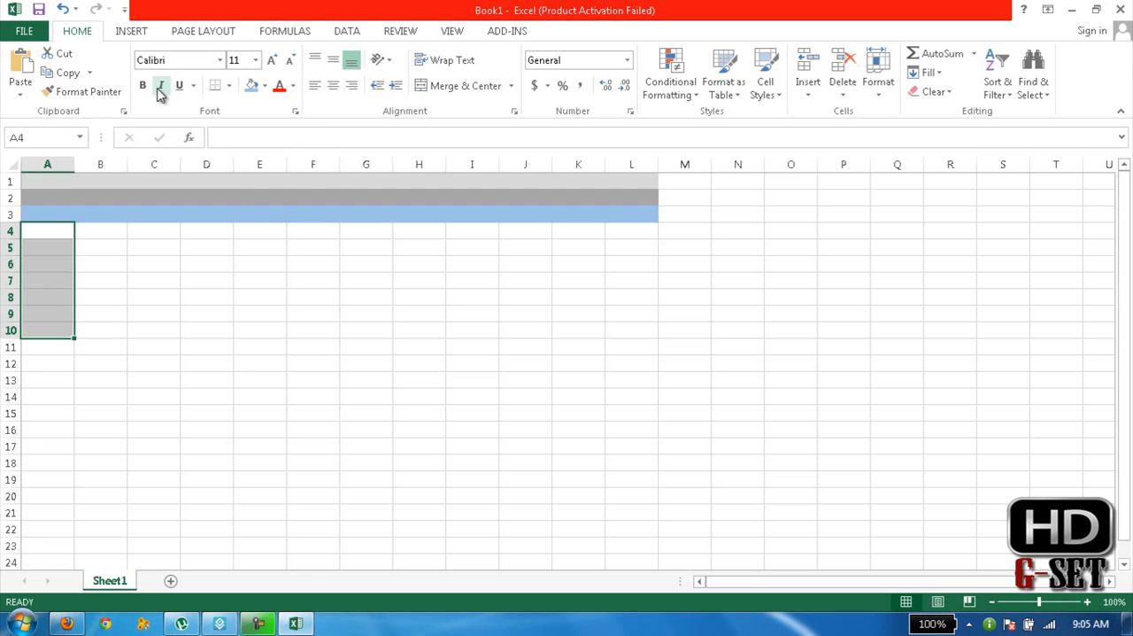
pyautogui.click(262, 85)
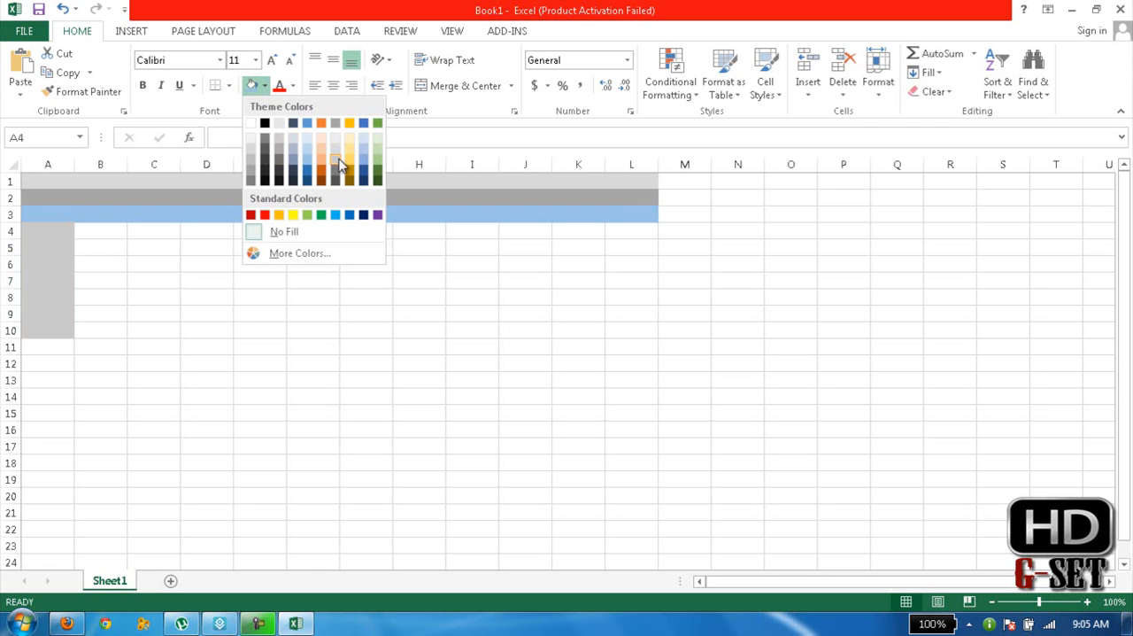
pyautogui.click(340, 163)
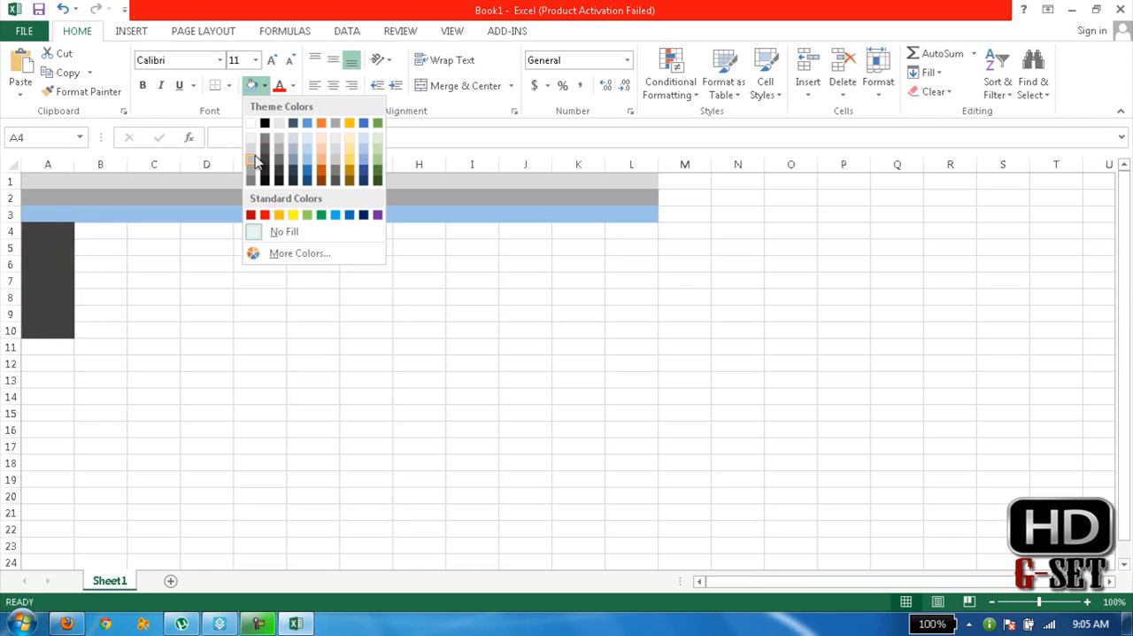
pyautogui.click(251, 139)
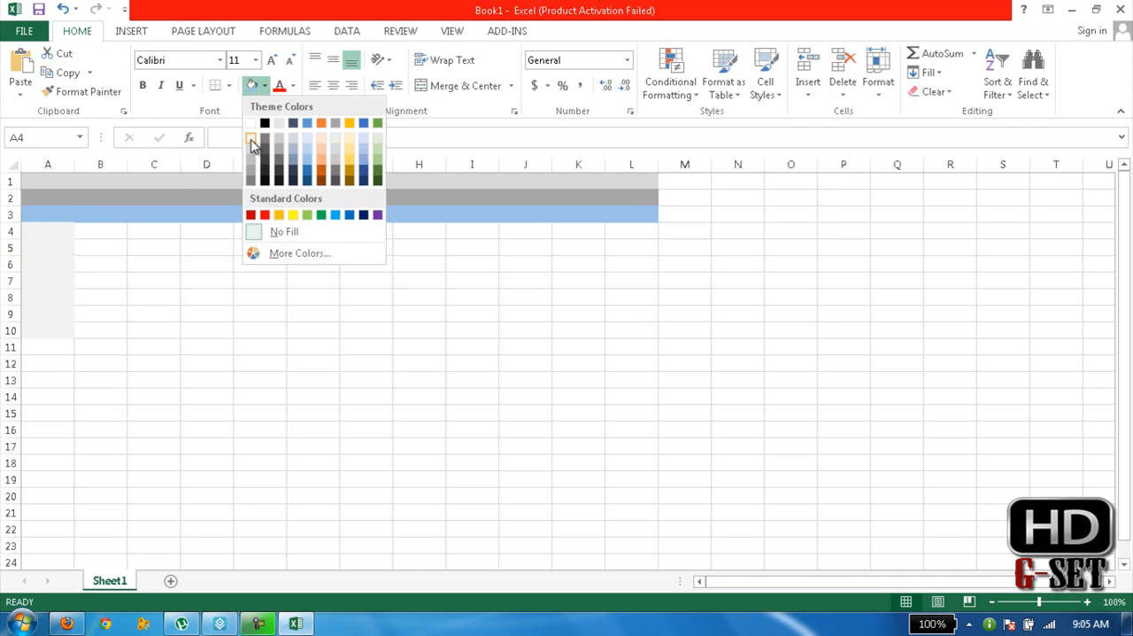
pyautogui.click(251, 145)
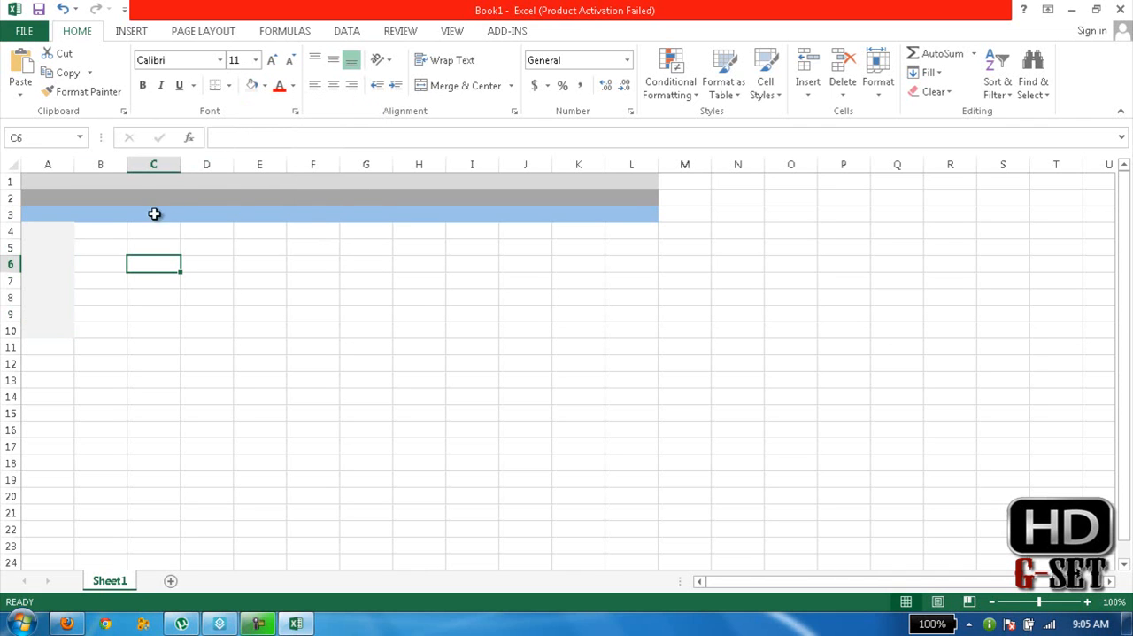
pyautogui.moveTo(311, 184)
pyautogui.write('G')
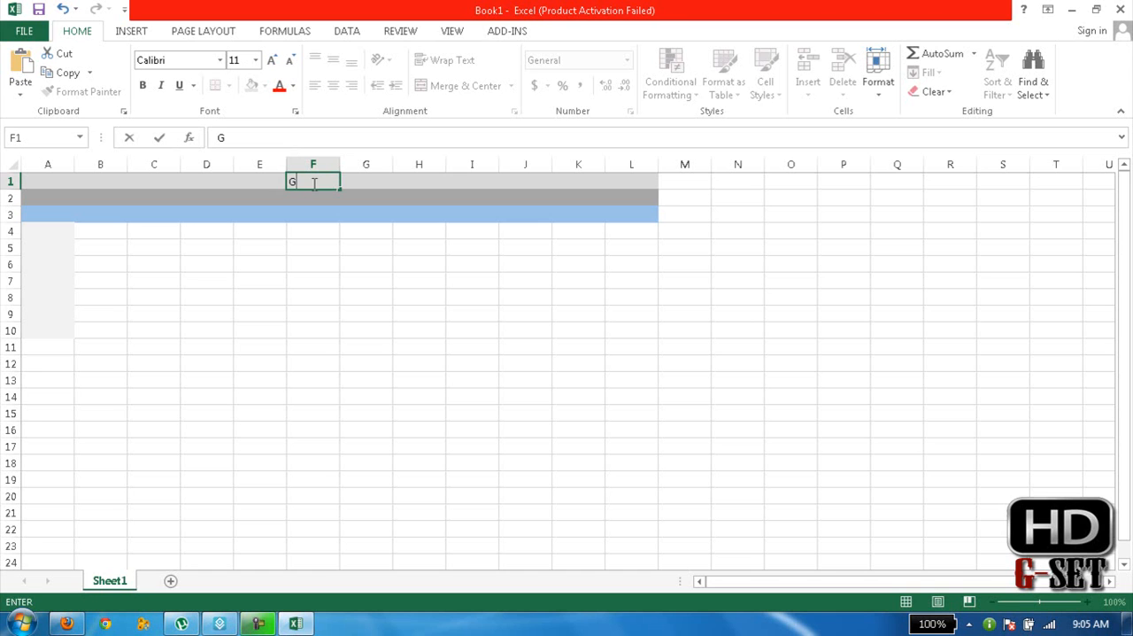
# Step: Enter the title G-HD SET in F1, enlarge its font and make row 1 taller
pyautogui.write('-HD')
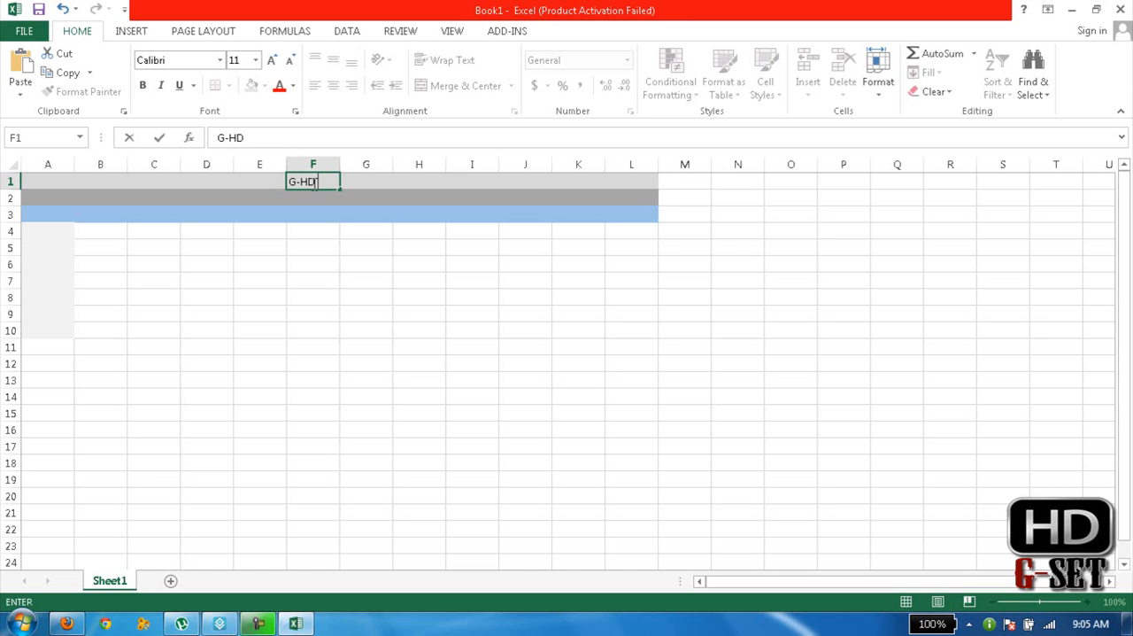
pyautogui.write('S')
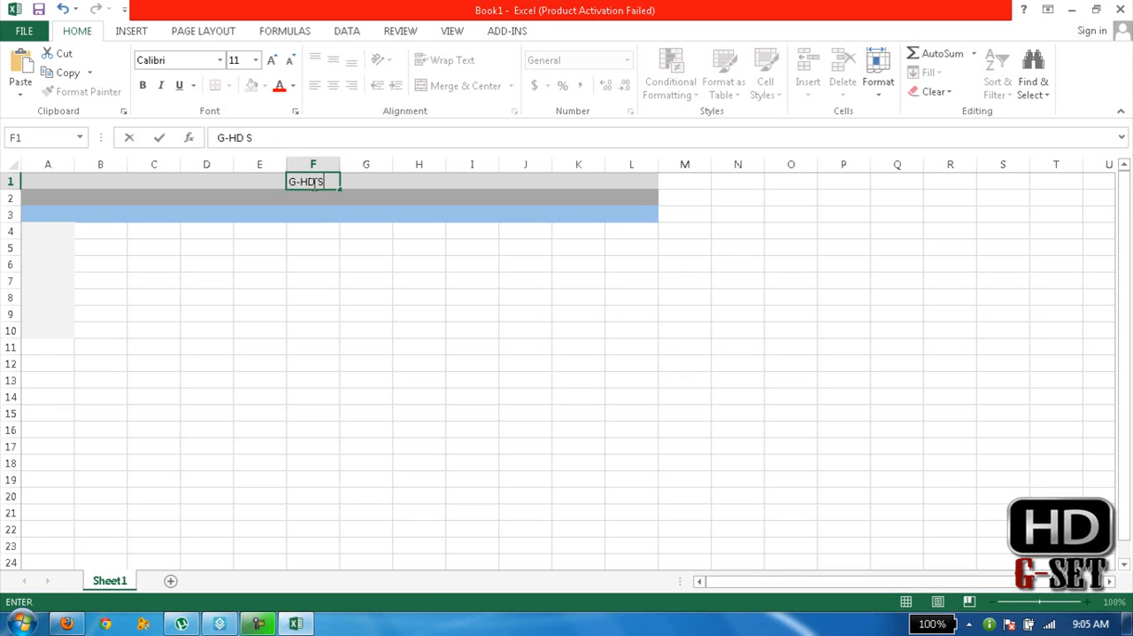
pyautogui.write('ET')
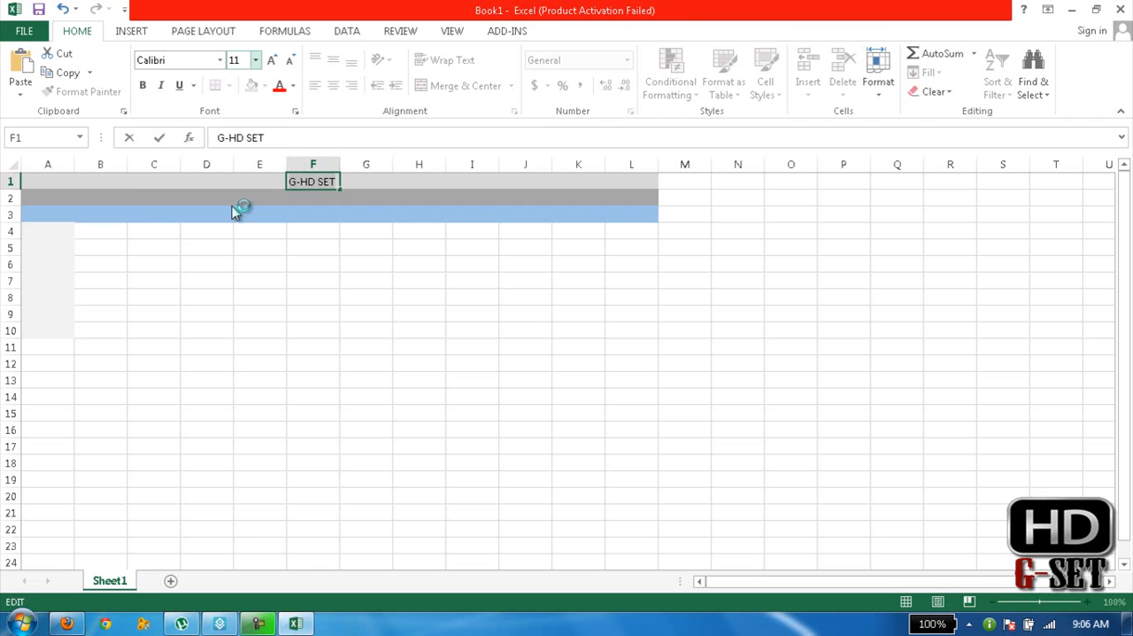
pyautogui.click(255, 60)
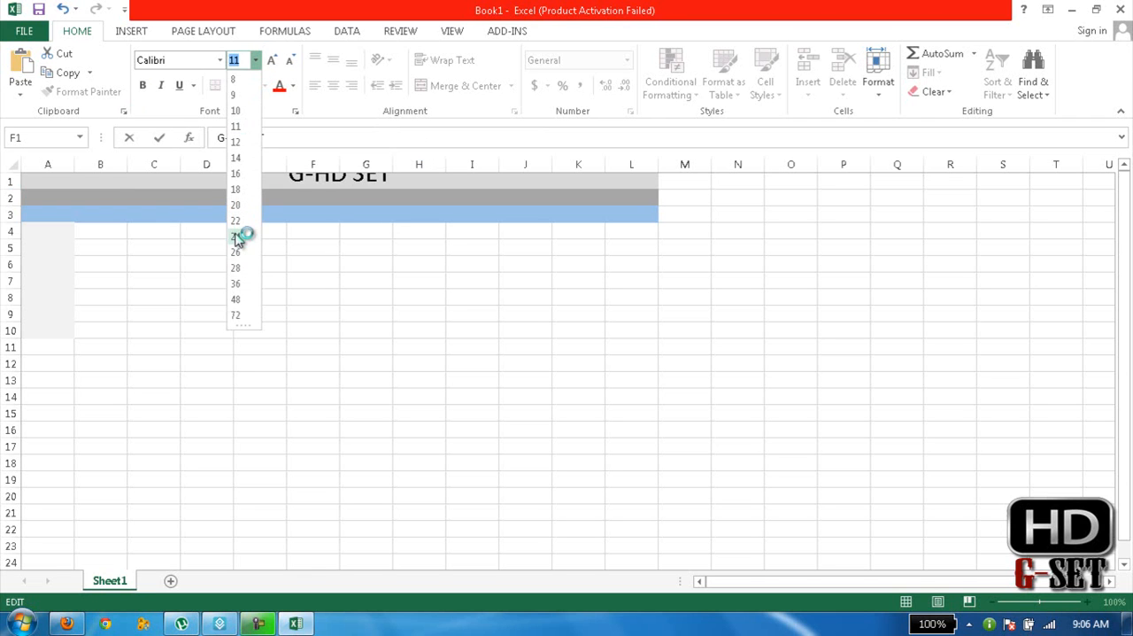
pyautogui.click(235, 235)
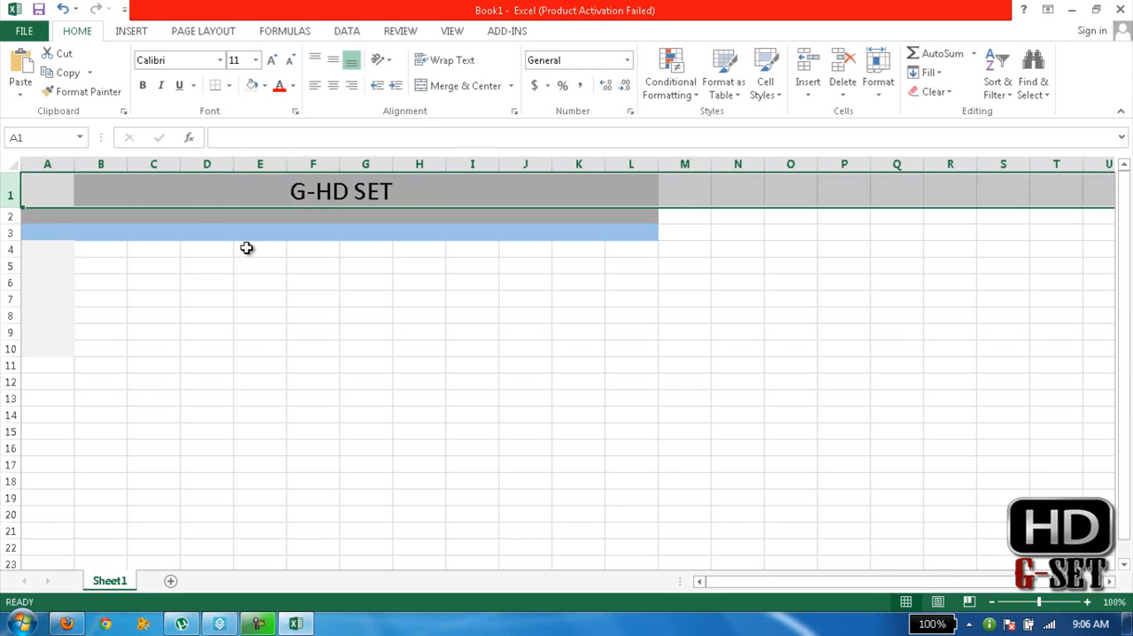
pyautogui.moveTo(418, 189); pyautogui.dragTo(579, 216)
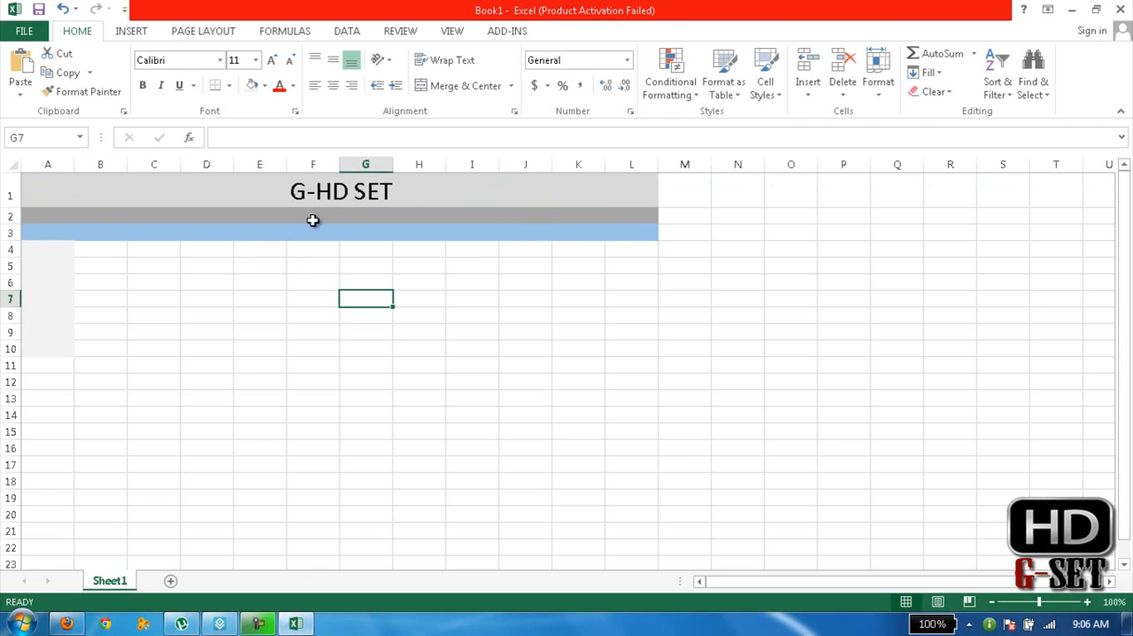
# Step: Enter the subtitle Students Mark Sheet in cell F2 and select its text
pyautogui.click(311, 216)
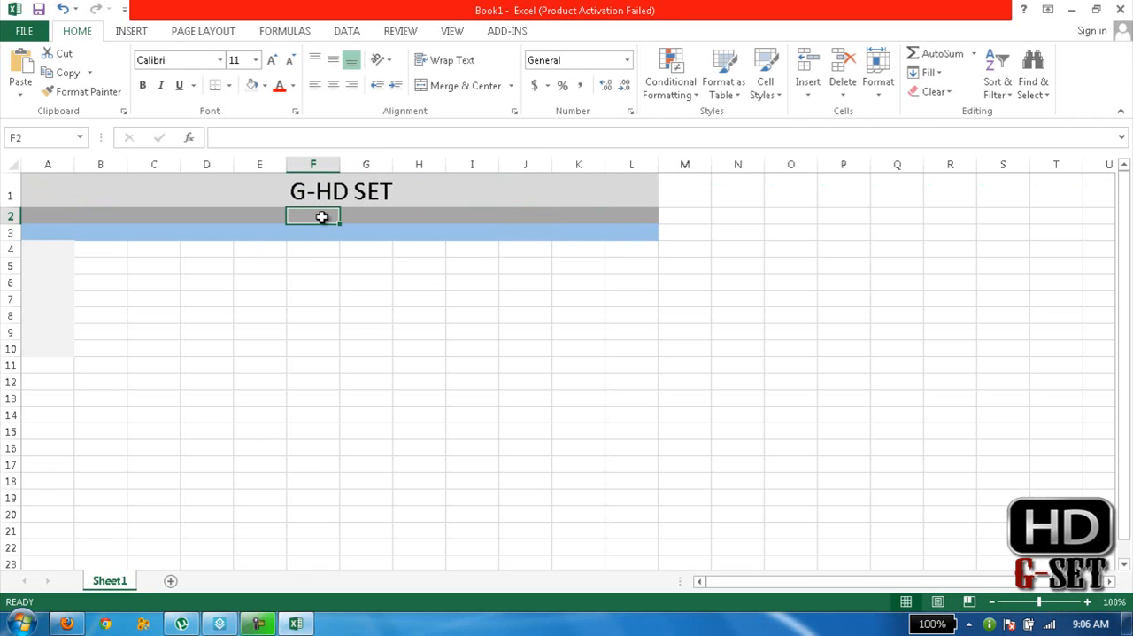
pyautogui.doubleClick(312, 216)
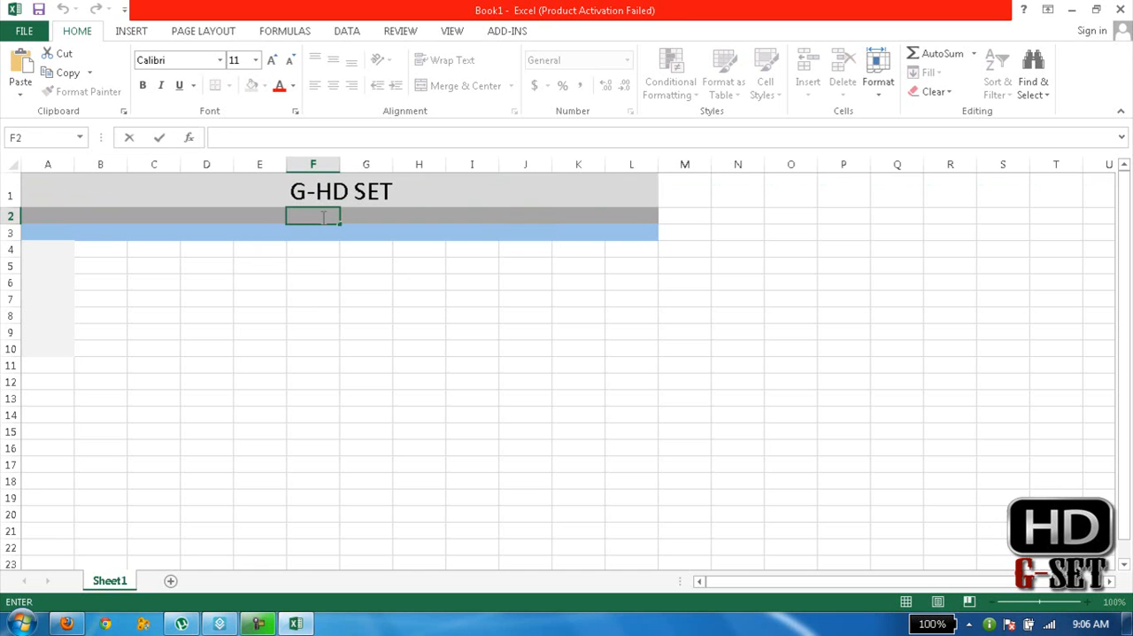
pyautogui.write('sTU')
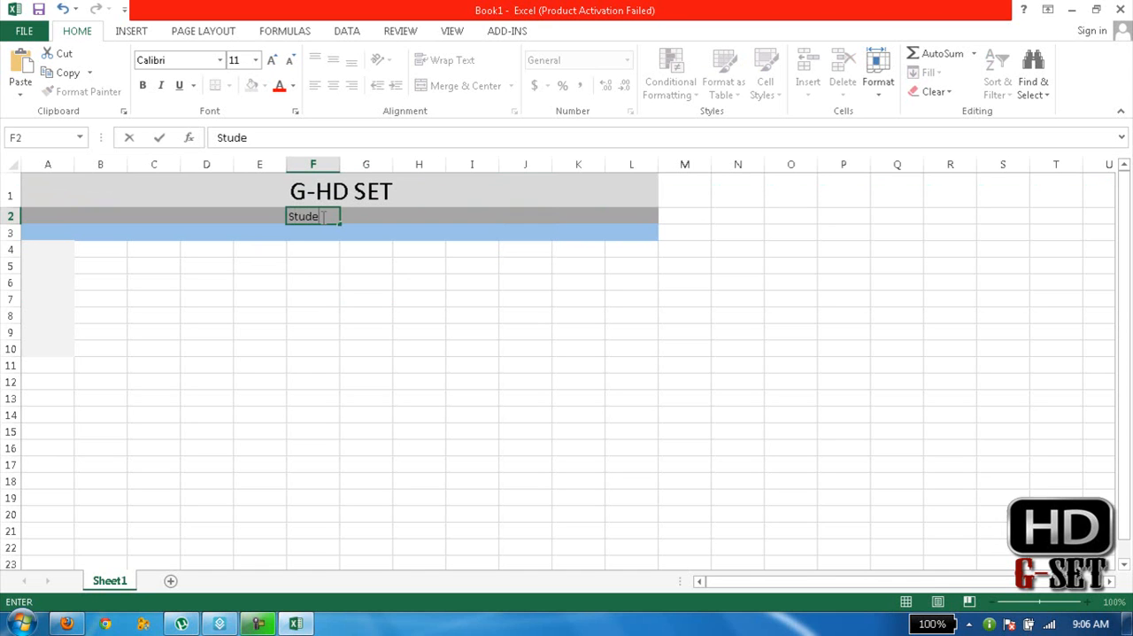
pyautogui.write('nds')
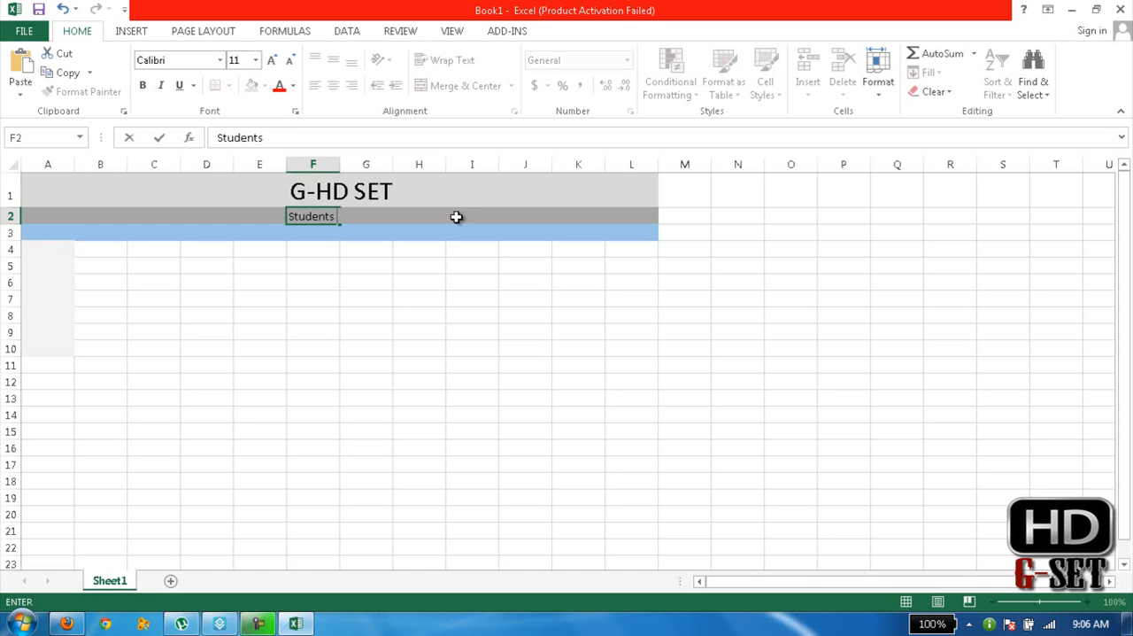
pyautogui.write('Mark')
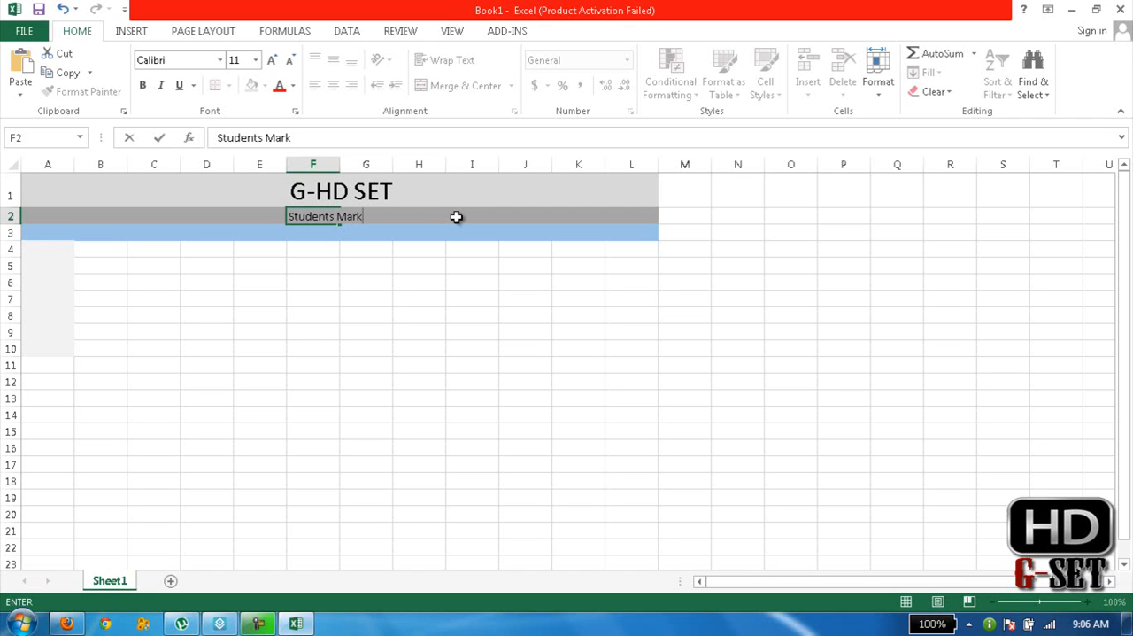
pyautogui.write('Sheet')
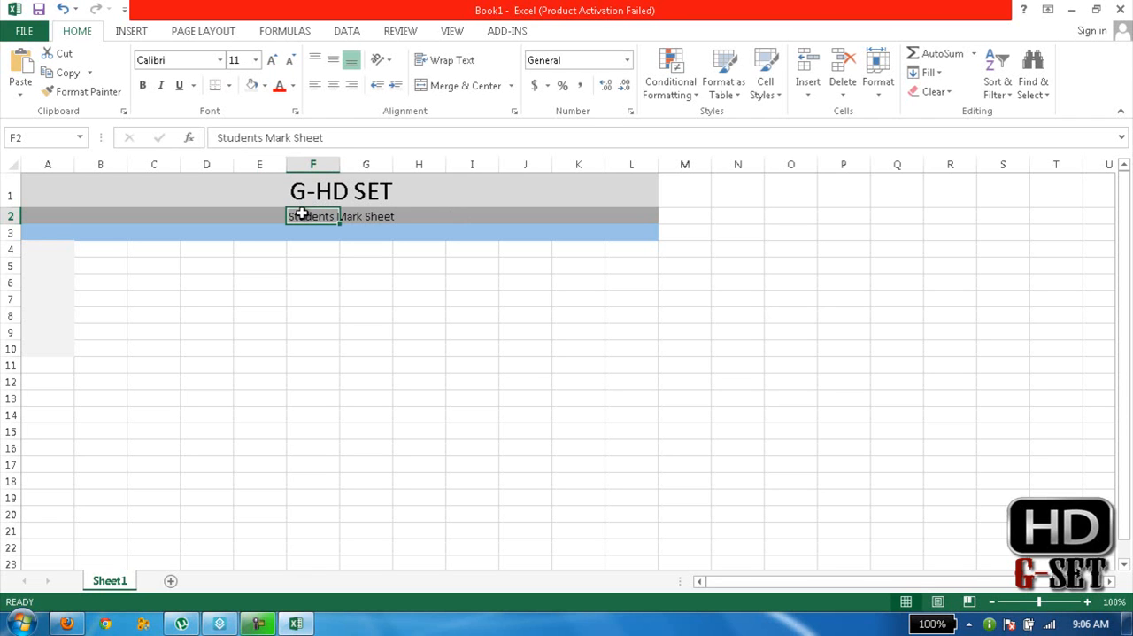
pyautogui.doubleClick(311, 216)
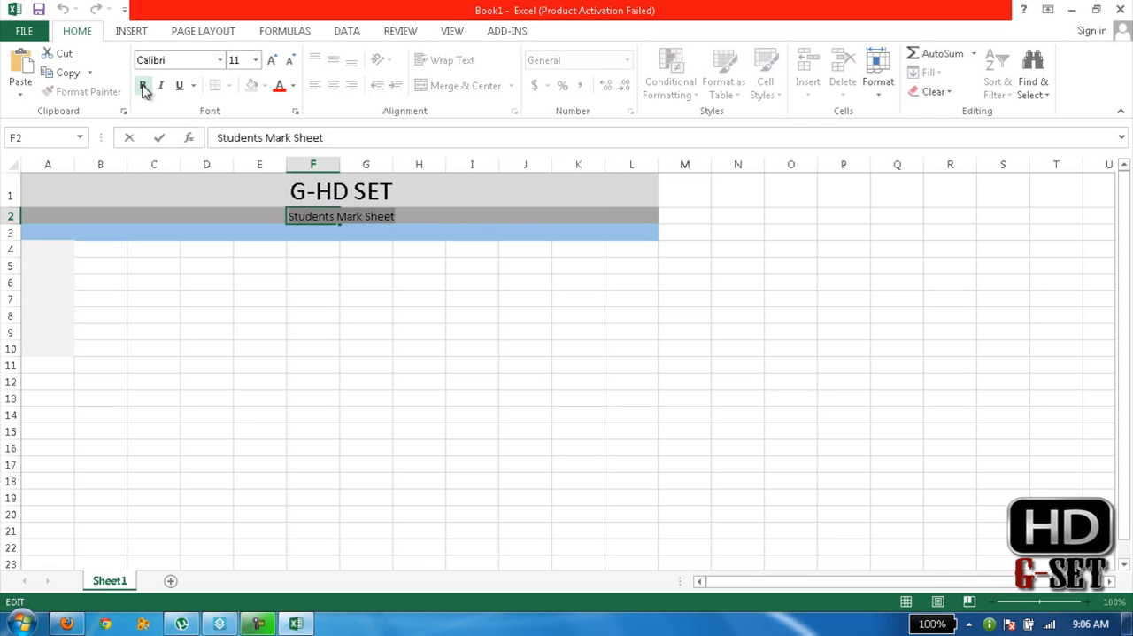
# Step: Make the Students Mark Sheet subtitle bold, red and a larger font size
pyautogui.click(142, 85)
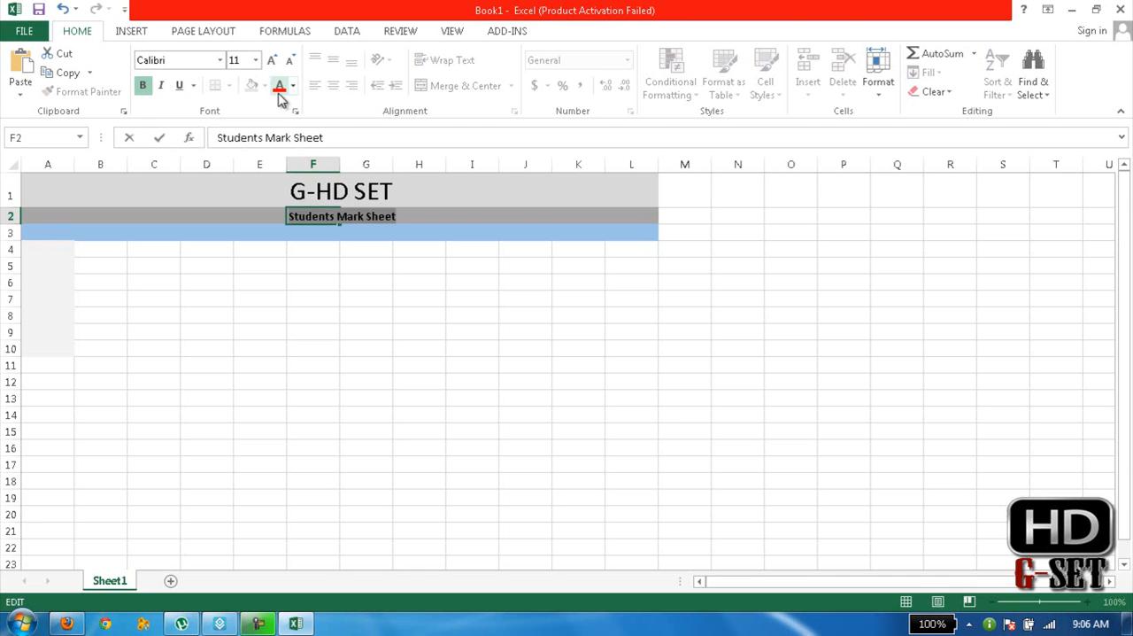
pyautogui.click(280, 85)
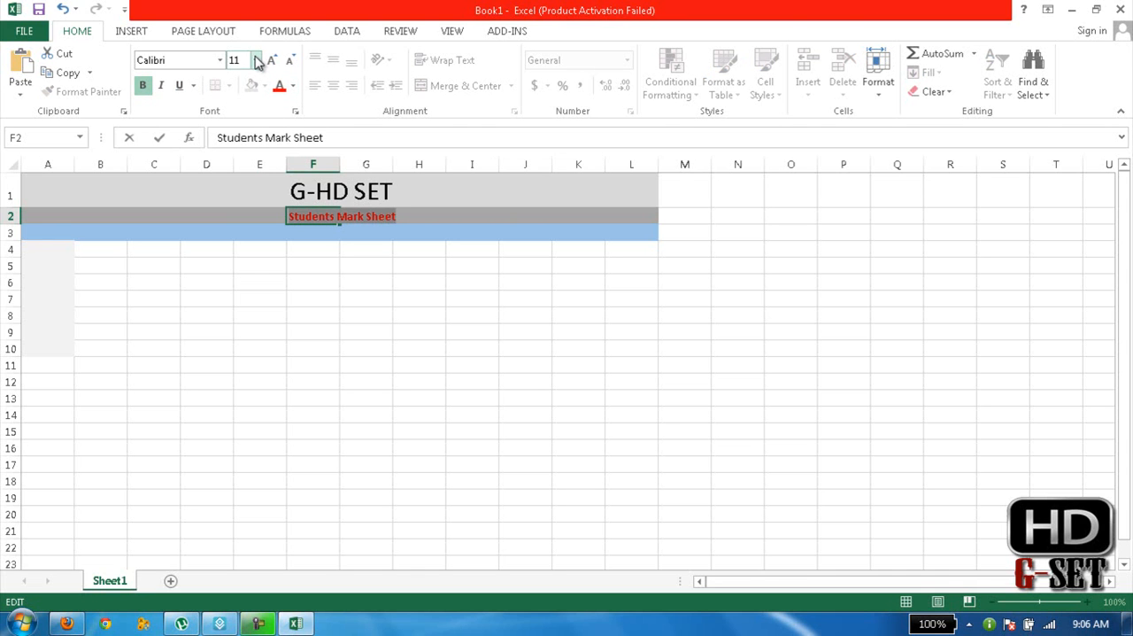
pyautogui.click(255, 60)
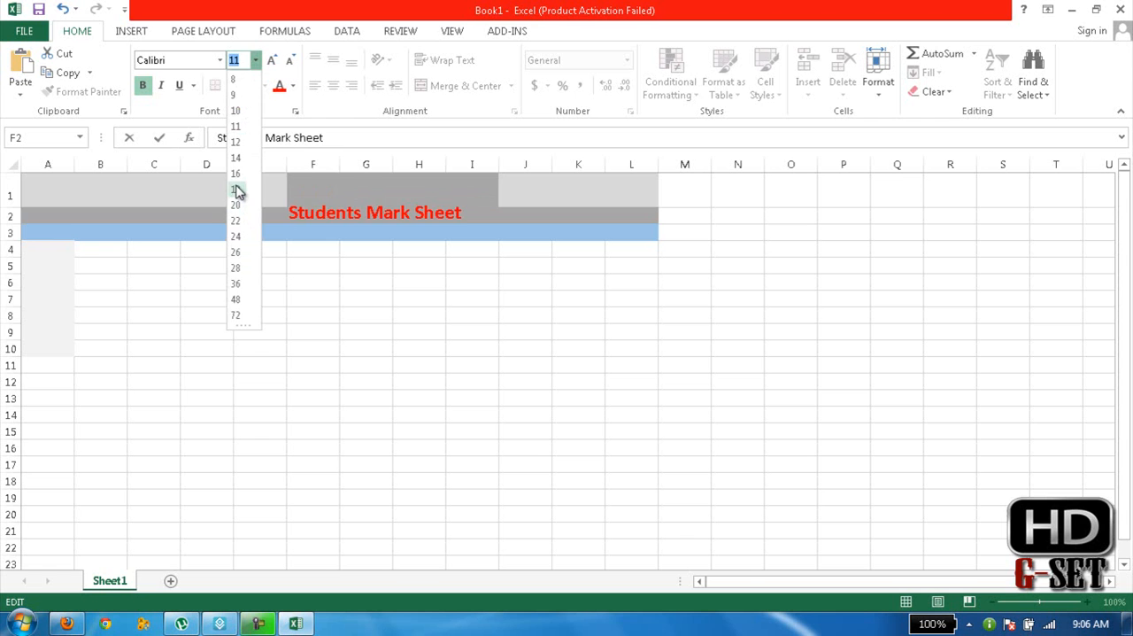
pyautogui.click(235, 187)
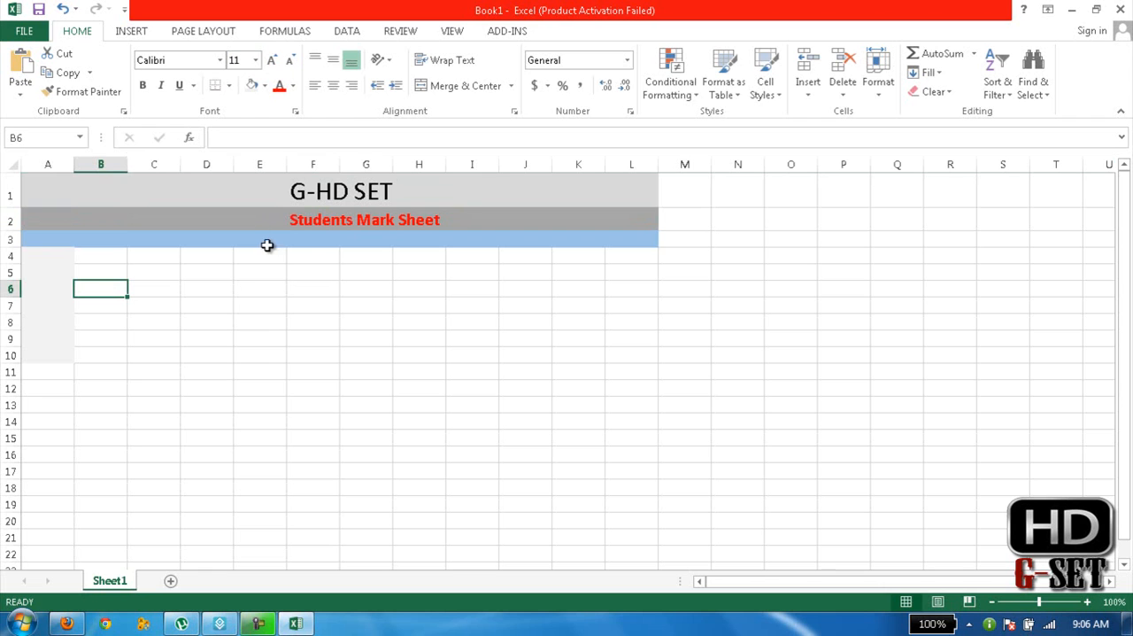
pyautogui.moveTo(62, 241)
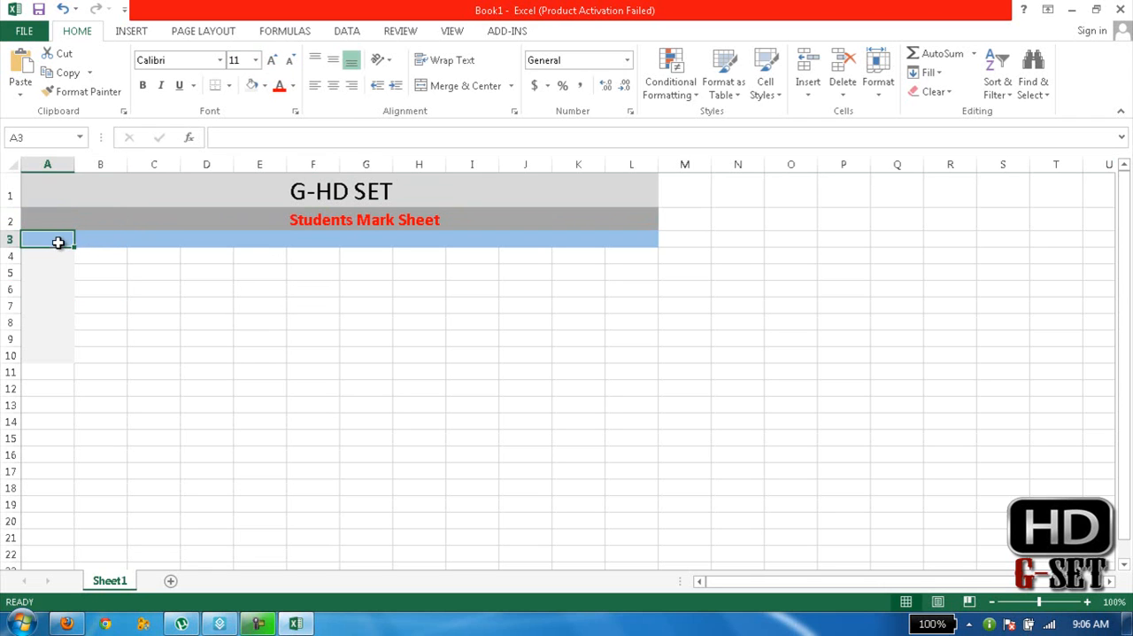
# Step: Enter the headers Roll No, Name, Maths, English and Physics across row 3
pyautogui.write('Roll No')
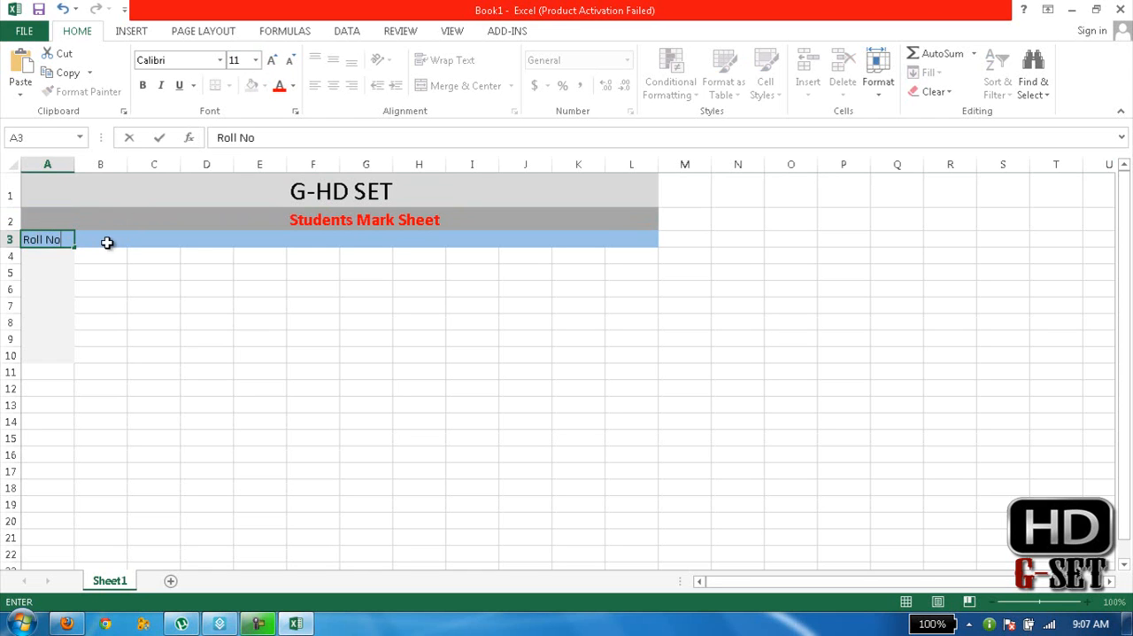
pyautogui.write('Name')
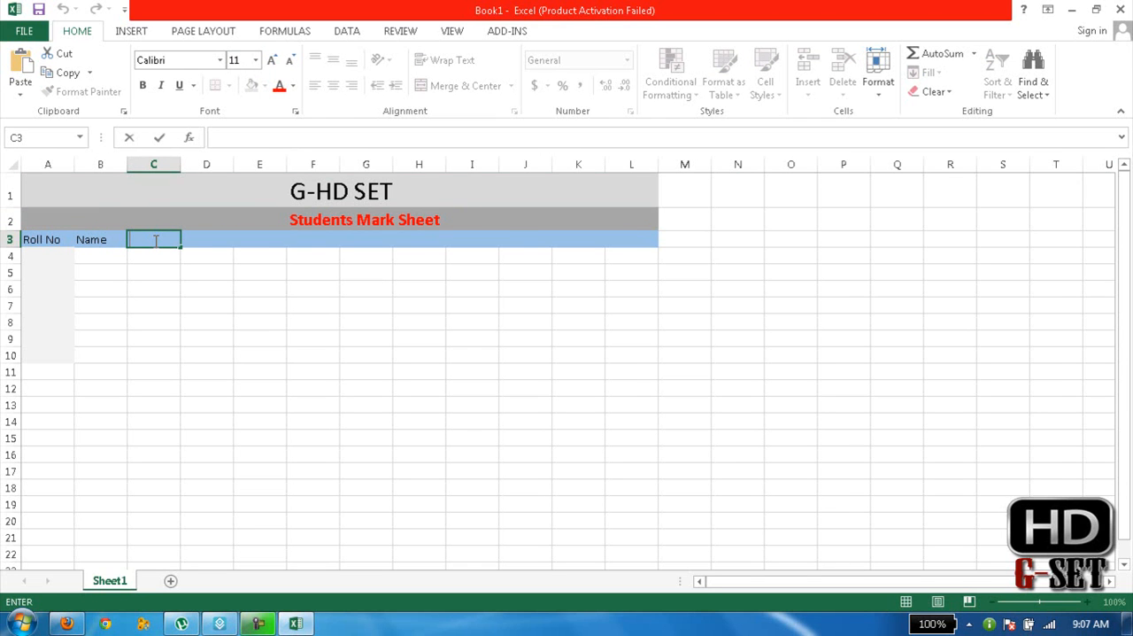
pyautogui.write('Maths')
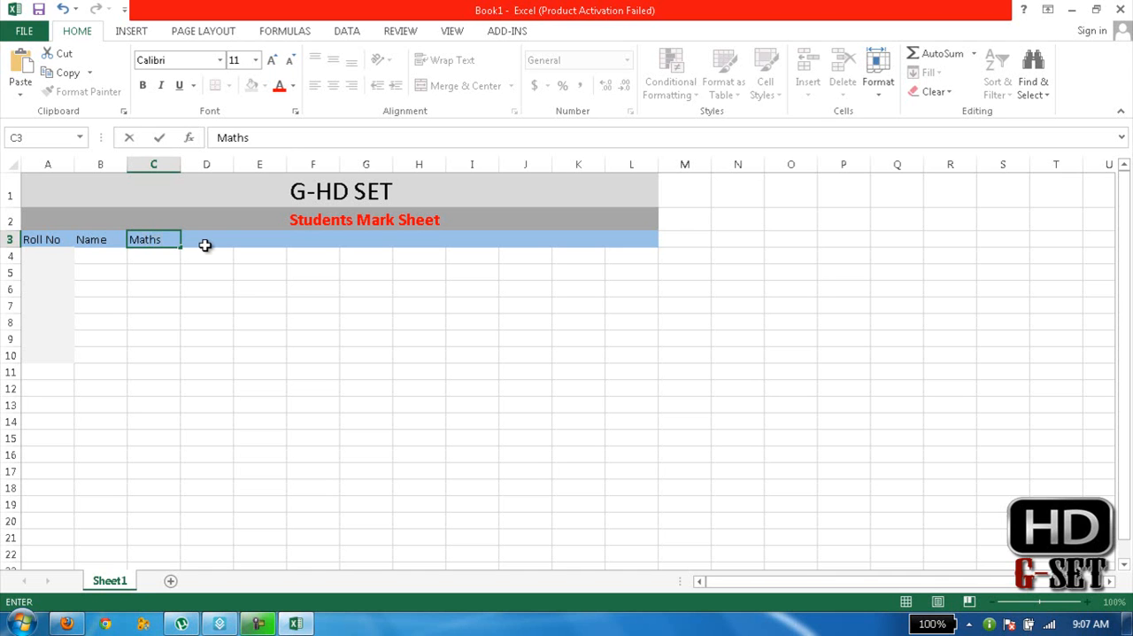
pyautogui.write('English')
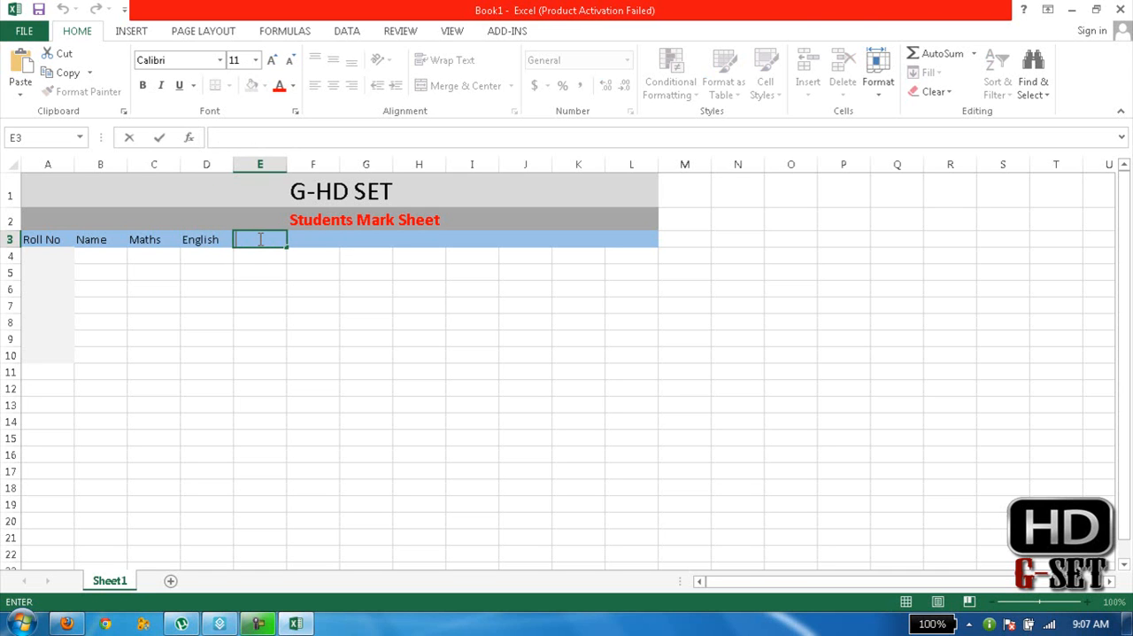
pyautogui.write('Physics')
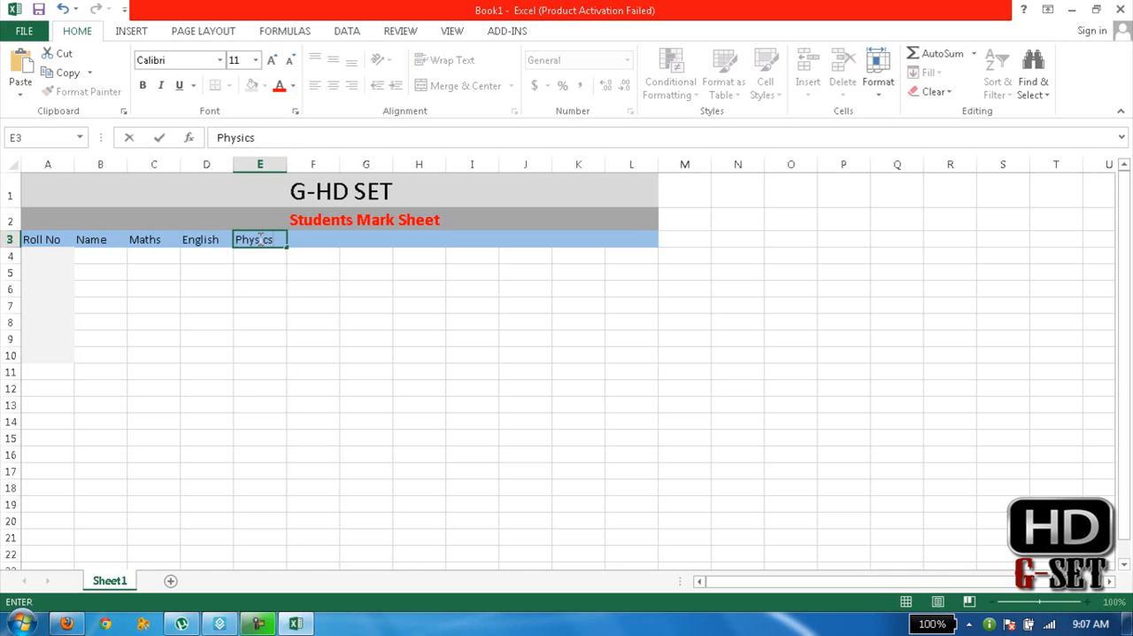
pyautogui.press('Tab')
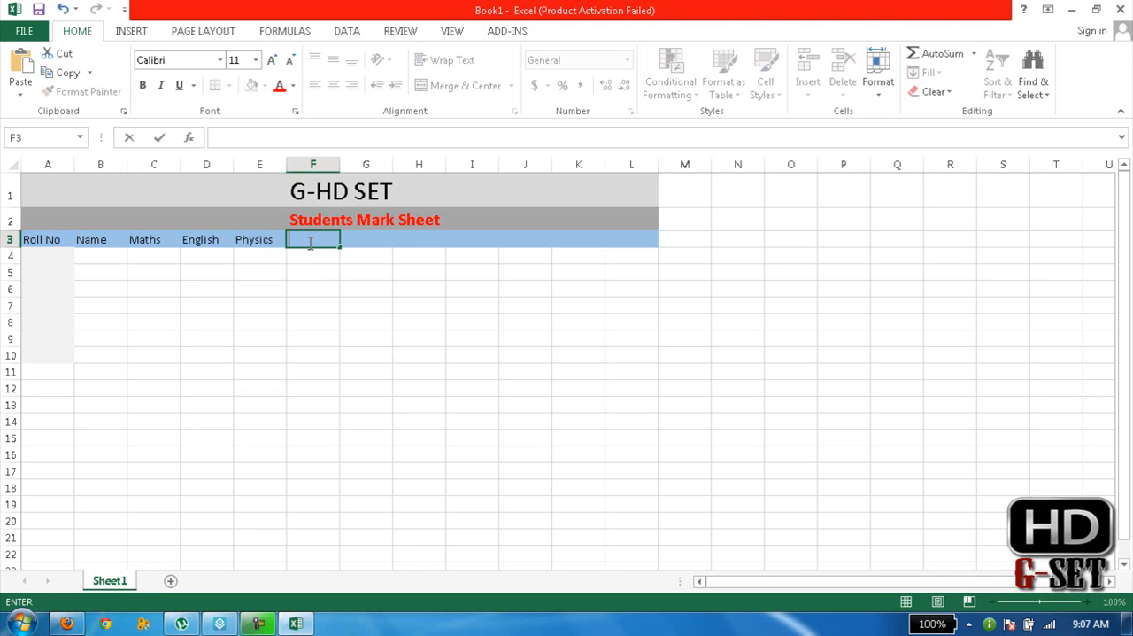
# Step: Add Computer in F3 and Statistics in G3 as the remaining subject headers
pyautogui.write('Computer')
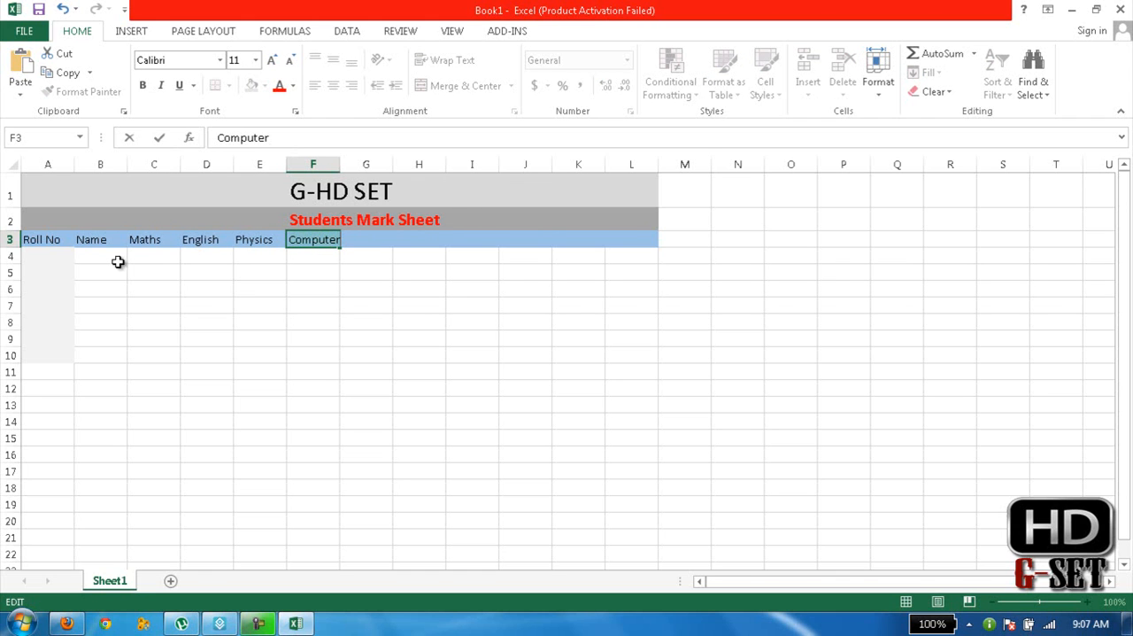
pyautogui.moveTo(306, 268)
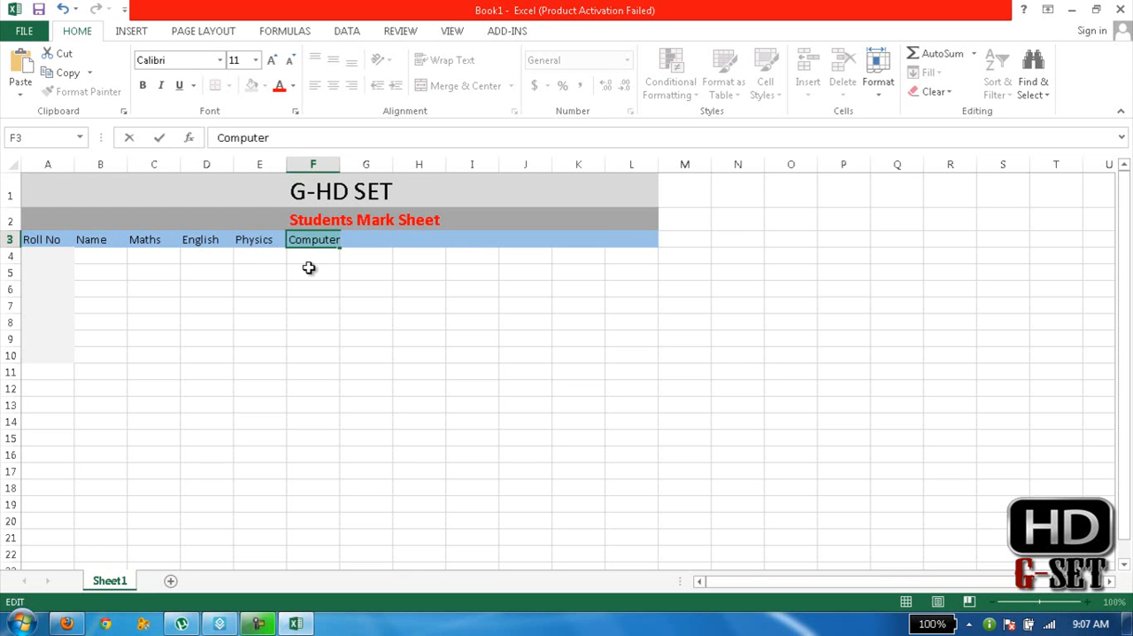
pyautogui.moveTo(352, 273)
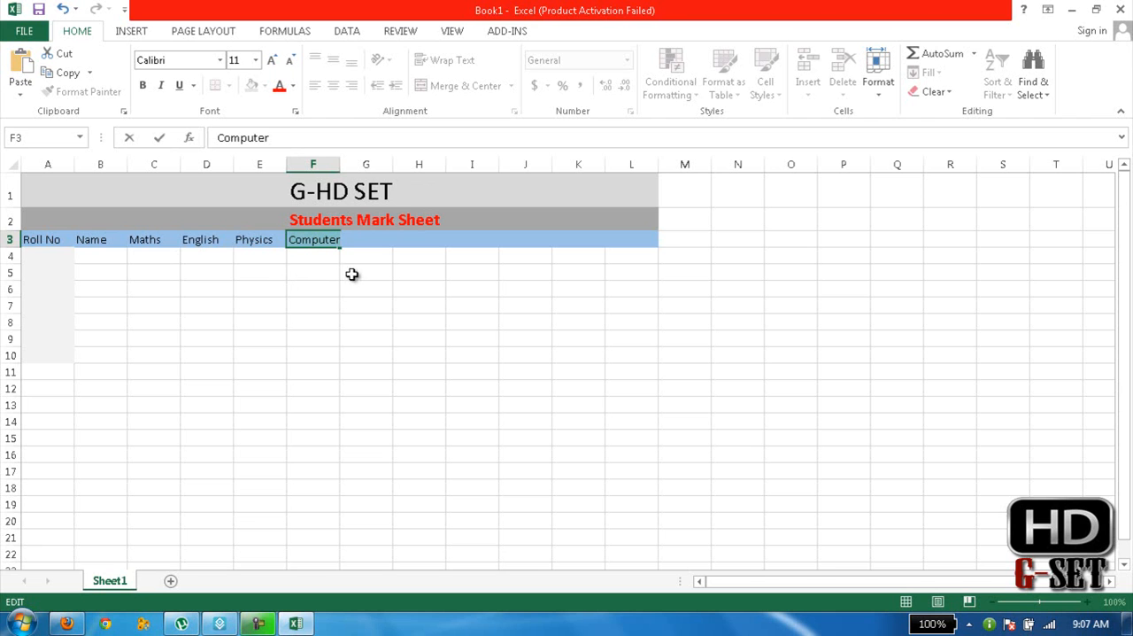
pyautogui.click(365, 287)
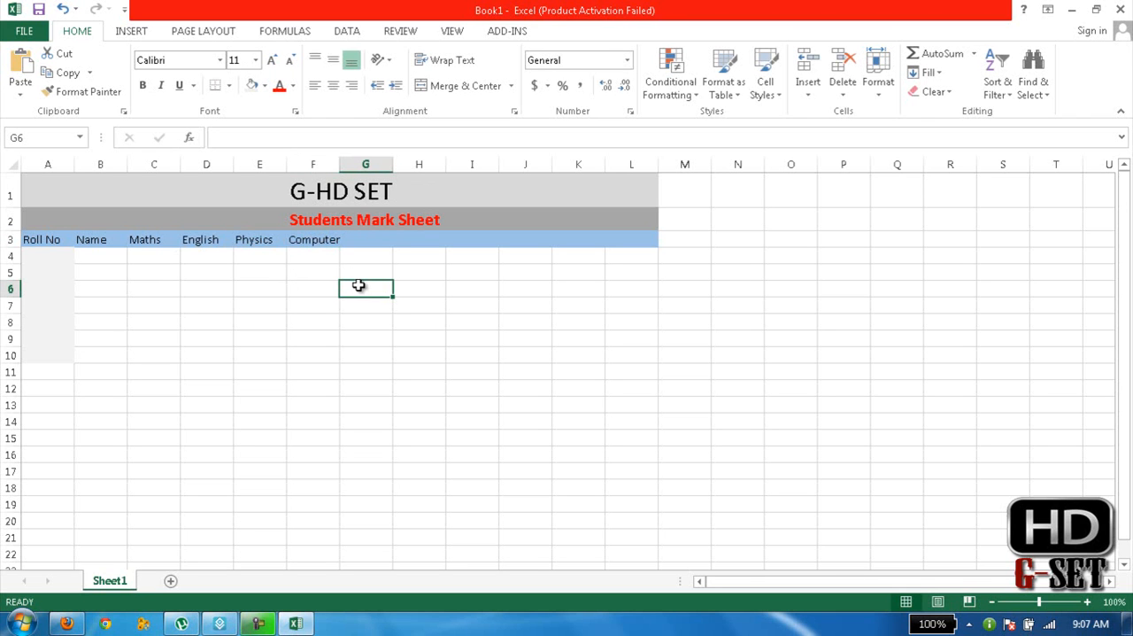
pyautogui.moveTo(363, 244)
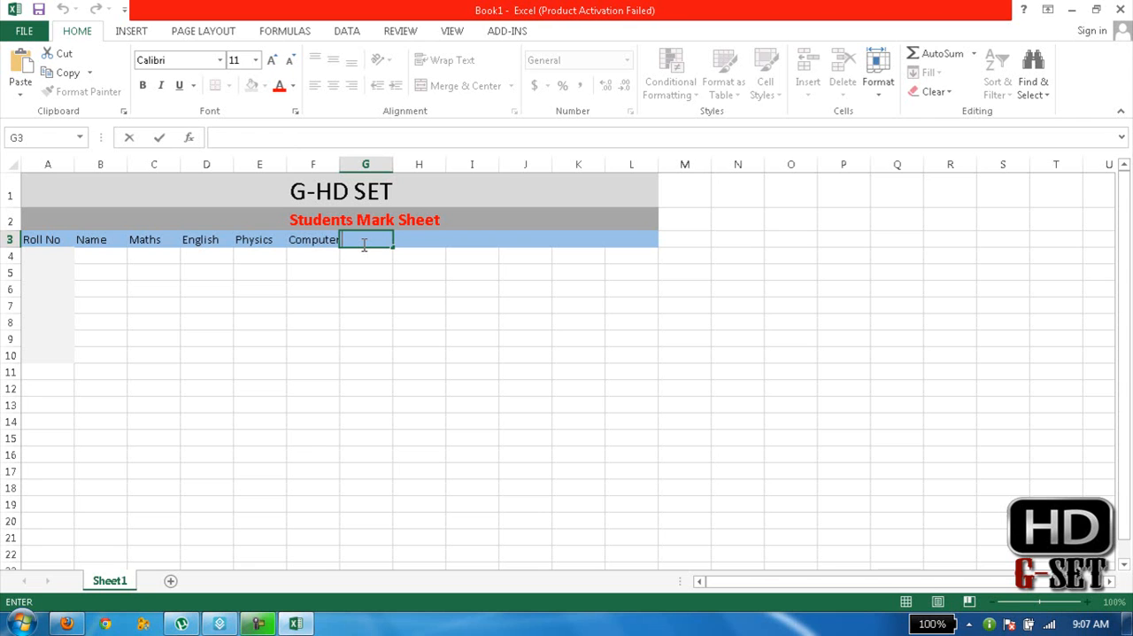
pyautogui.write('C')
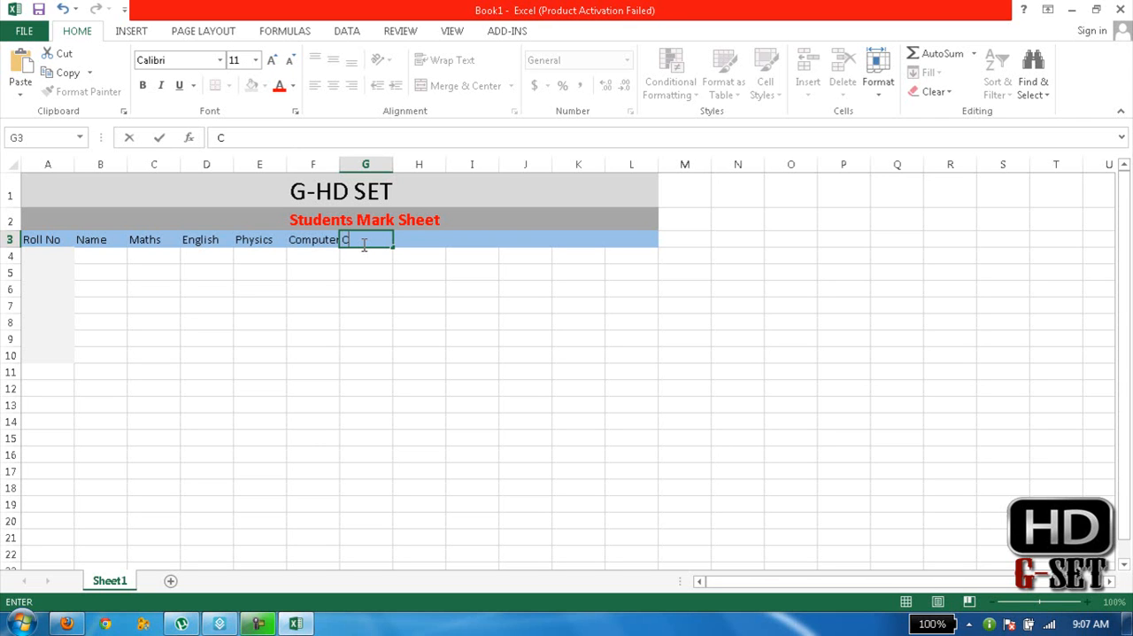
pyautogui.press('Backspace')
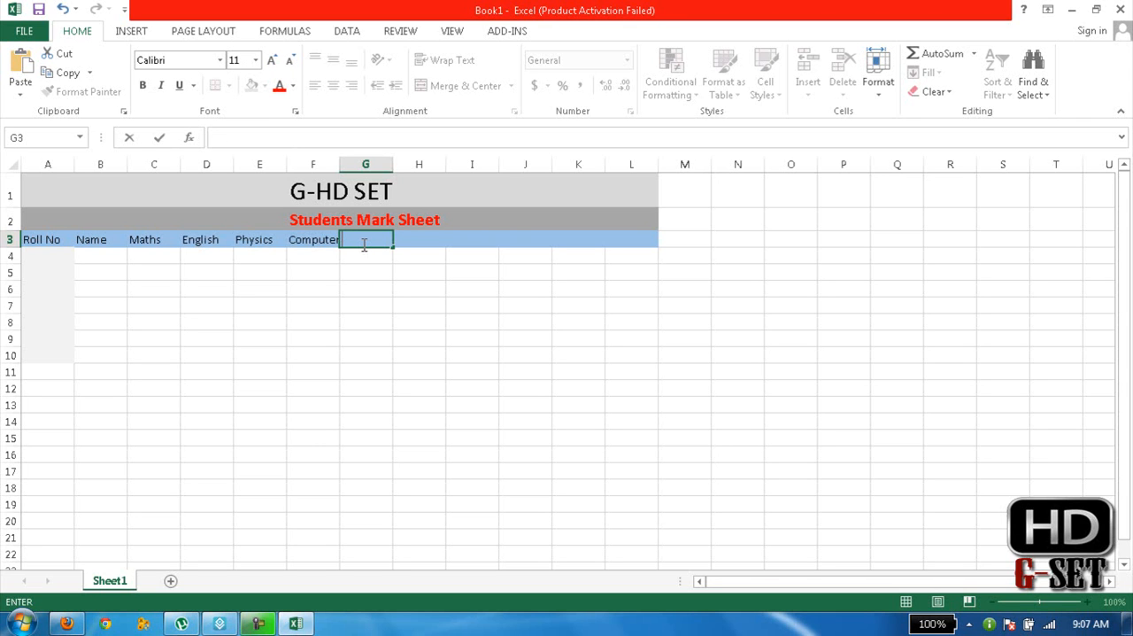
pyautogui.write('Statistics')
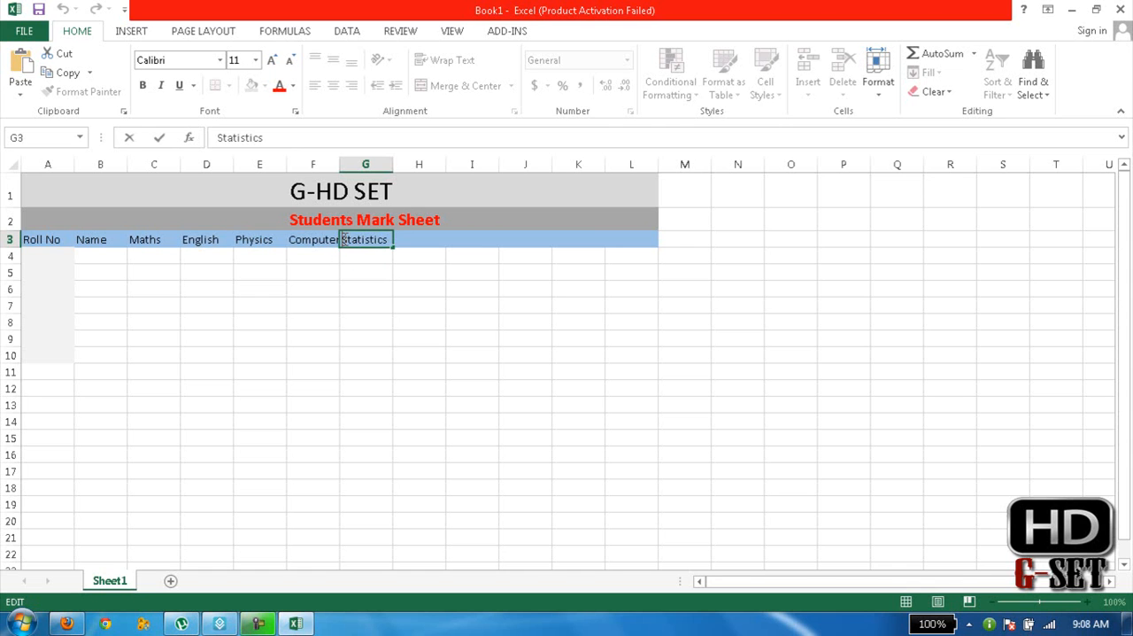
pyautogui.click(259, 255)
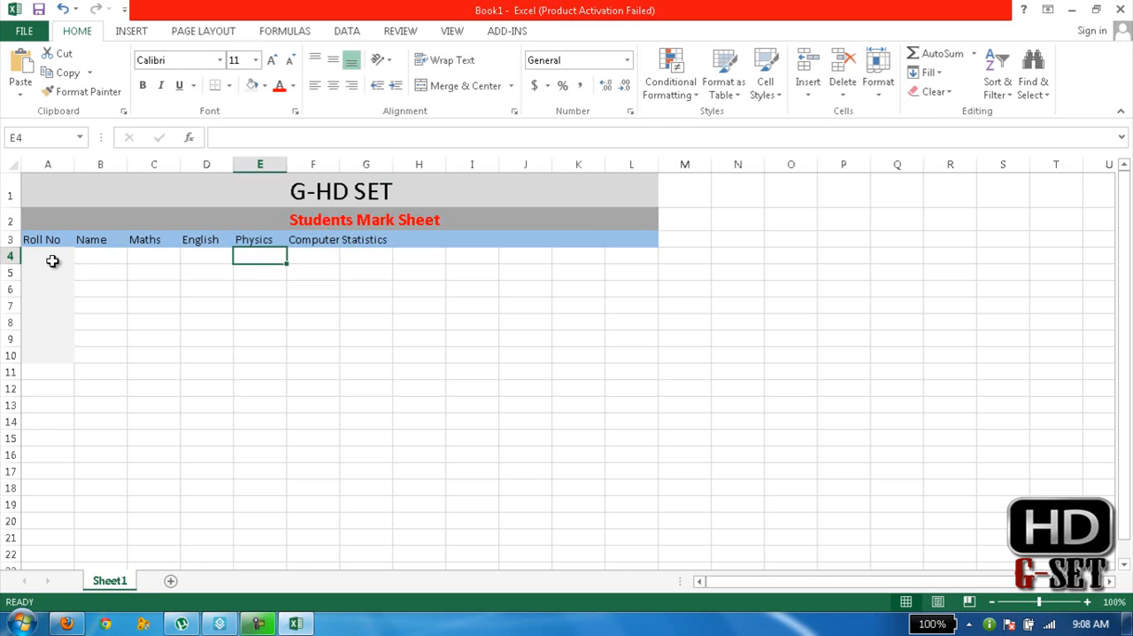
# Step: Enter roll numbers 1 to 7 in A4:A10, then move to the Name cell B4
pyautogui.write('1')
pyautogui.click(48, 273)
pyautogui.write('2')
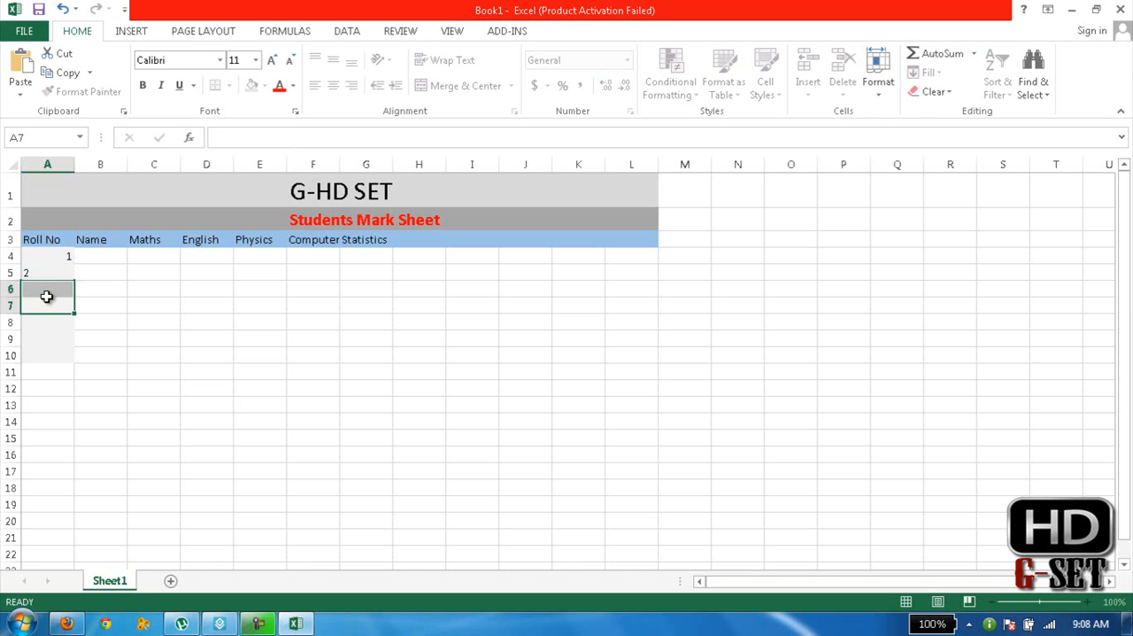
pyautogui.click(47, 288)
pyautogui.write('3')
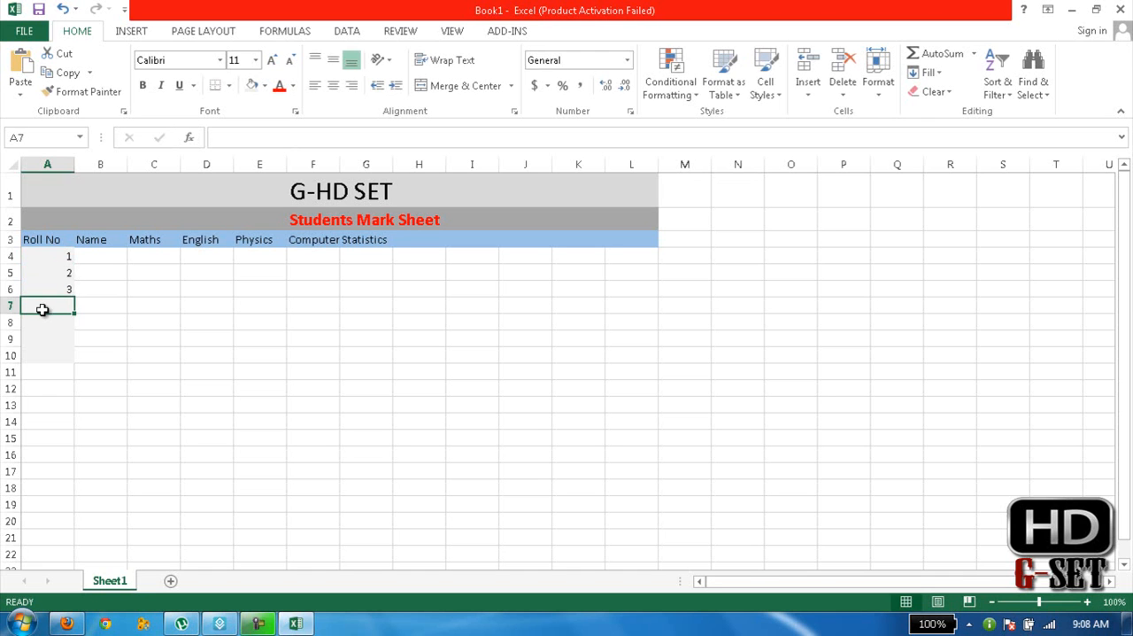
pyautogui.write('4')
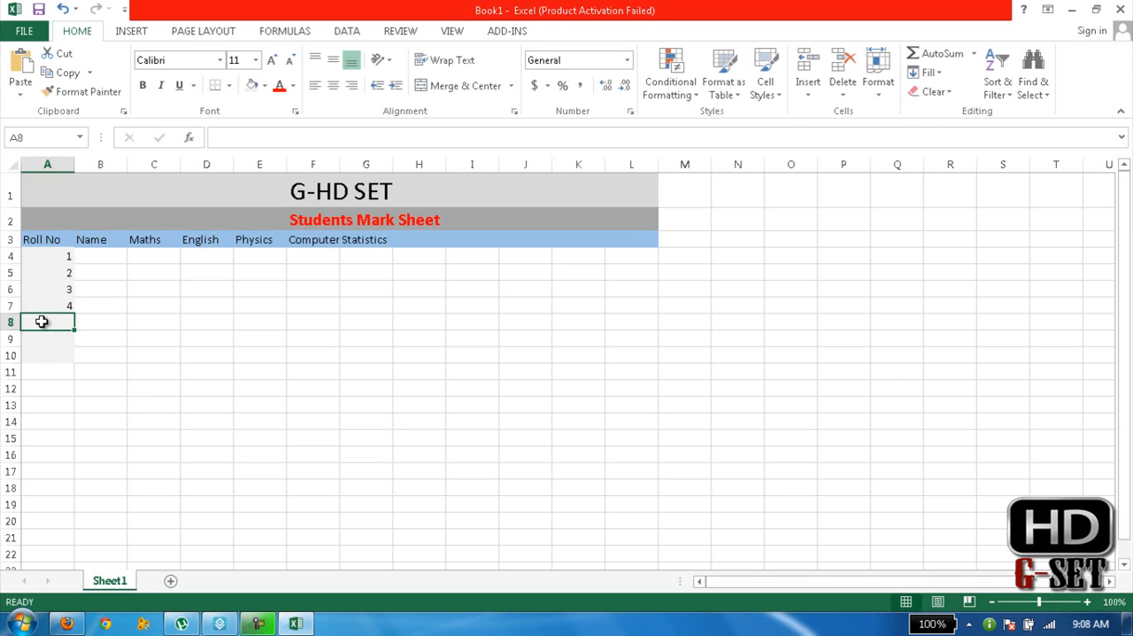
pyautogui.write('5')
pyautogui.click(47, 338)
pyautogui.write('6')
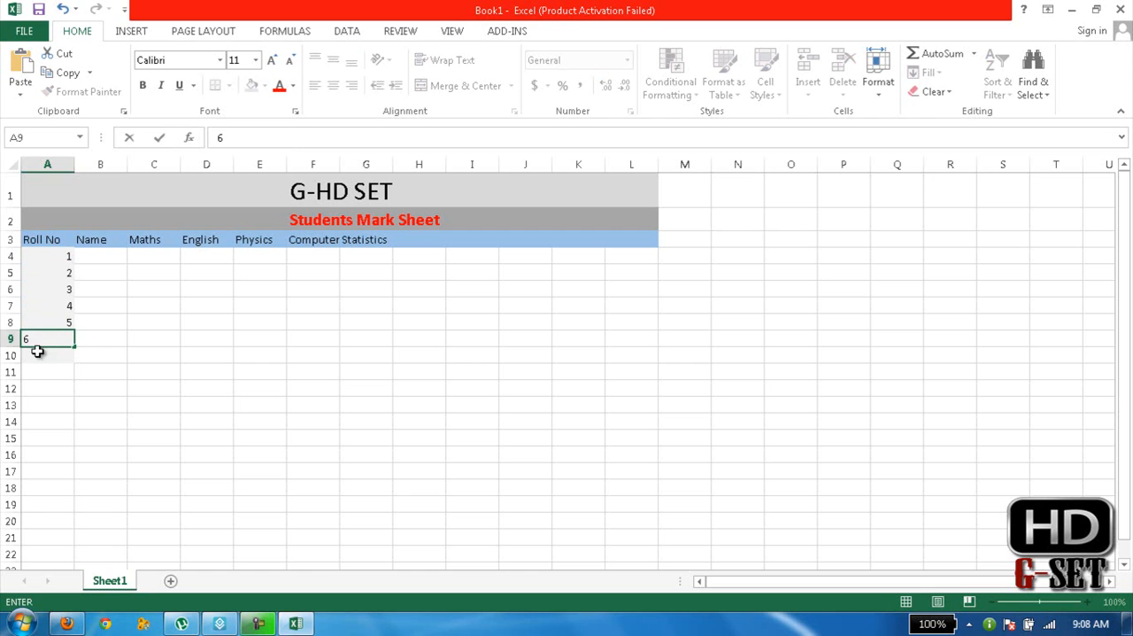
pyautogui.write('7')
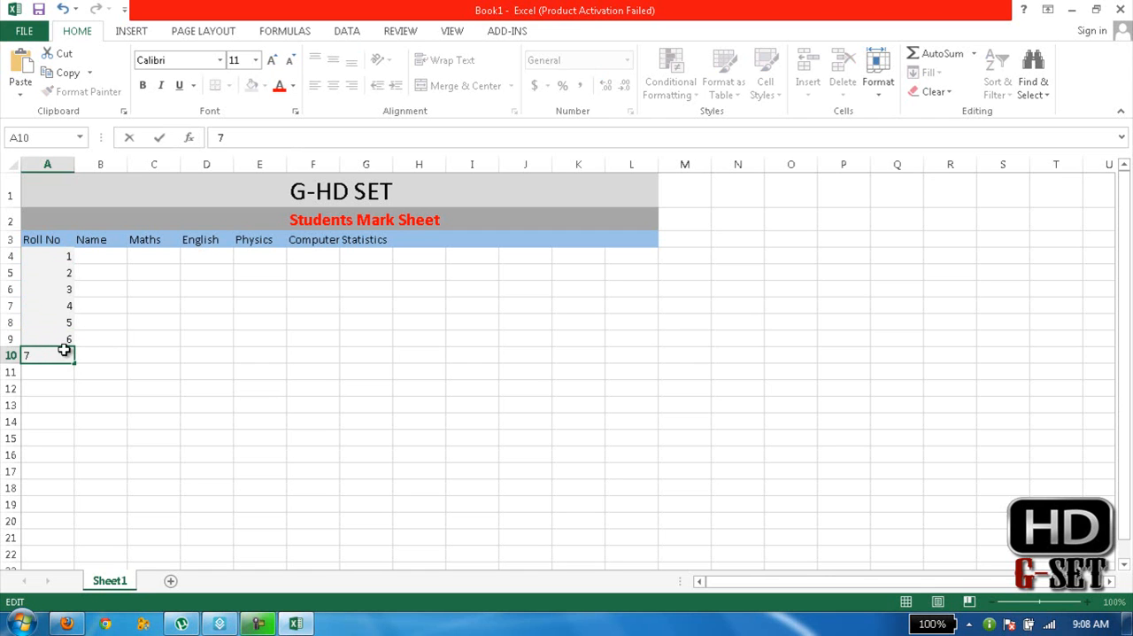
pyautogui.click(99, 255)
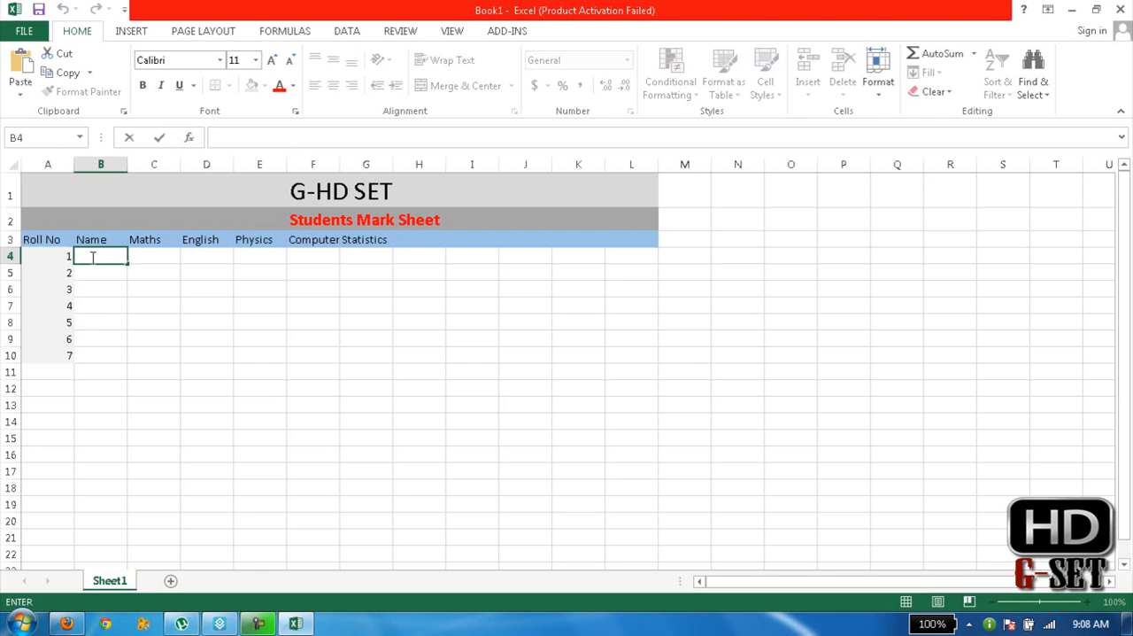
# Step: Enter John, Peeter, Kalis and Wajahat beside roll numbers 1 to 4
pyautogui.write('John')
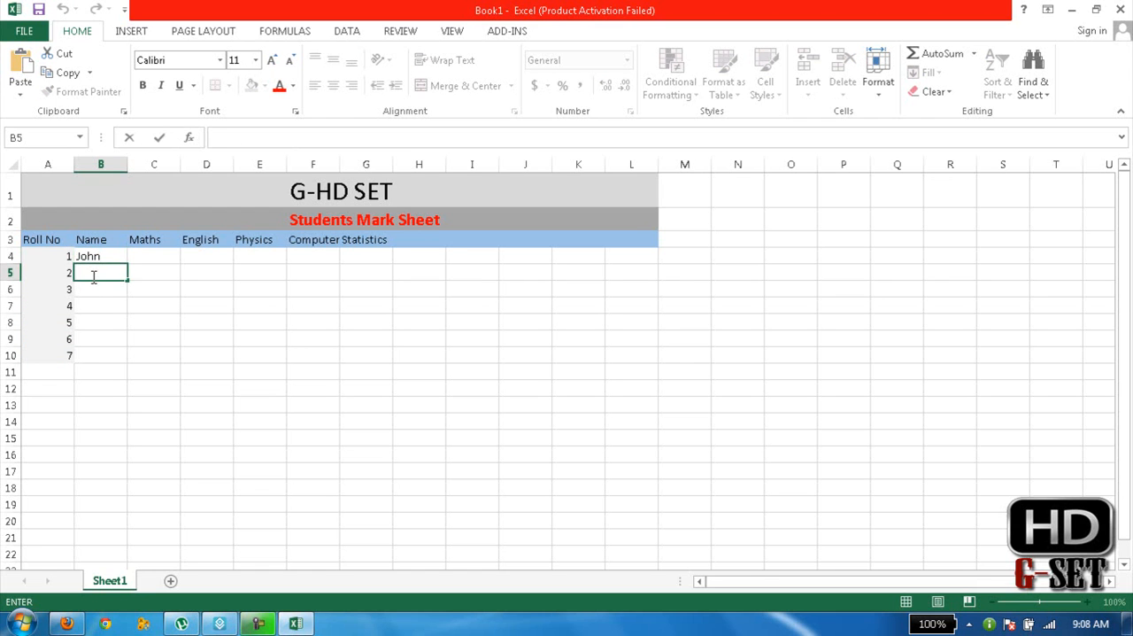
pyautogui.write('Peeter')
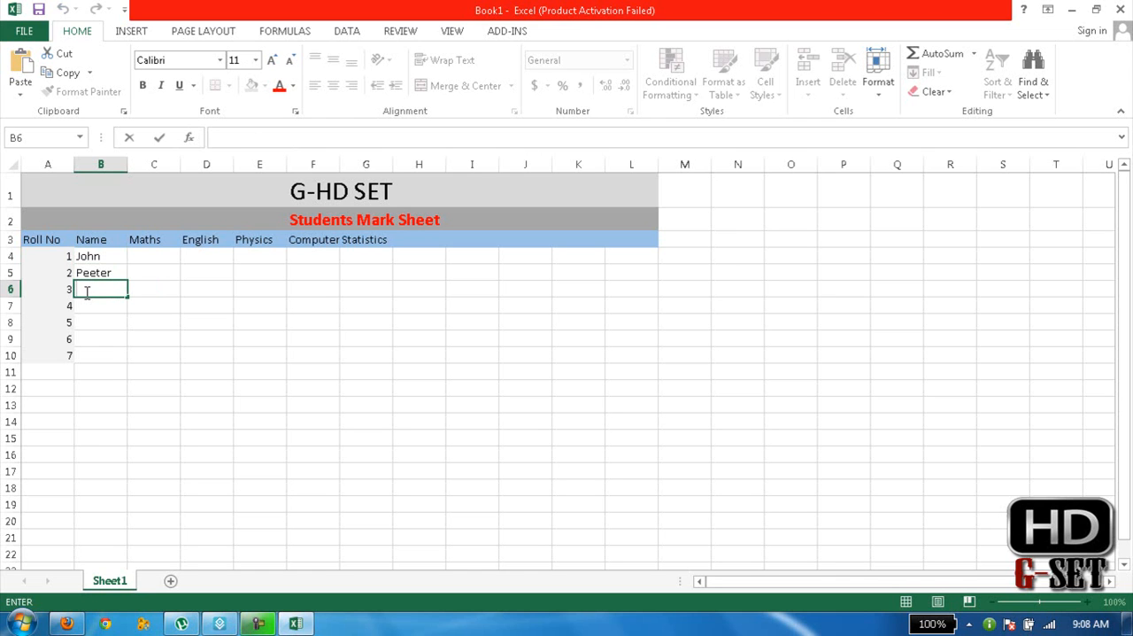
pyautogui.write('Kalis')
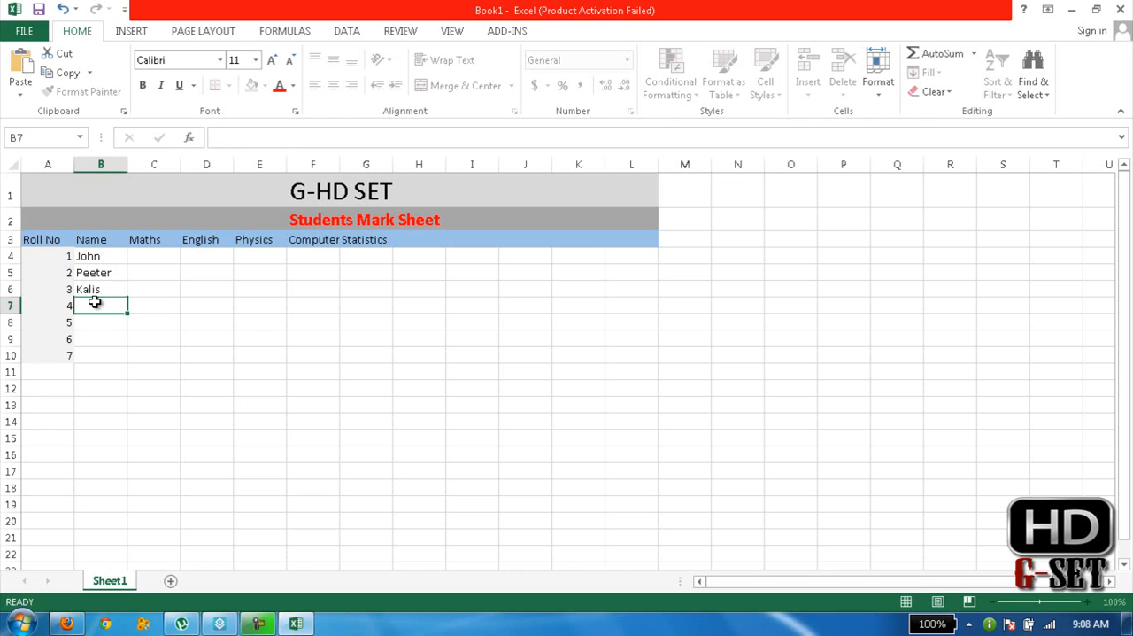
pyautogui.write('Wajahat')
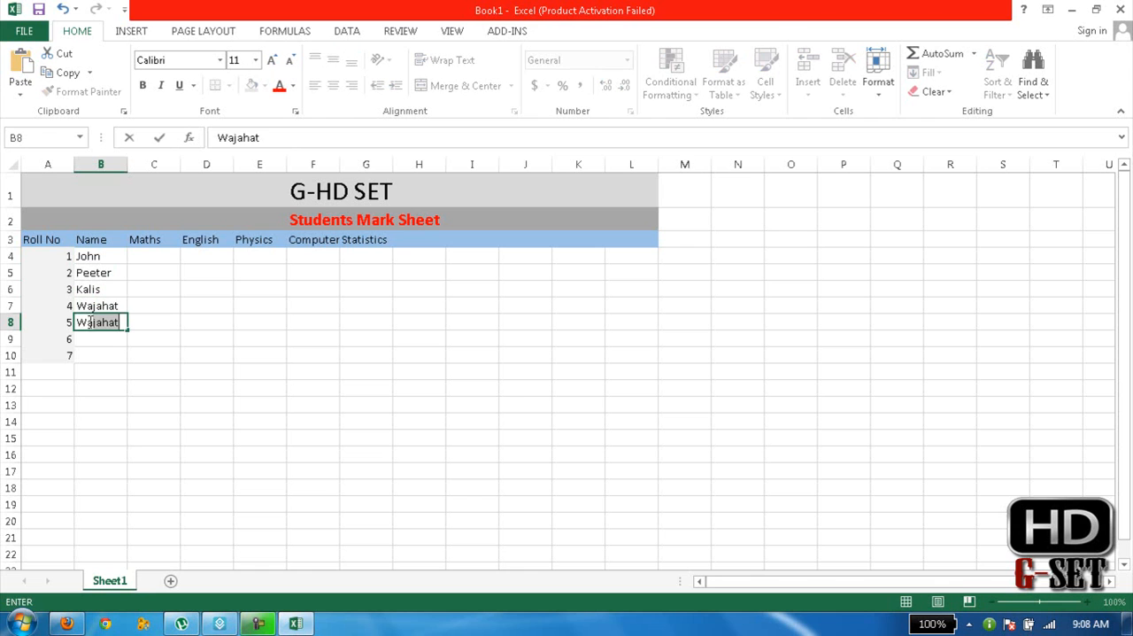
# Step: Enter Waqas, Ronaldo and Shan beside roll numbers 5 to 7, correcting Waqaas to Waqas
pyautogui.write('Waqaas')
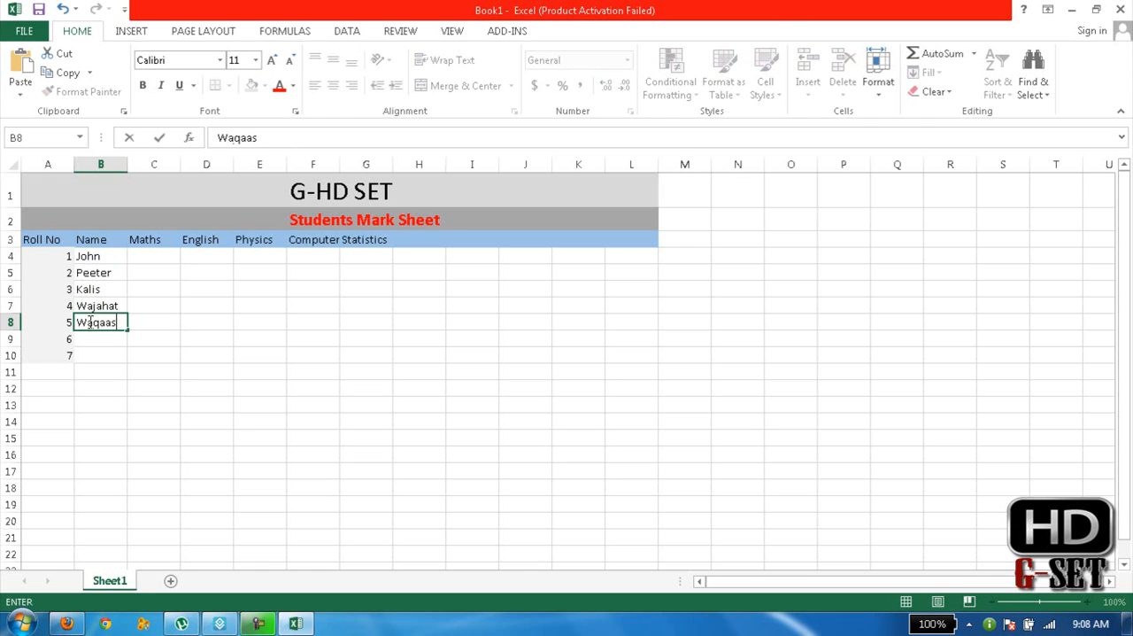
pyautogui.press('Backspace')
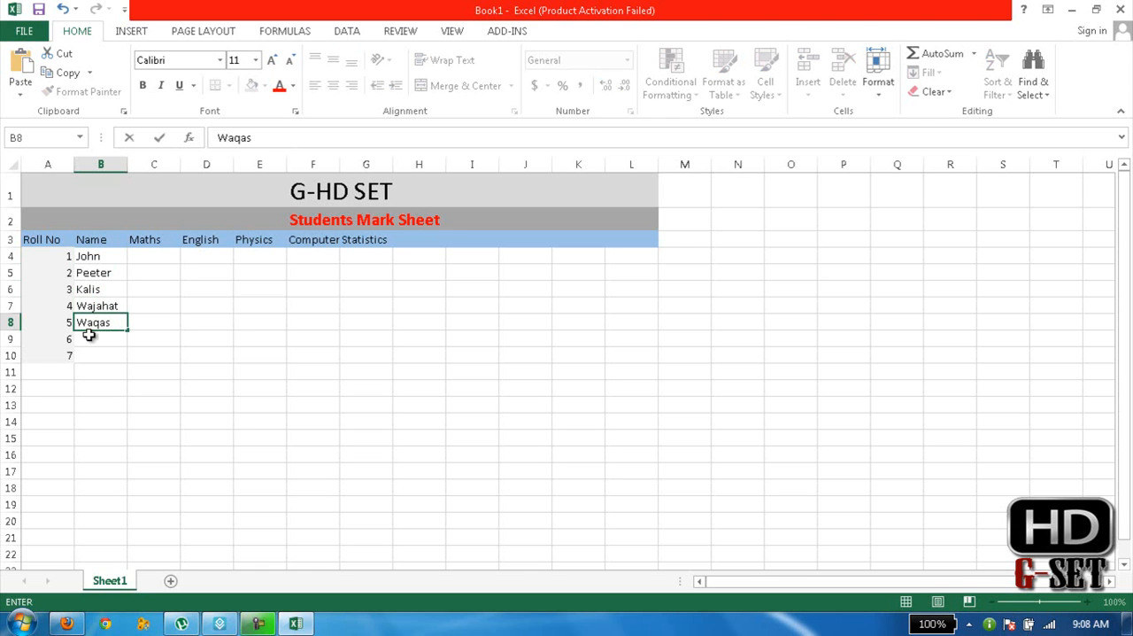
pyautogui.write('R')
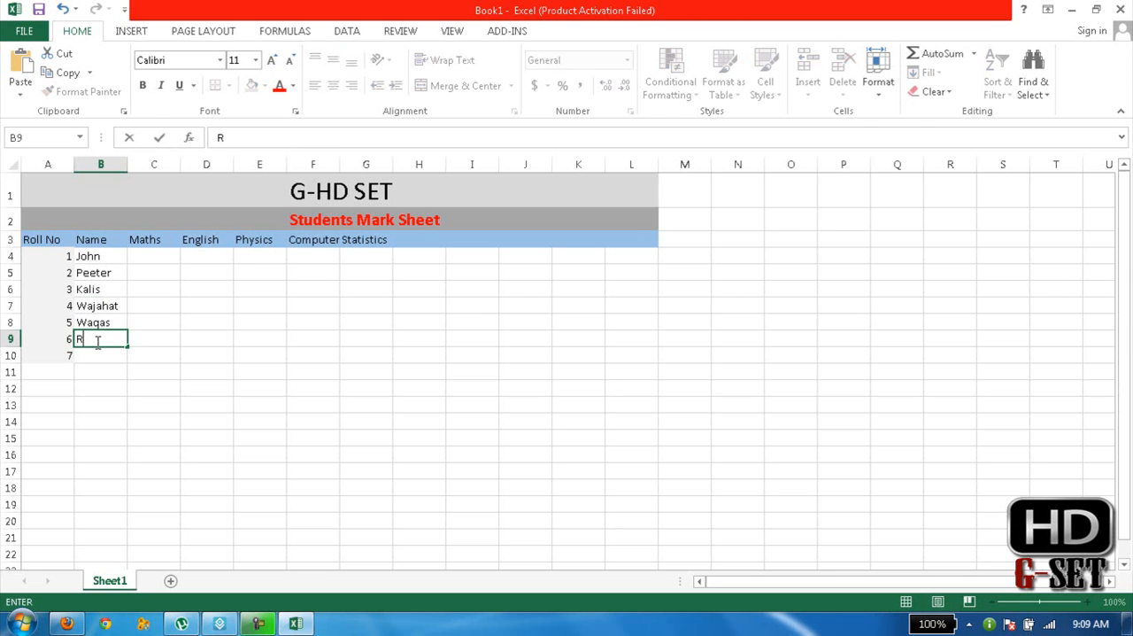
pyautogui.write('onaldo')
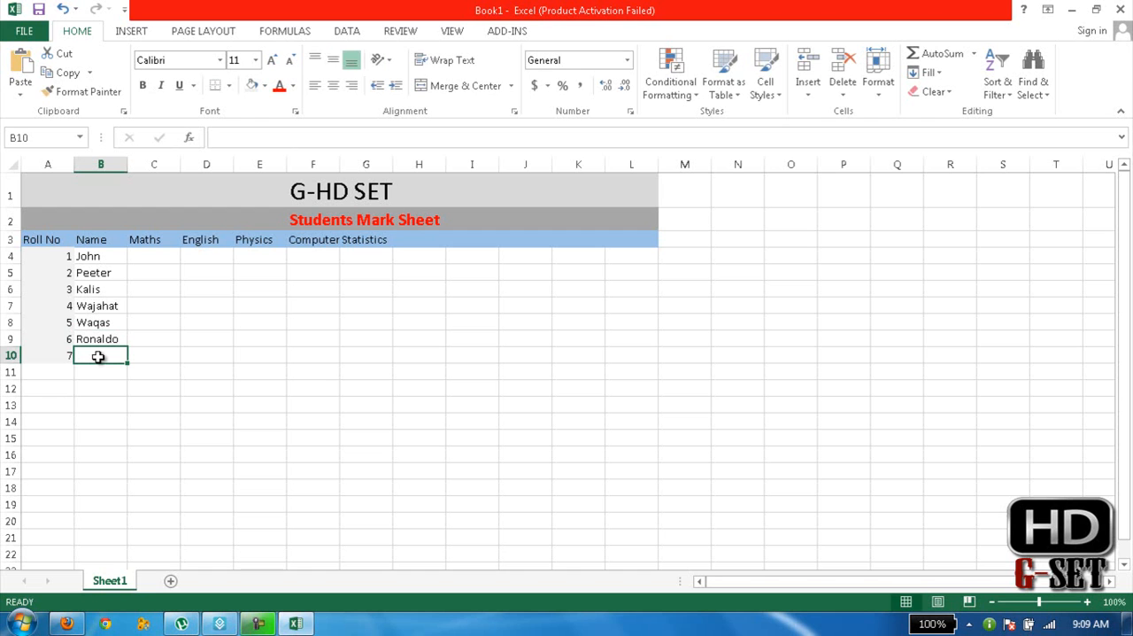
pyautogui.write('Sha')
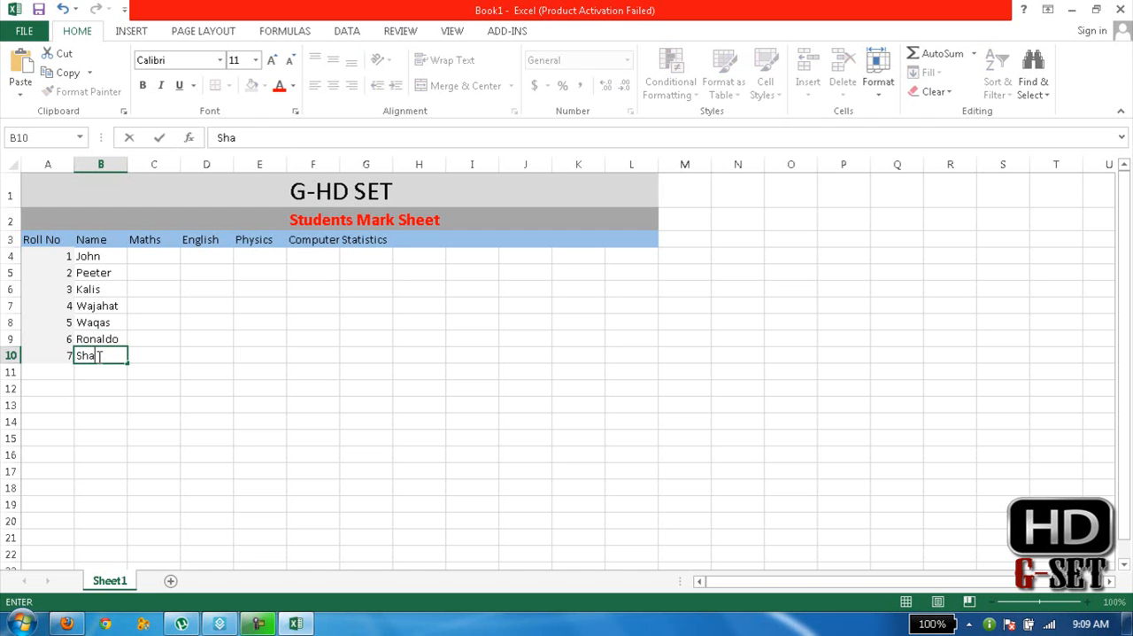
pyautogui.write('n')
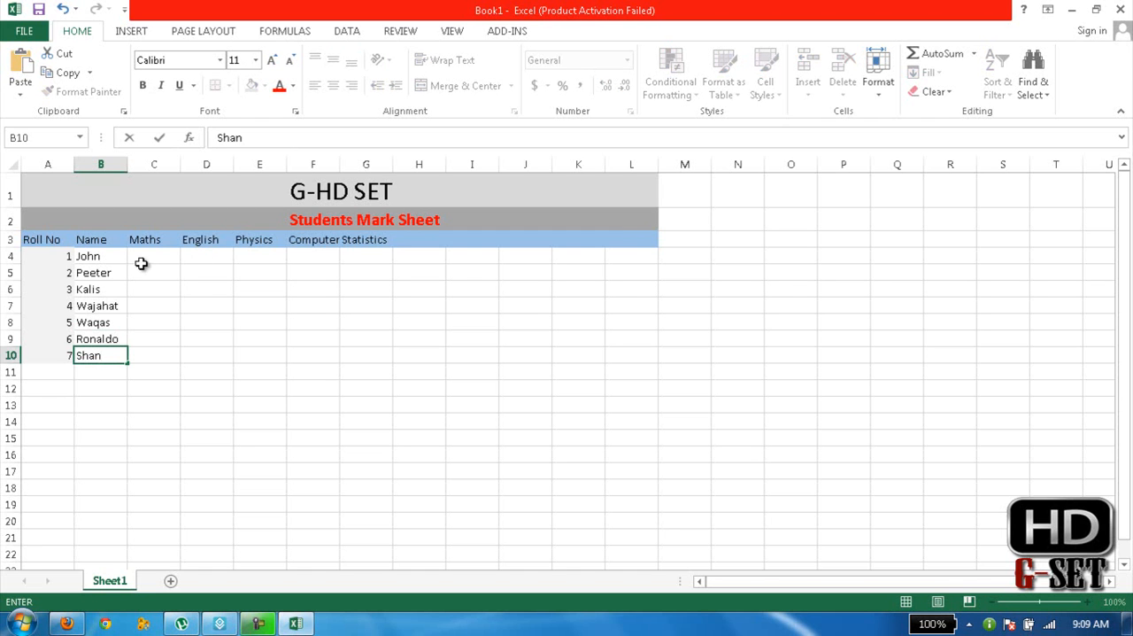
# Step: Enter subject marks 33, 55, 64, 5, 6, 43, 65, 53 across Maths through Statistics for the first students
pyautogui.click(152, 255)
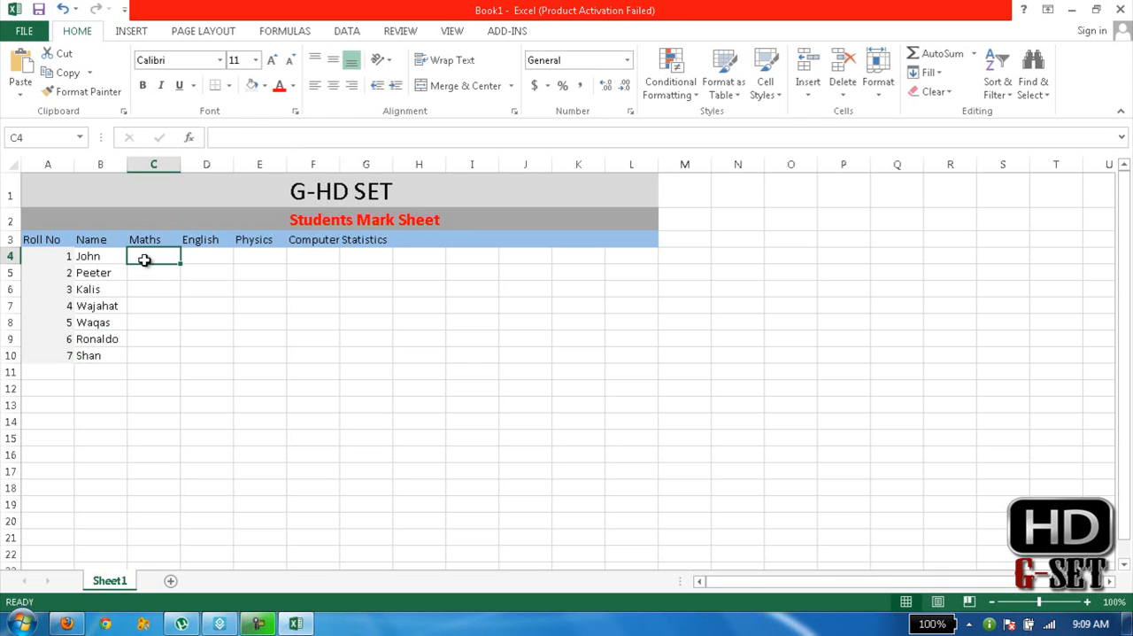
pyautogui.write('33')
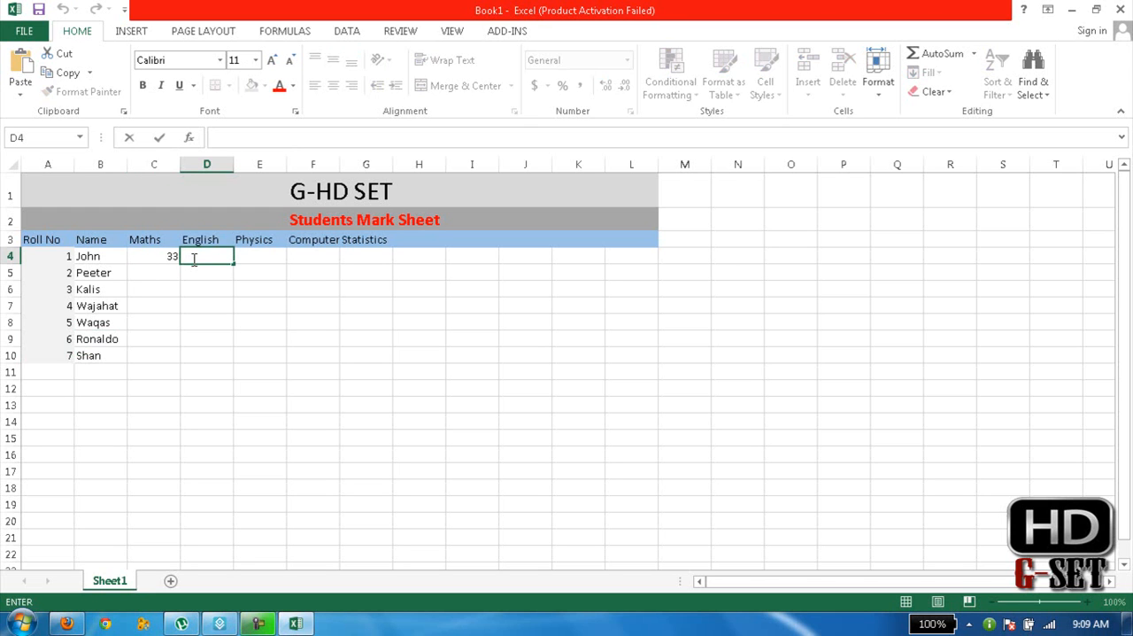
pyautogui.write('55')
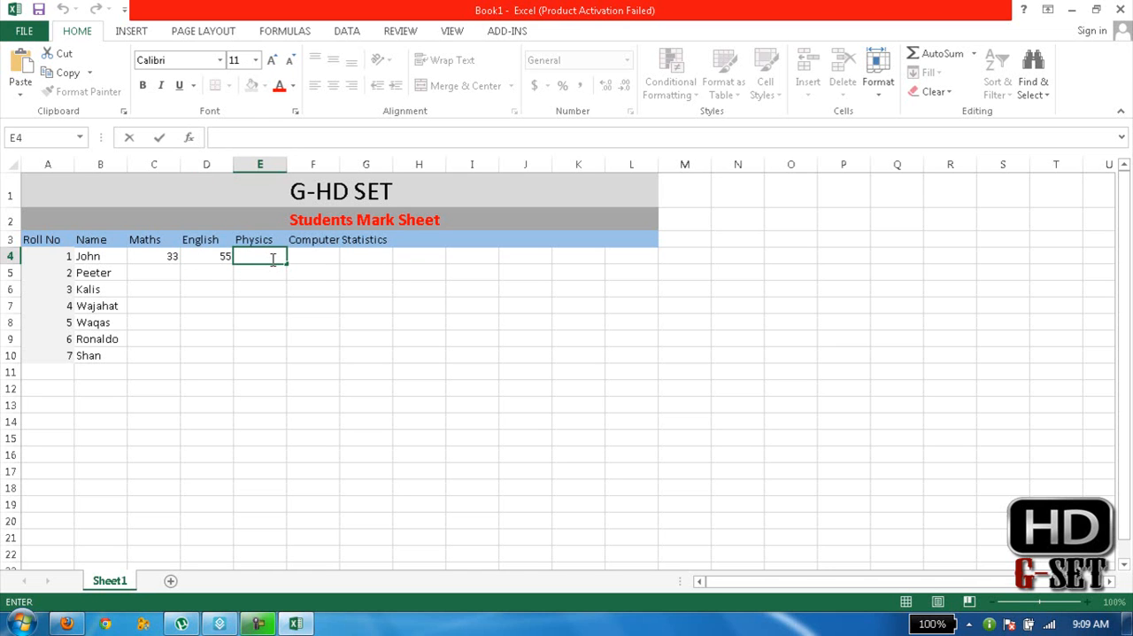
pyautogui.write('64')
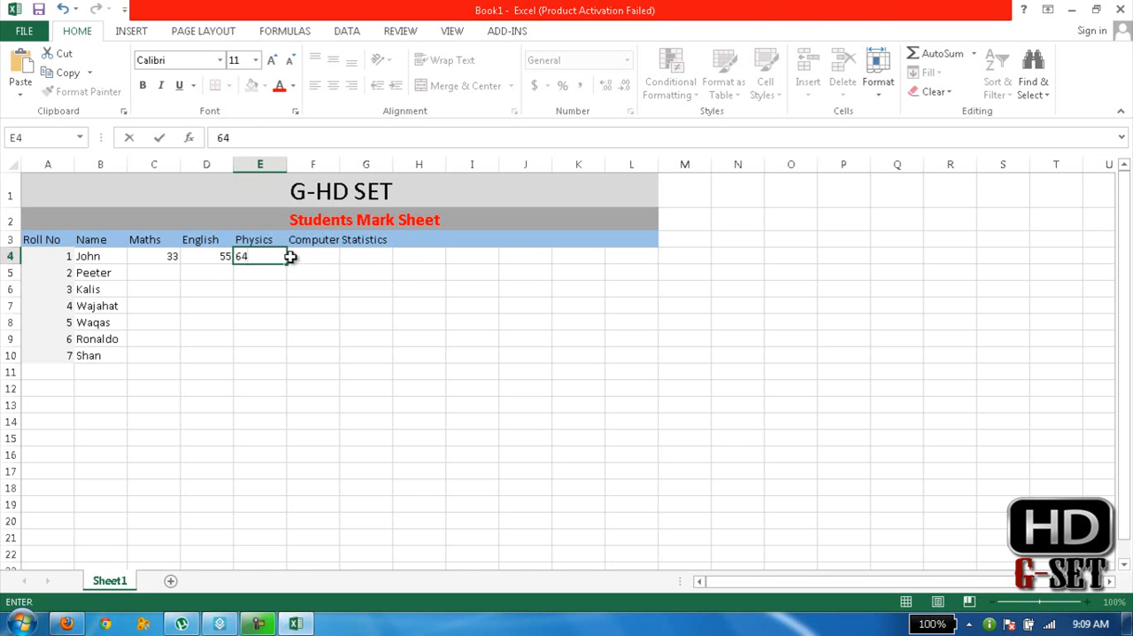
pyautogui.write('5')
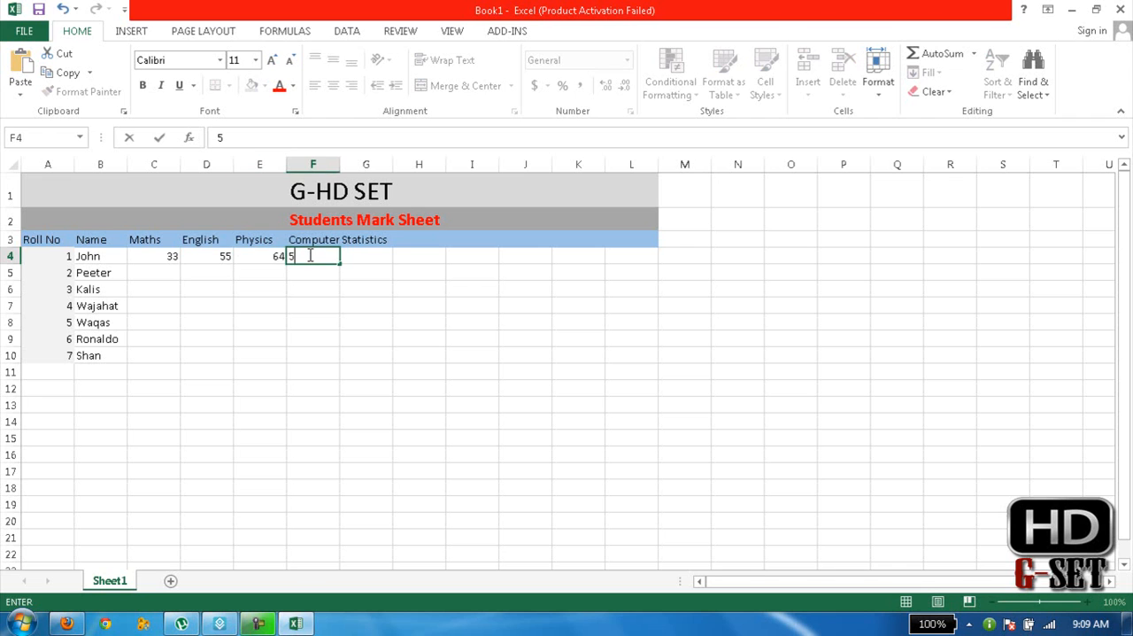
pyautogui.write('6')
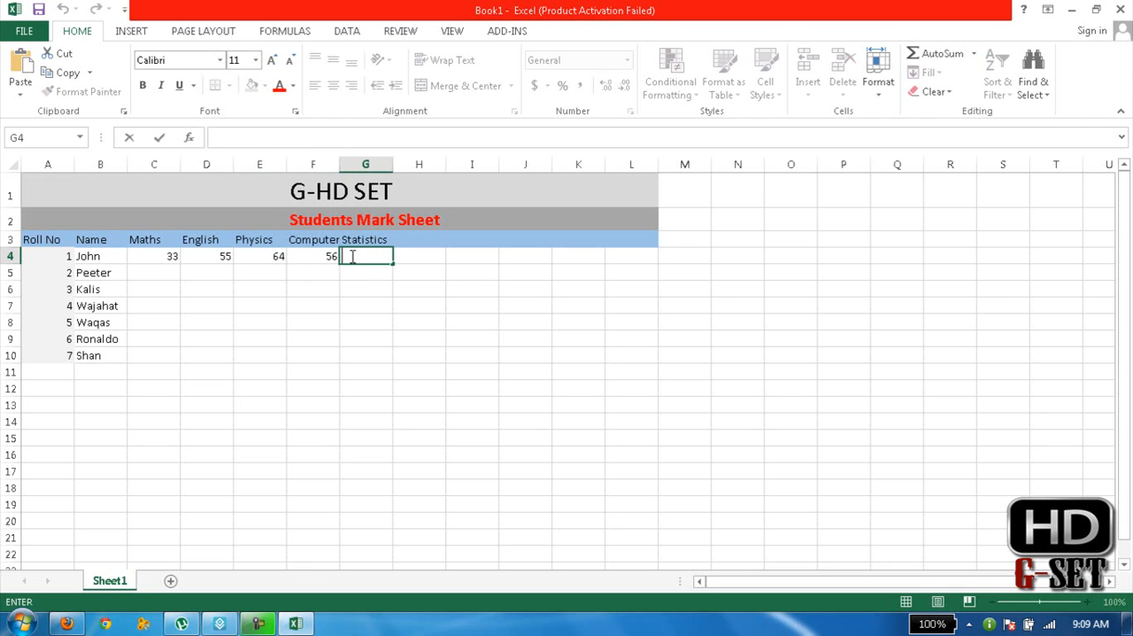
pyautogui.write('43')
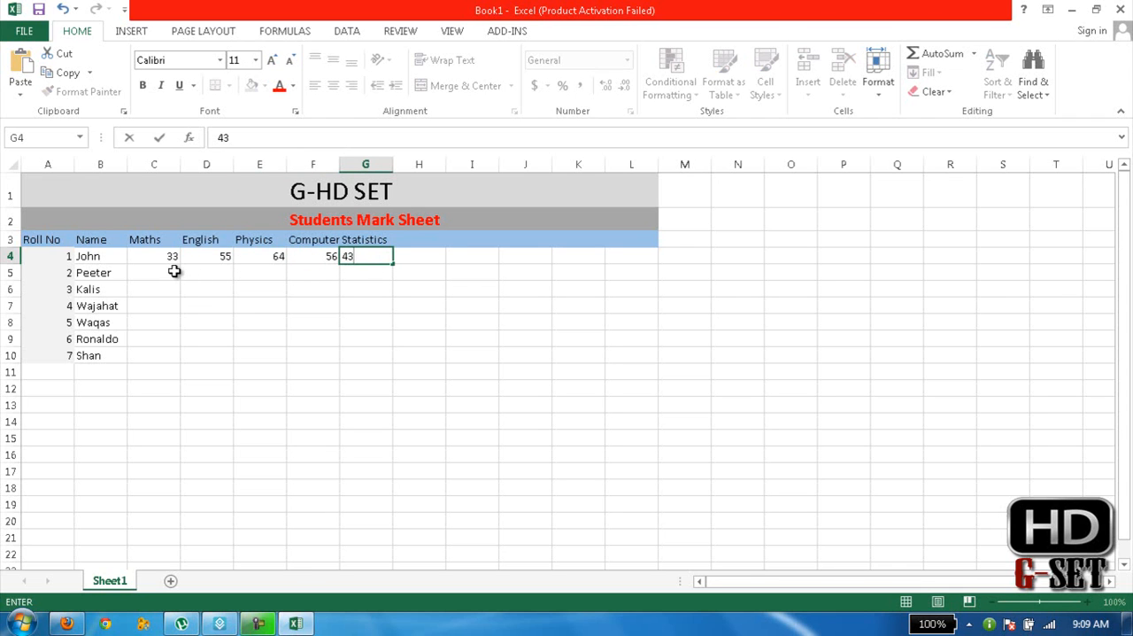
pyautogui.write('65')
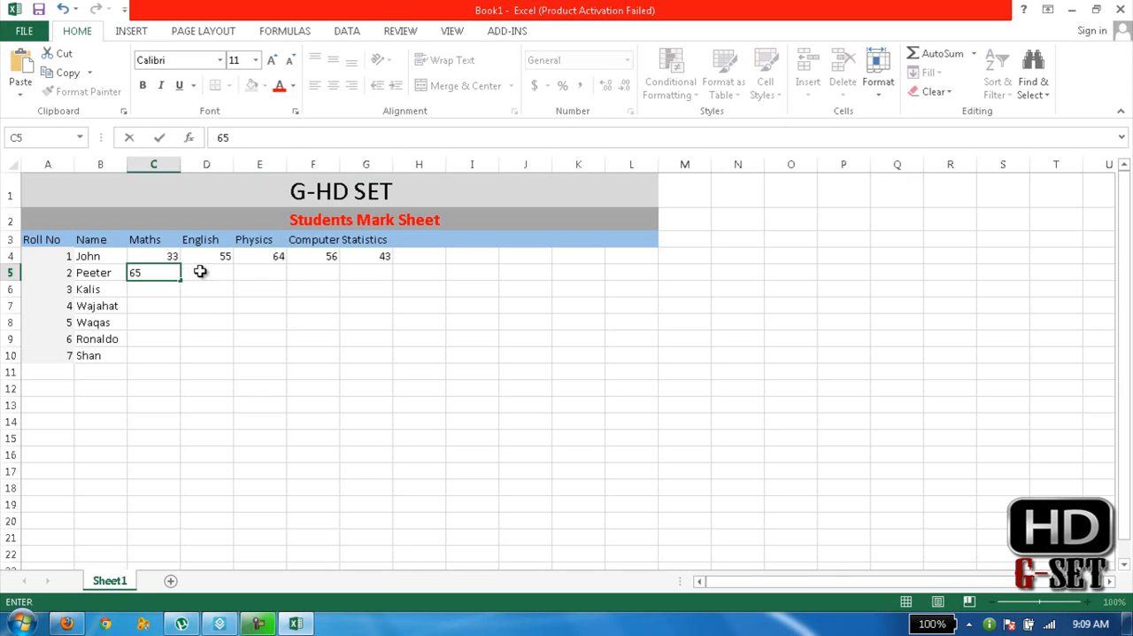
pyautogui.write('53')
pyautogui.click(366, 304)
pyautogui.write('45')
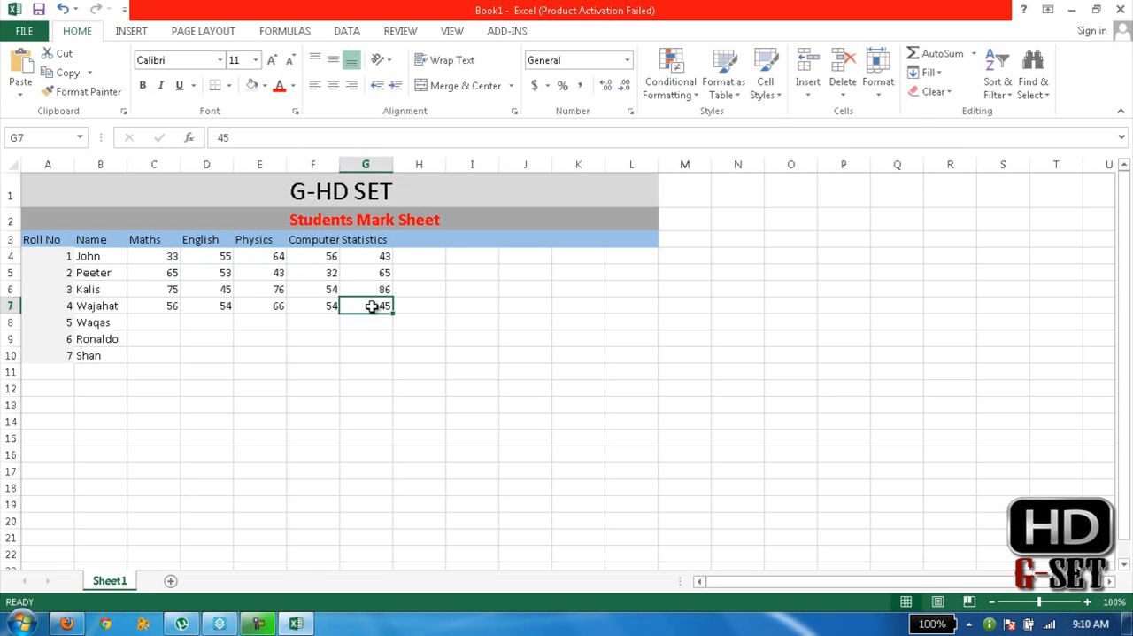
pyautogui.moveTo(415, 237)
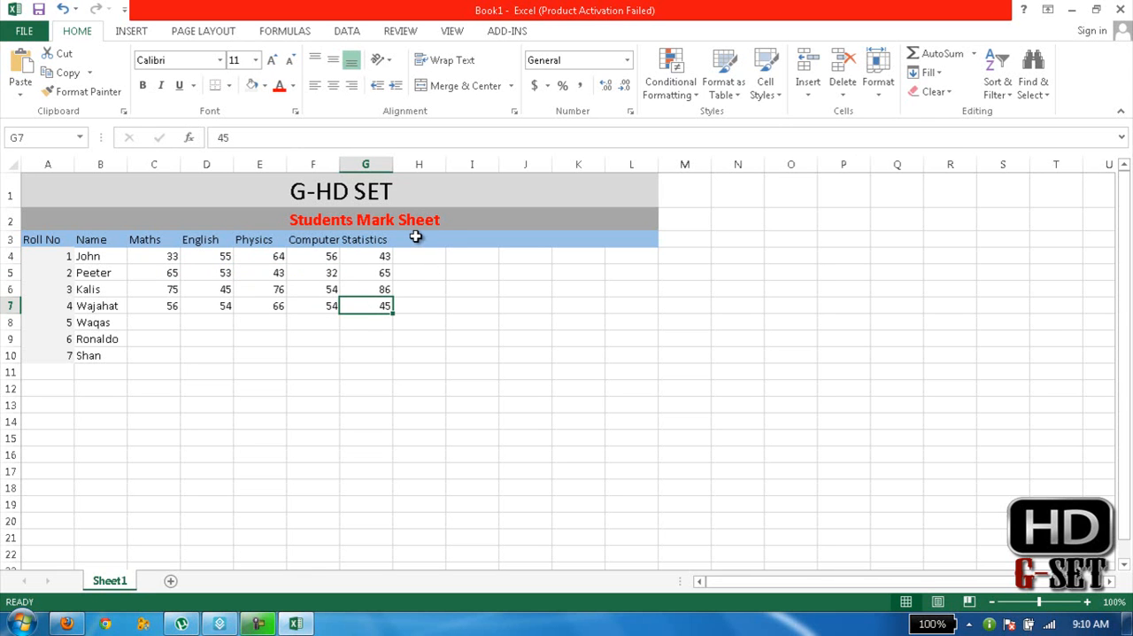
# Step: Add an Obtain Marks heading in H3 and widen column H to fit it
pyautogui.click(418, 240)
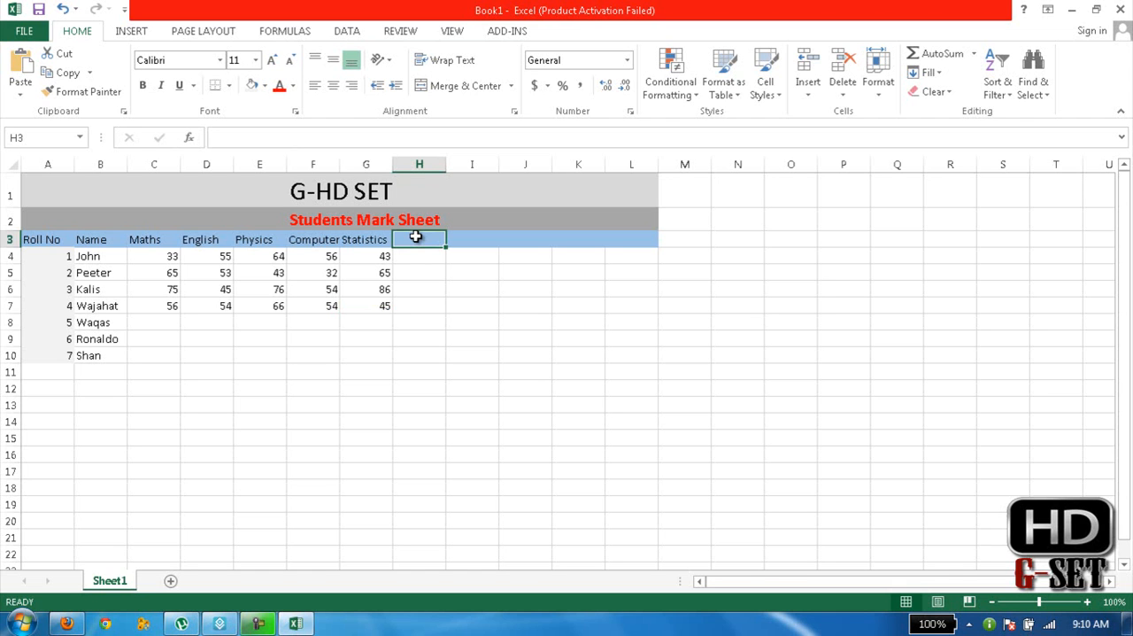
pyautogui.write('Obtain Marks')
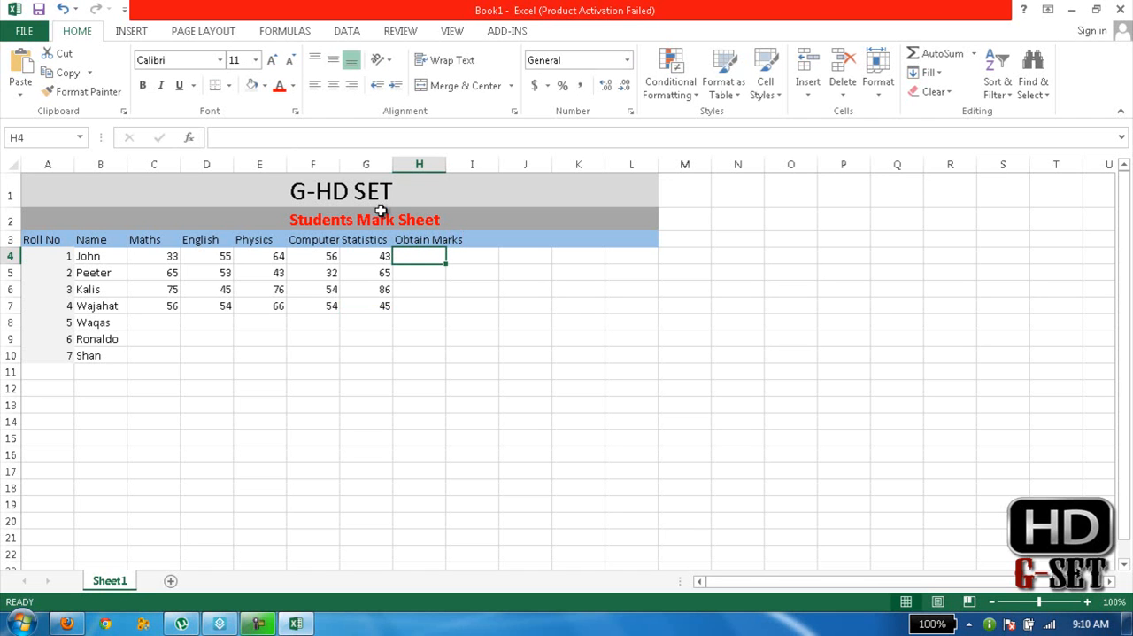
pyautogui.moveTo(393, 163); pyautogui.dragTo(397, 163)
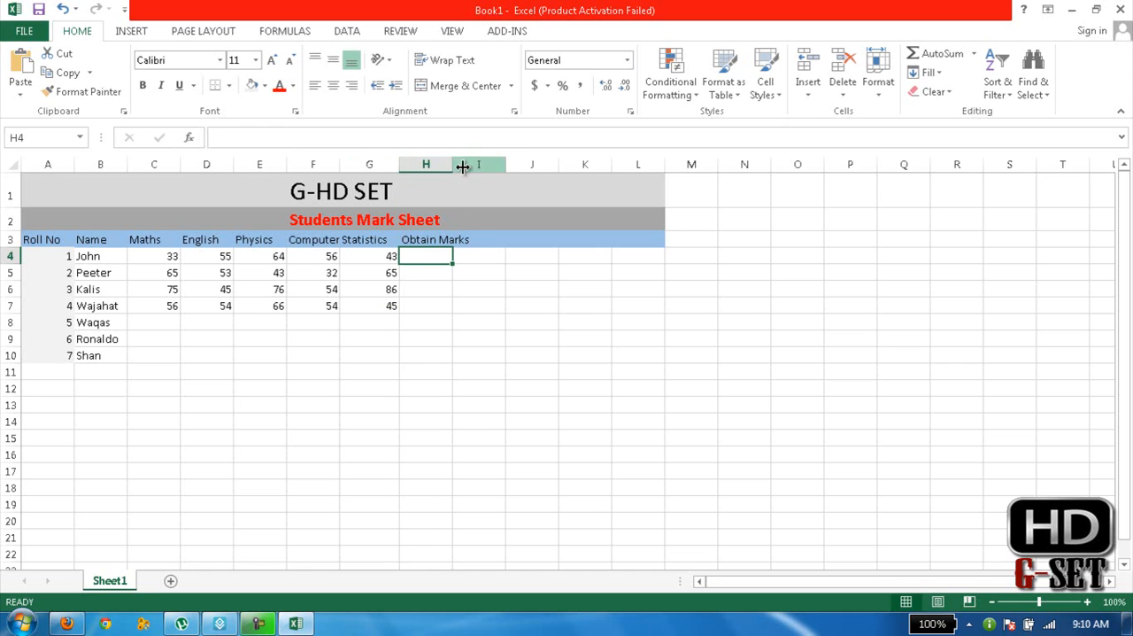
pyautogui.moveTo(461, 165); pyautogui.dragTo(471, 165)
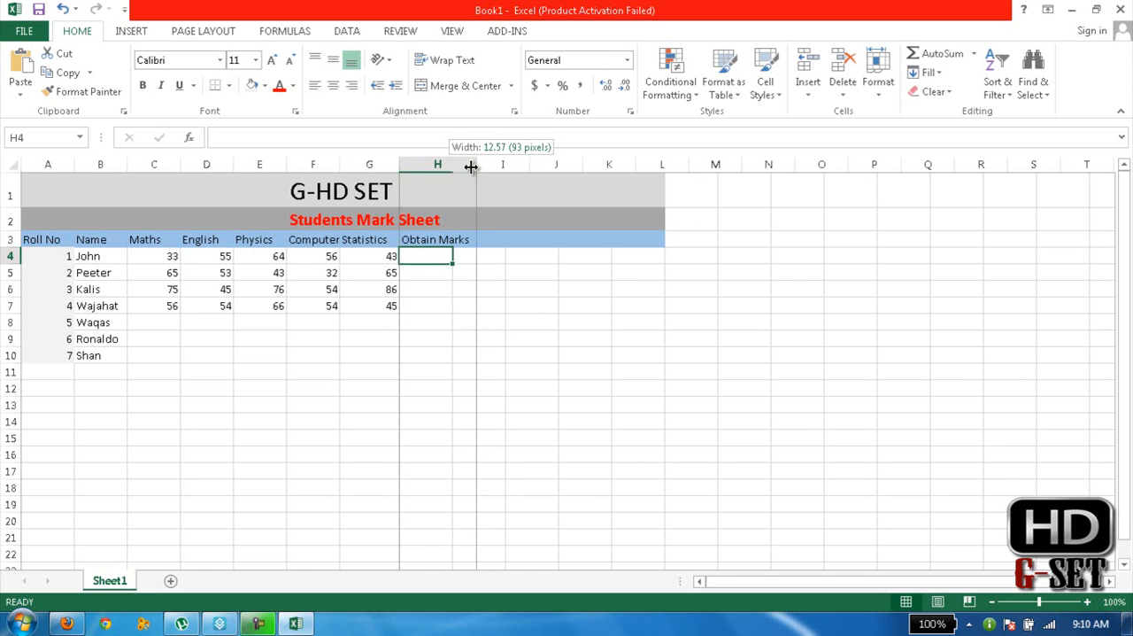
pyautogui.moveTo(454, 165); pyautogui.dragTo(475, 165)
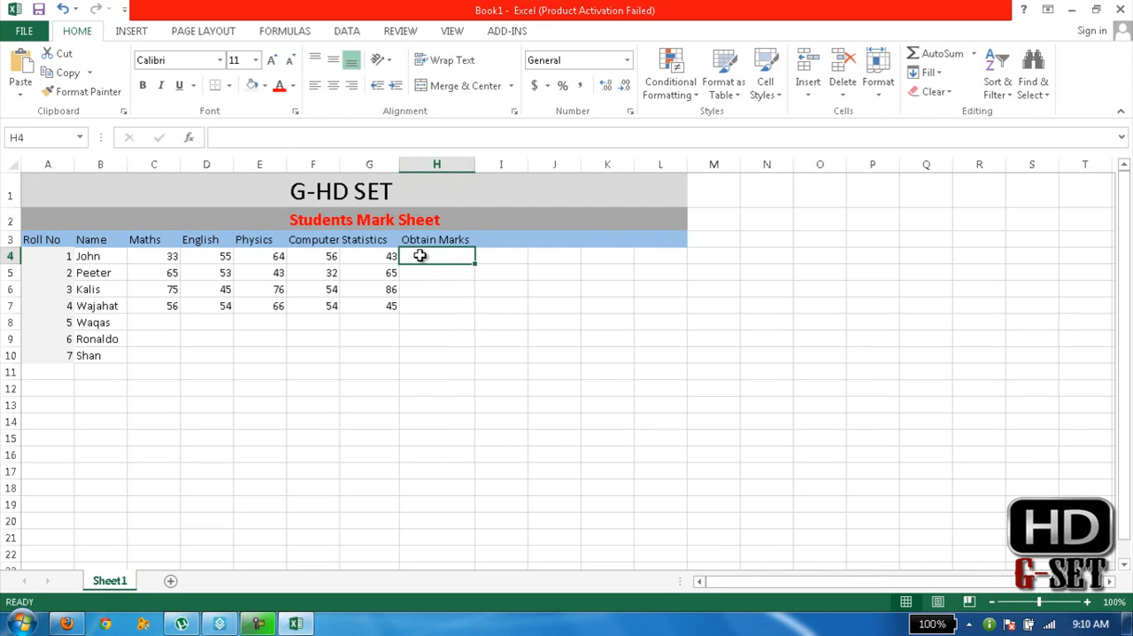
pyautogui.moveTo(131, 255)
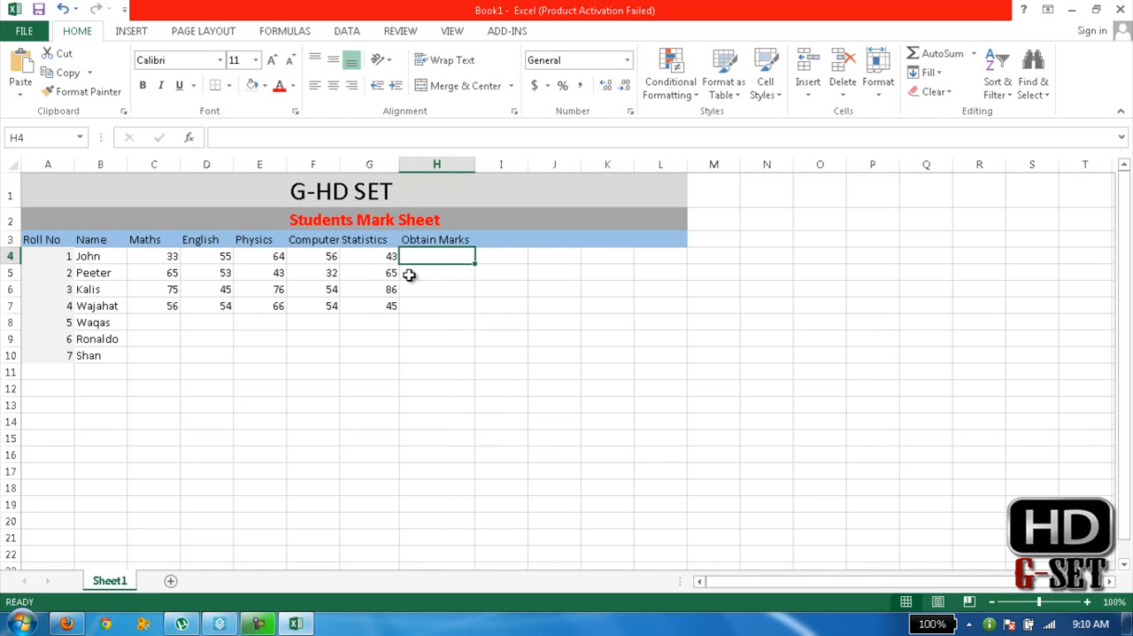
pyautogui.moveTo(453, 256)
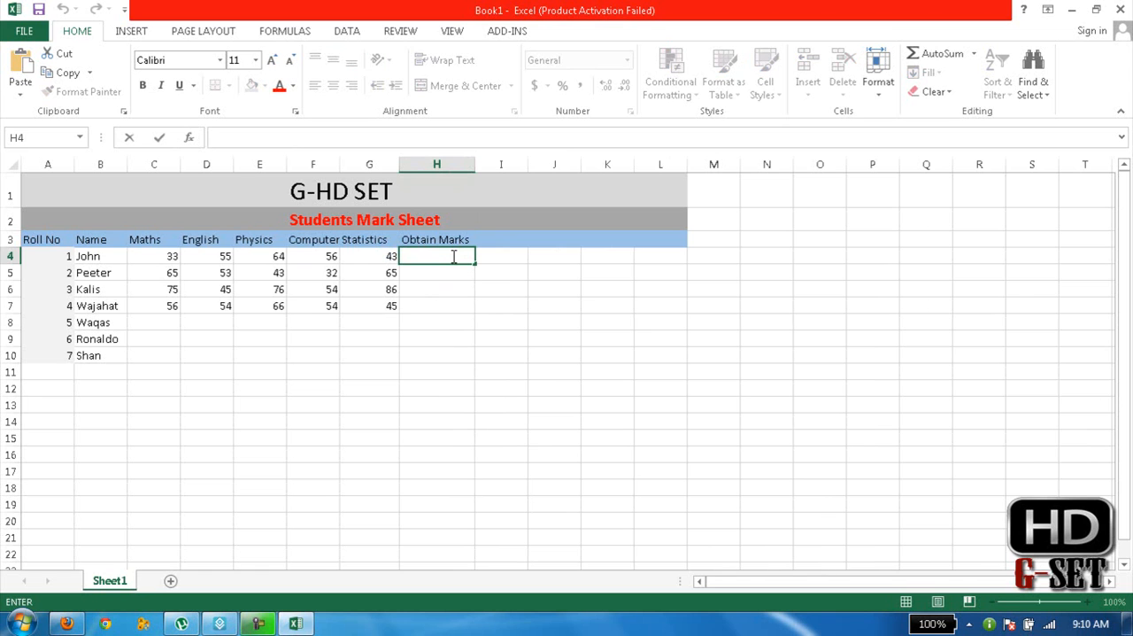
# Step: Start =SUM(C4:G in John's Obtain Marks cell to total Maths through Statistics
pyautogui.write('=')
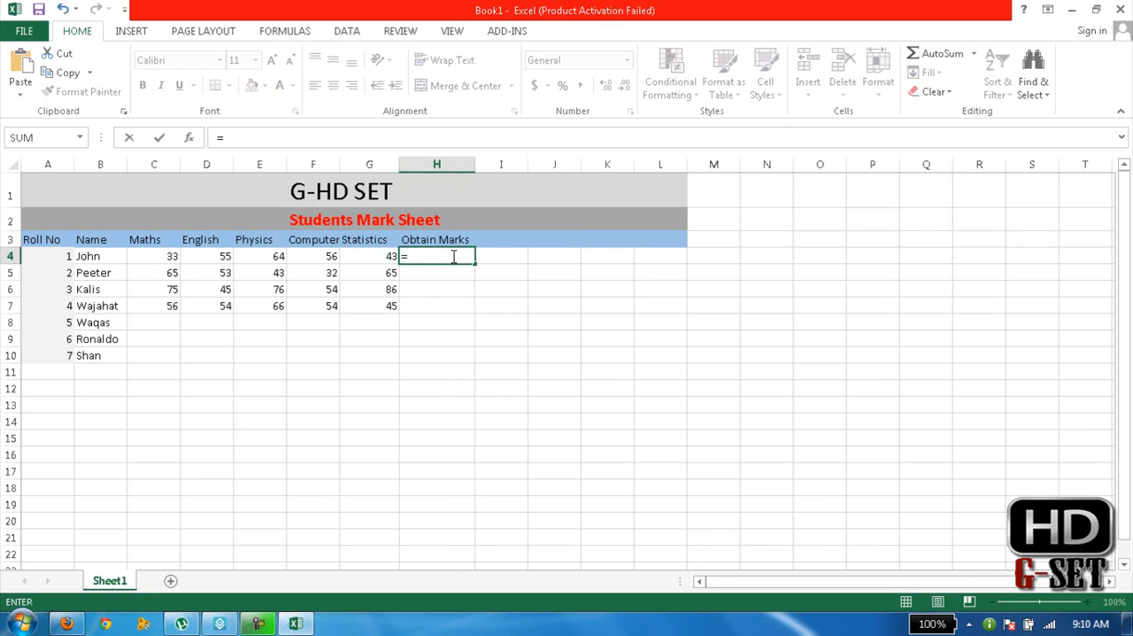
pyautogui.write('SU')
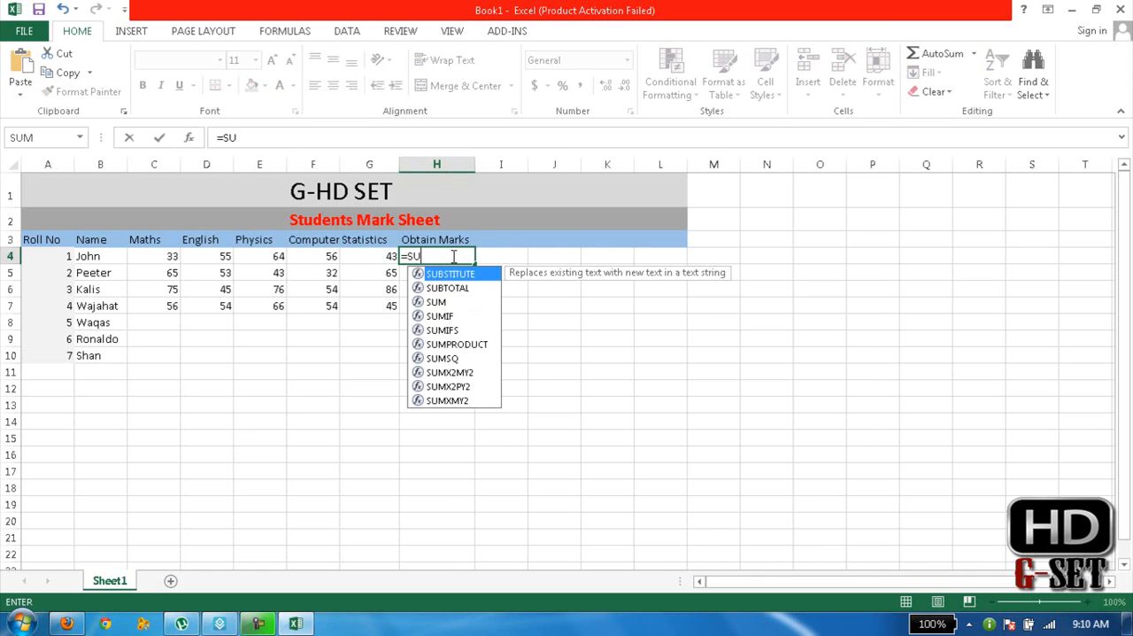
pyautogui.write('M')
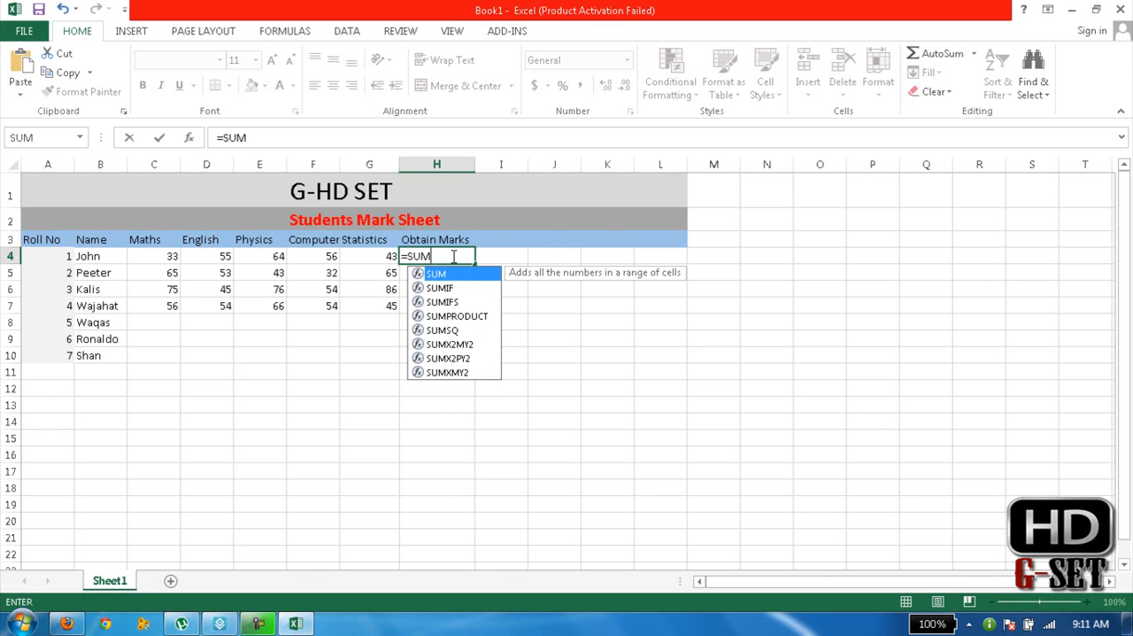
pyautogui.write('(')
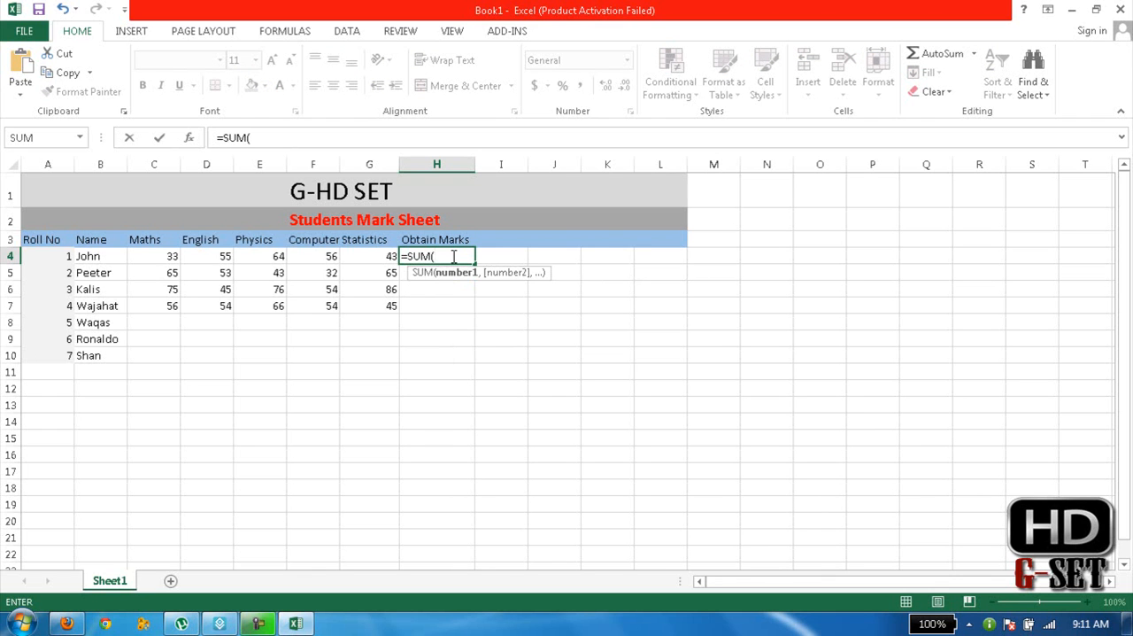
pyautogui.moveTo(159, 184)
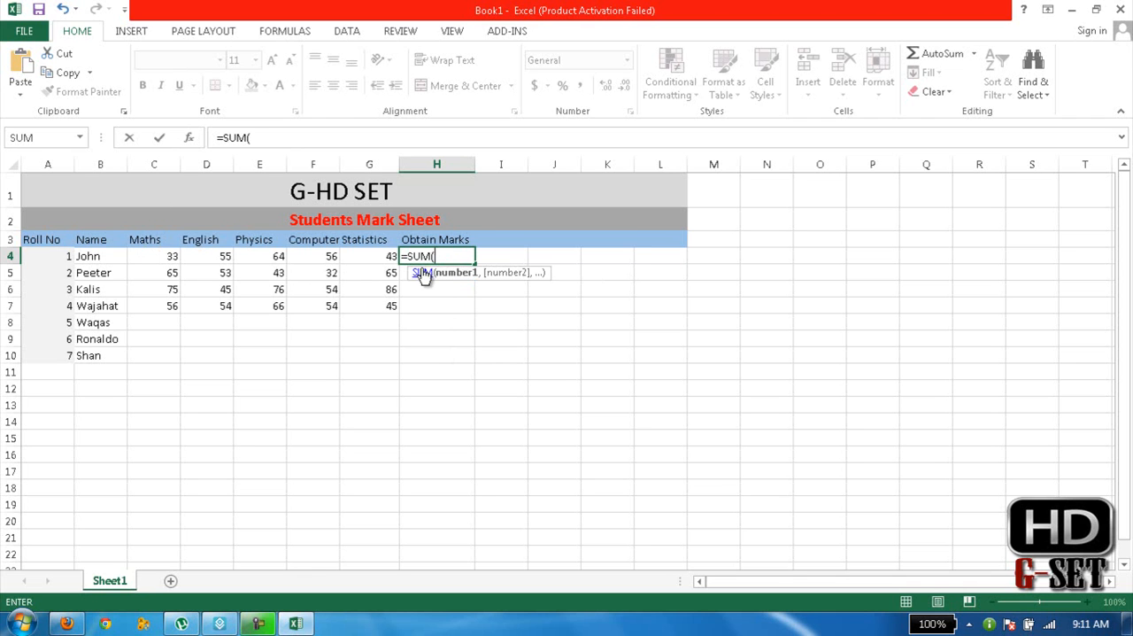
pyautogui.write('C')
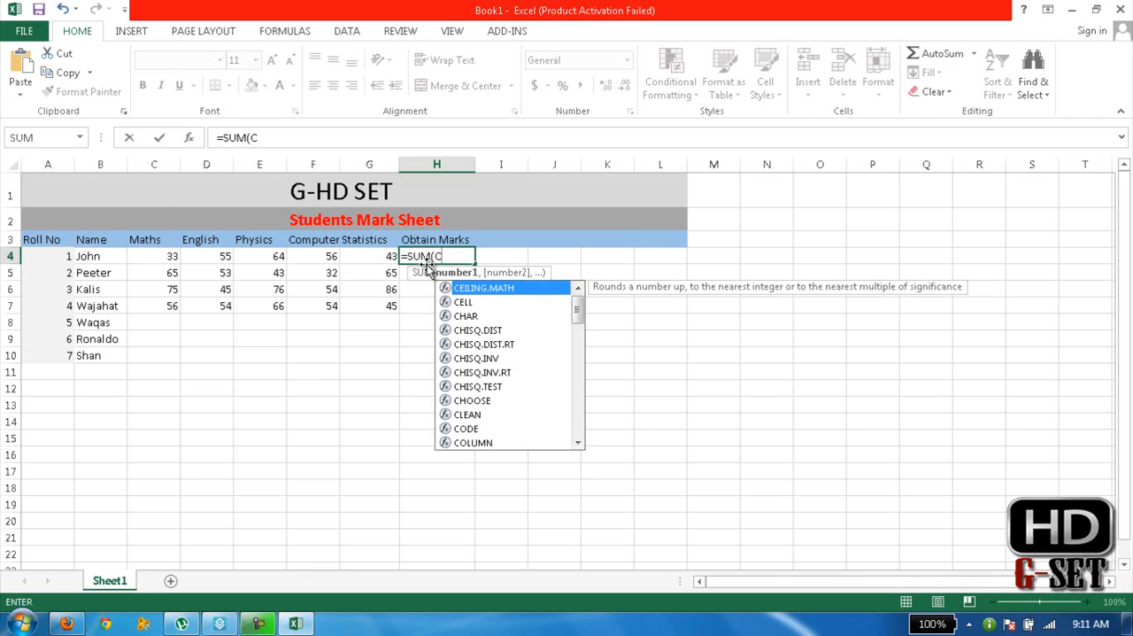
pyautogui.click(154, 255)
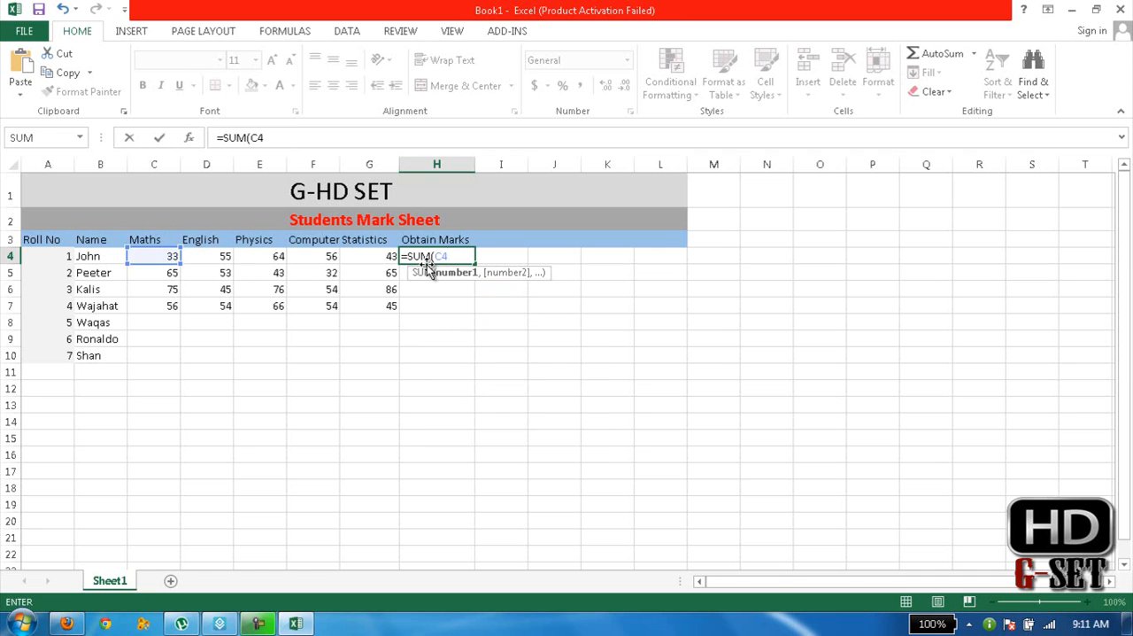
pyautogui.write(':')
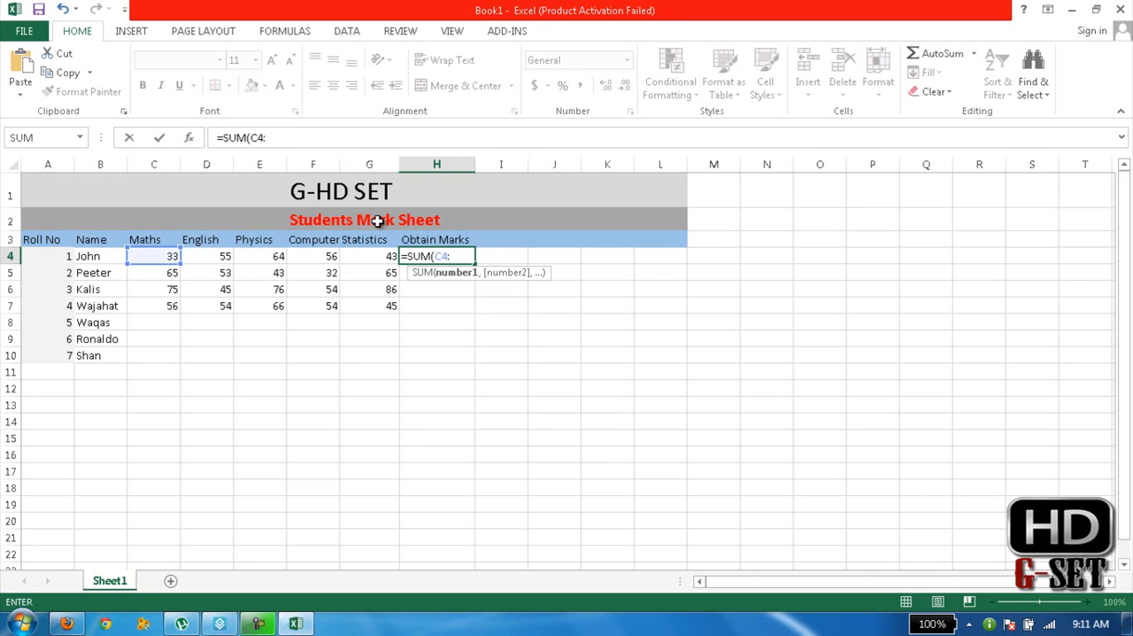
pyautogui.moveTo(365, 262)
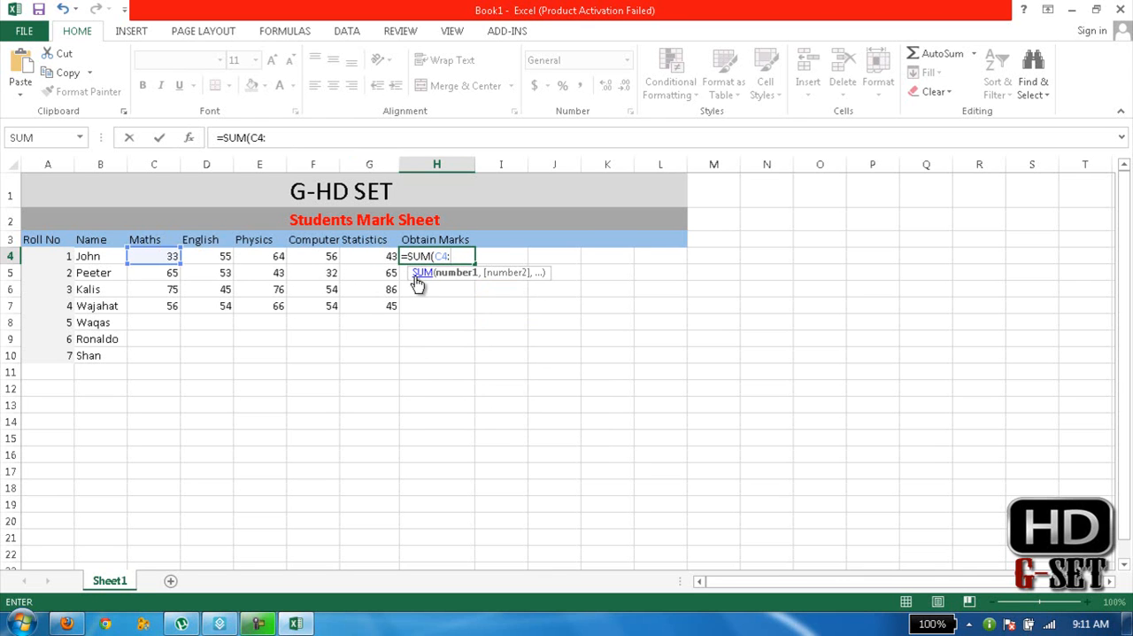
pyautogui.write('G')
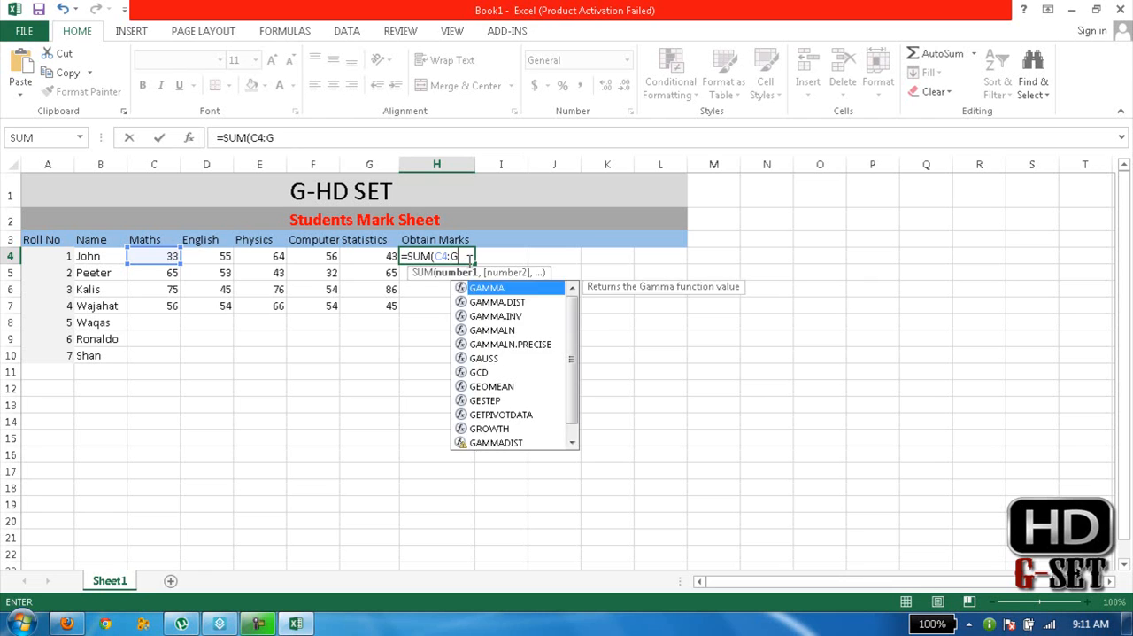